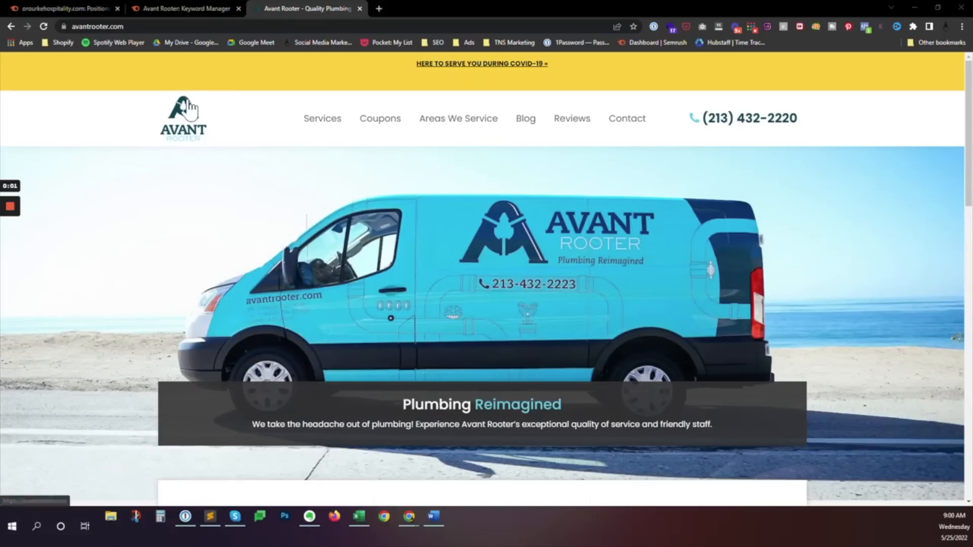
mouse_move(183, 9)
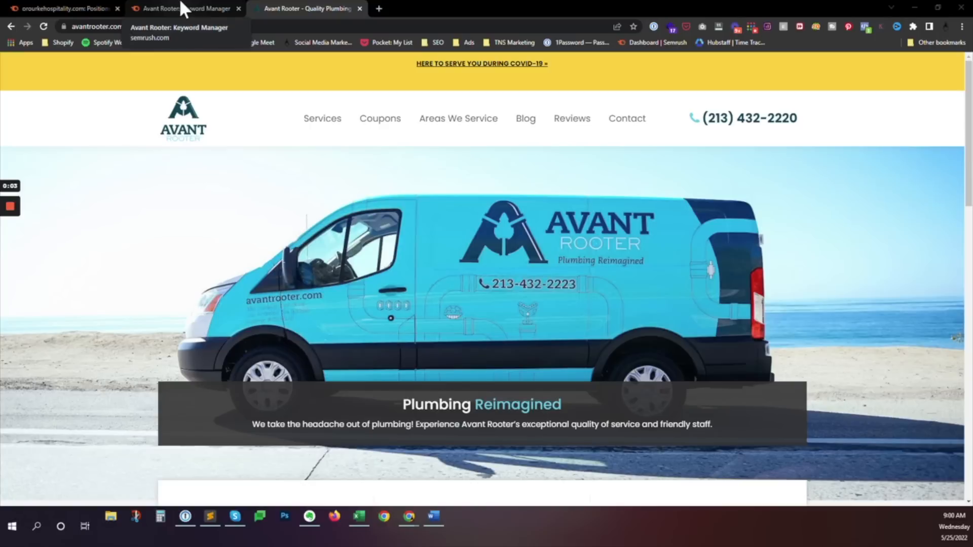
mouse_move(234, 163)
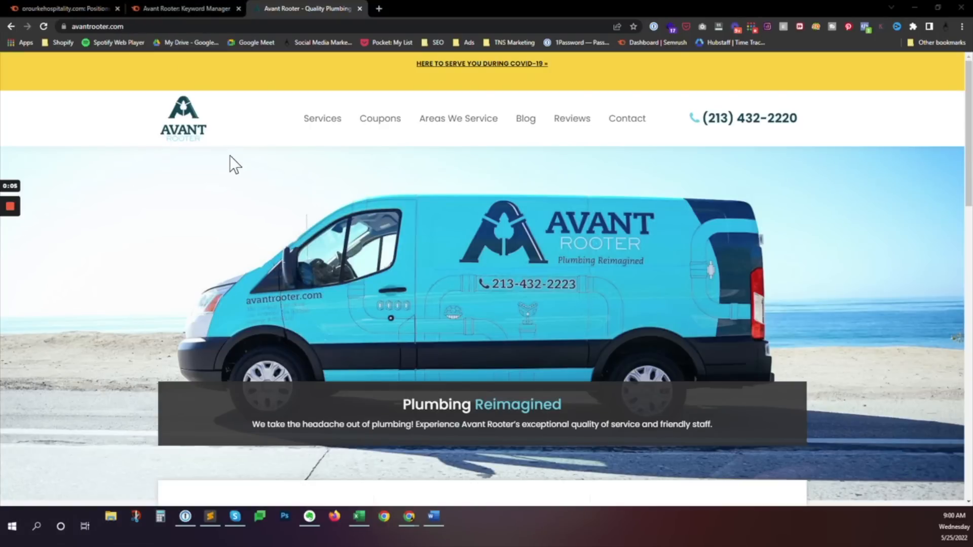
Review the Avant Rooter keyword list sorted by volume, led by "plumbing emergency," then return to the avantrooter.com site
left_click(180, 8)
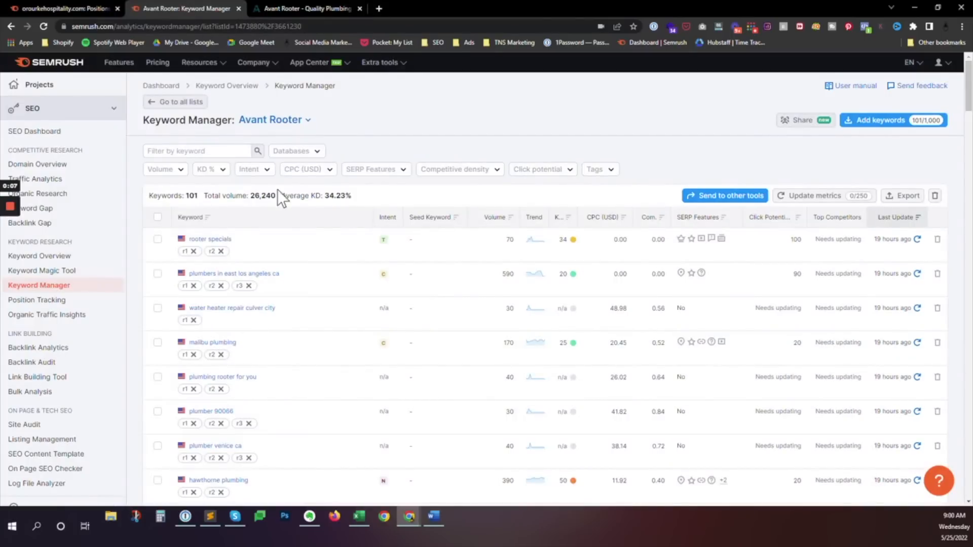
scroll("down", 3)
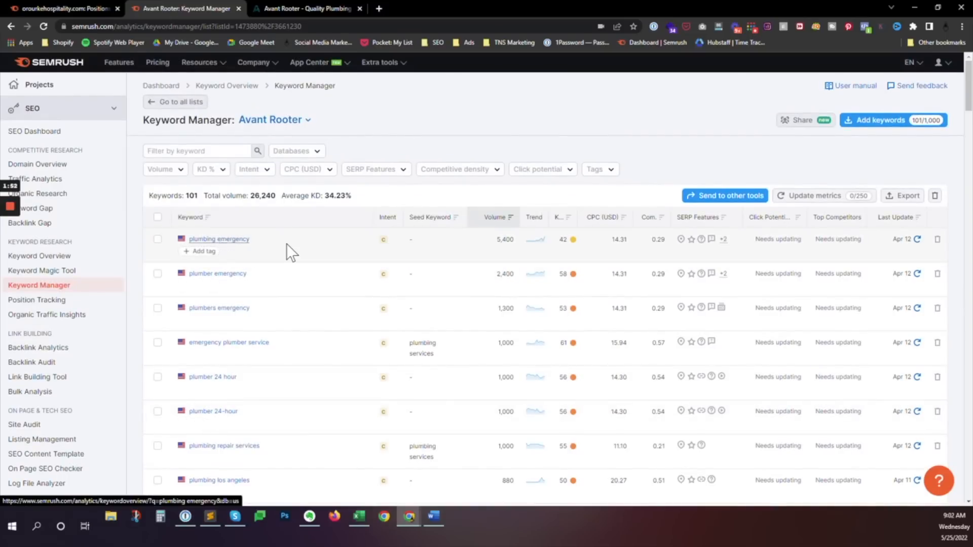
scroll("down", 3)
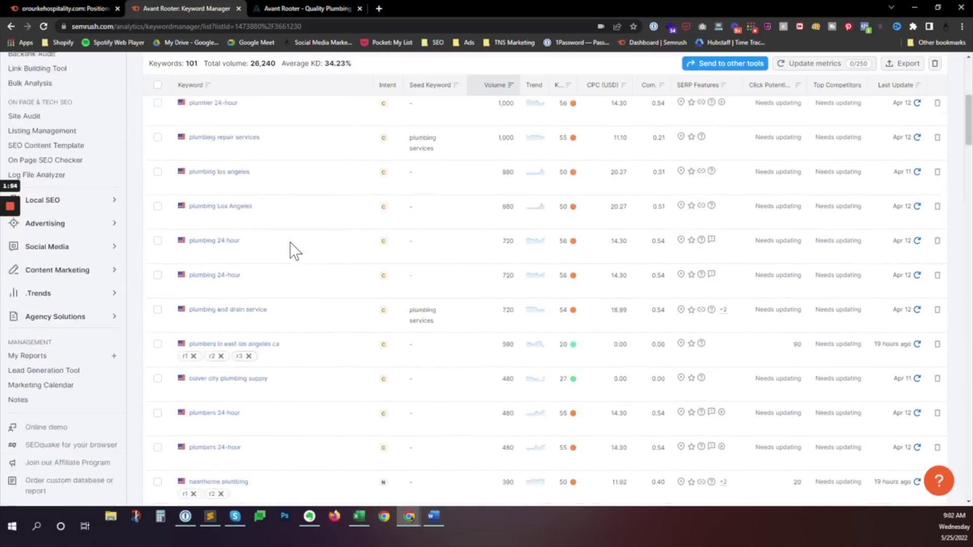
scroll("down", 3)
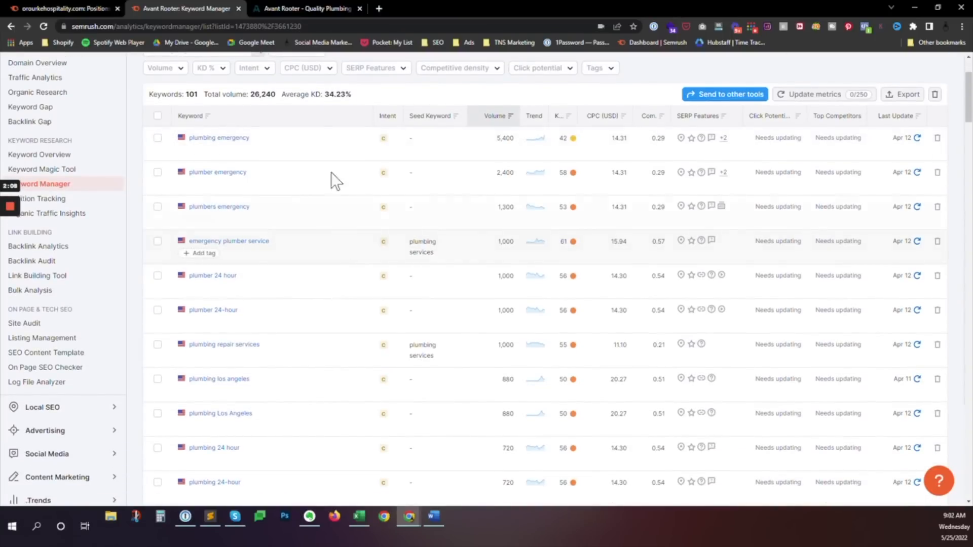
left_click(306, 8)
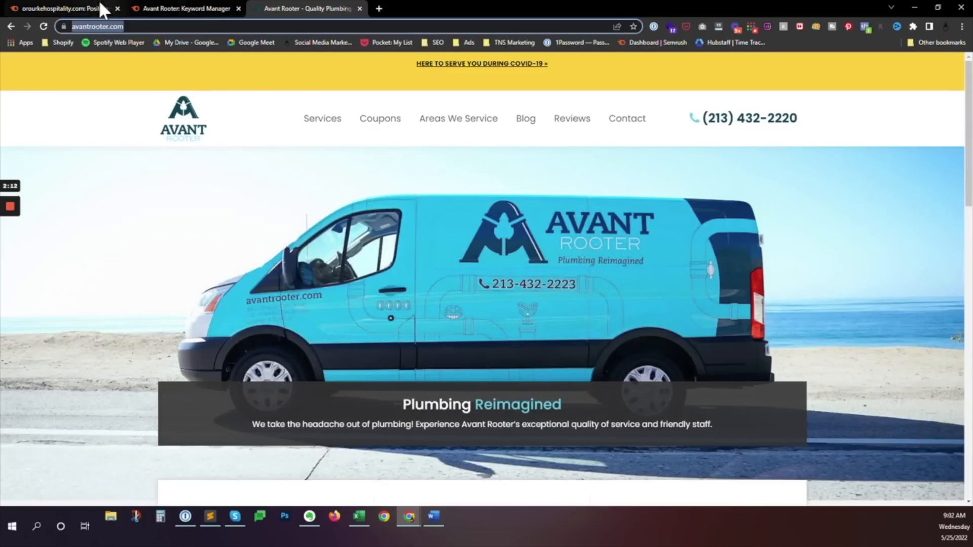
View the Organic Research Positions report for avantrooter.com with its 199 ranking keywords, led by "rooter."
left_click(59, 8)
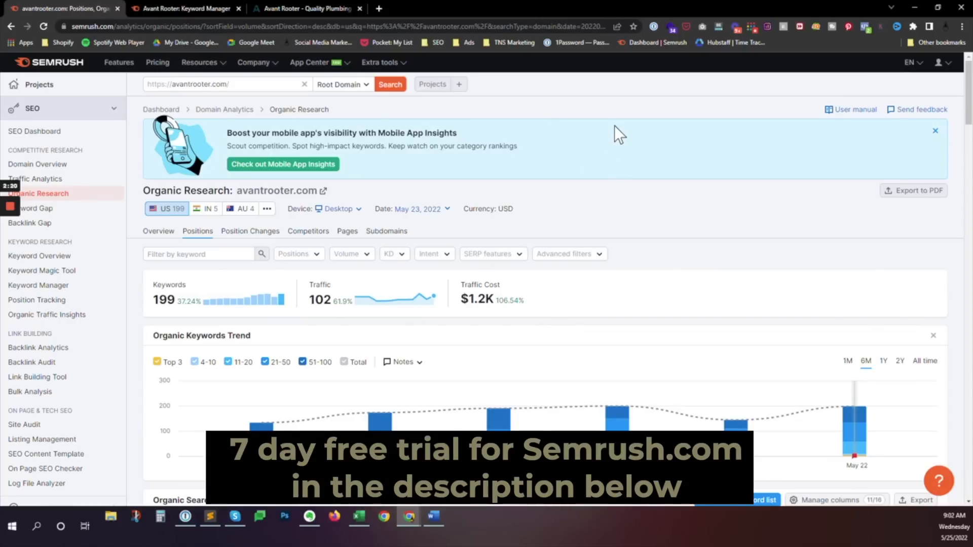
scroll("down", 3)
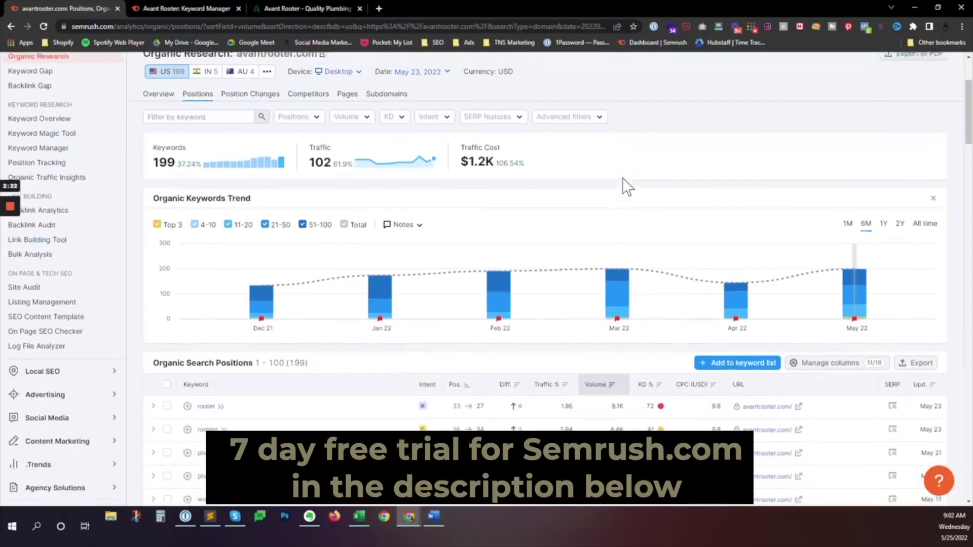
scroll("down", 3)
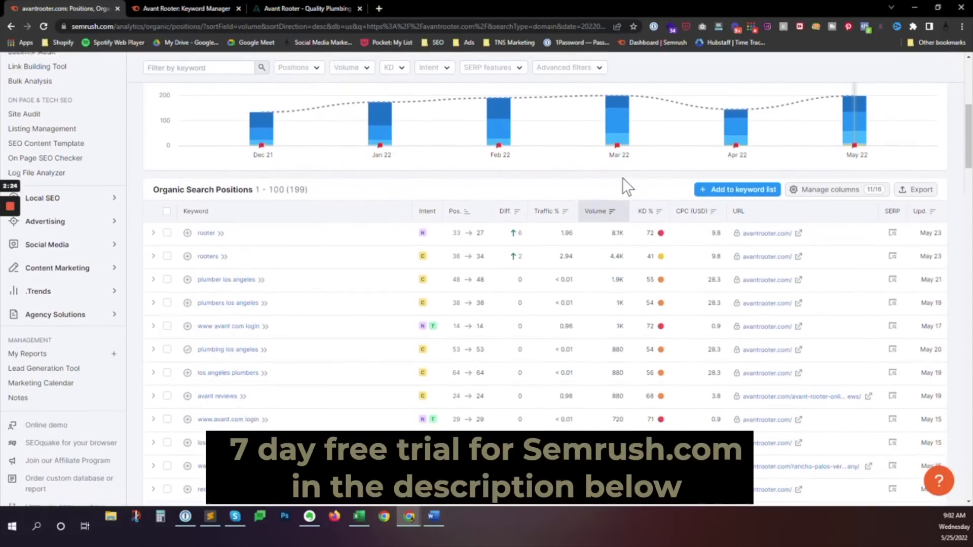
scroll("down", 3)
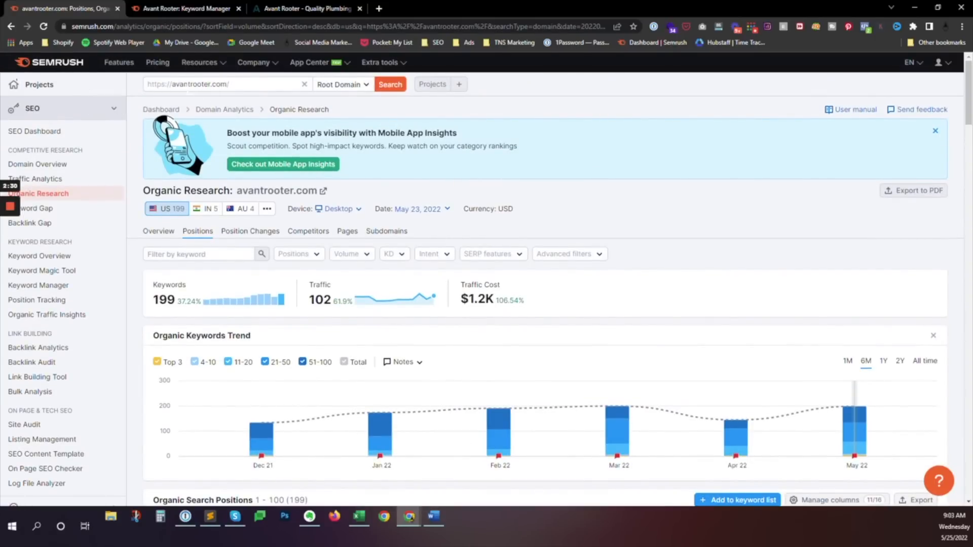
scroll("down", 3)
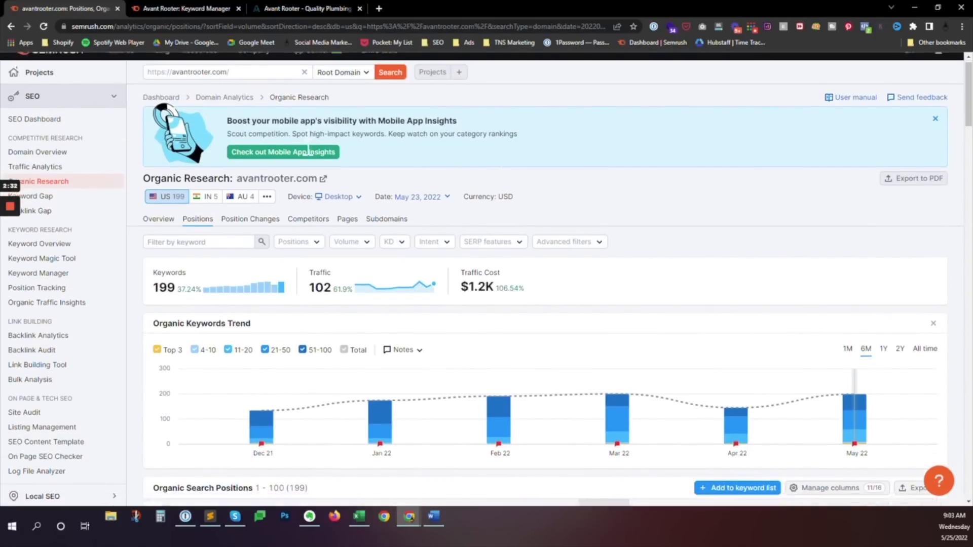
scroll("down", 3)
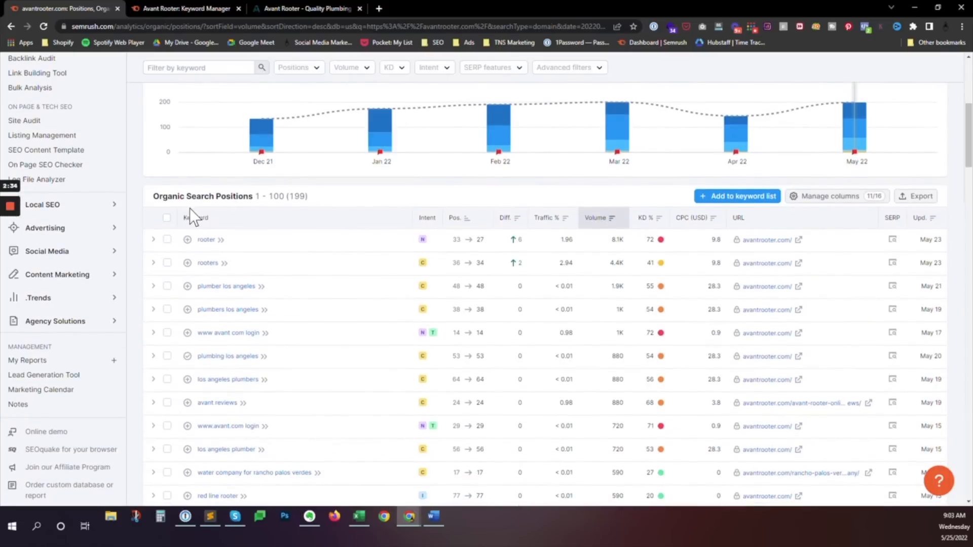
mouse_move(466, 220)
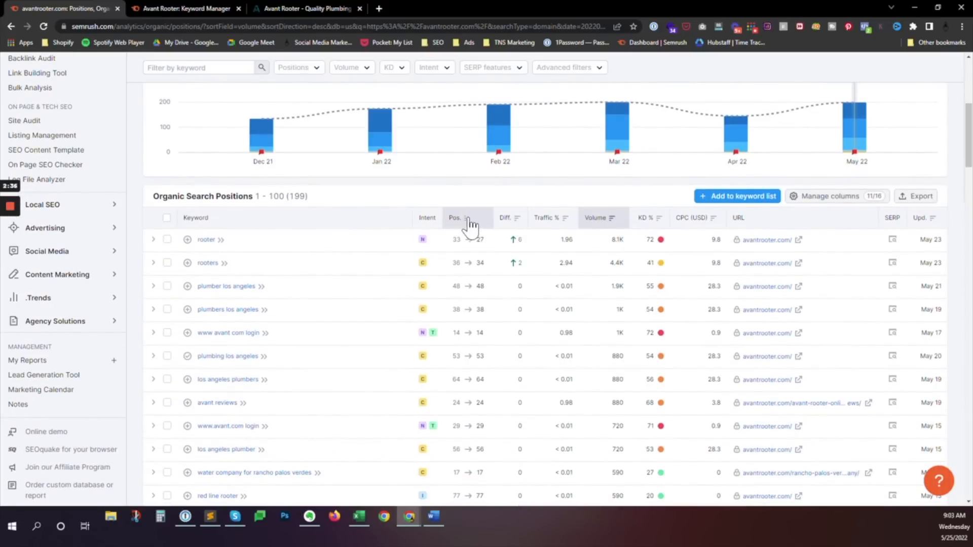
Sort avantrooter.com's organic keywords by position ascending, topped by "avant rooter los angeles" at rank 1
left_click(455, 218)
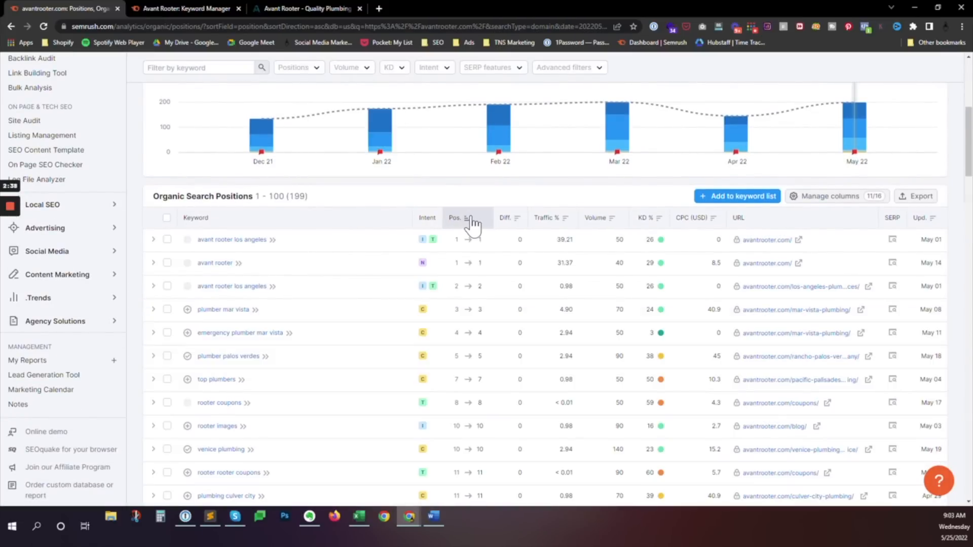
scroll("down", 3)
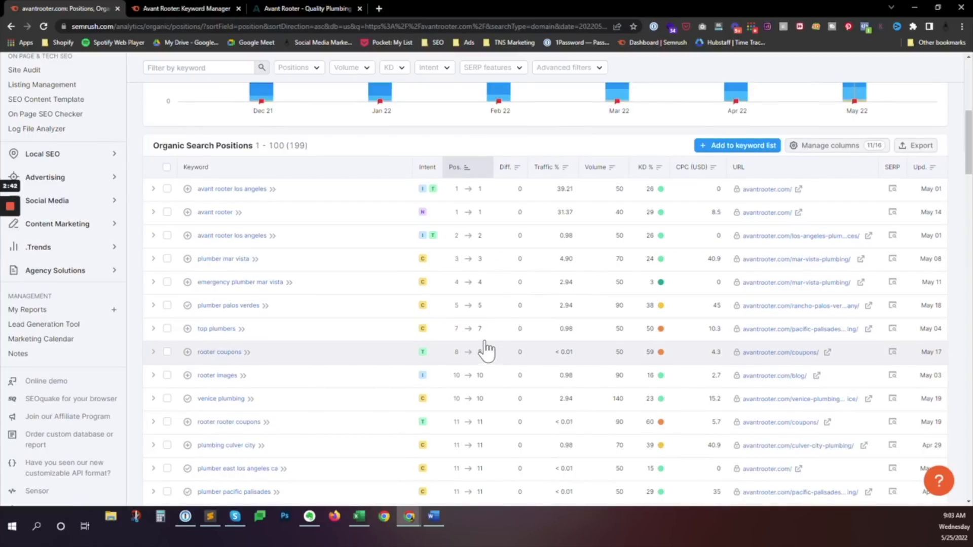
mouse_move(465, 204)
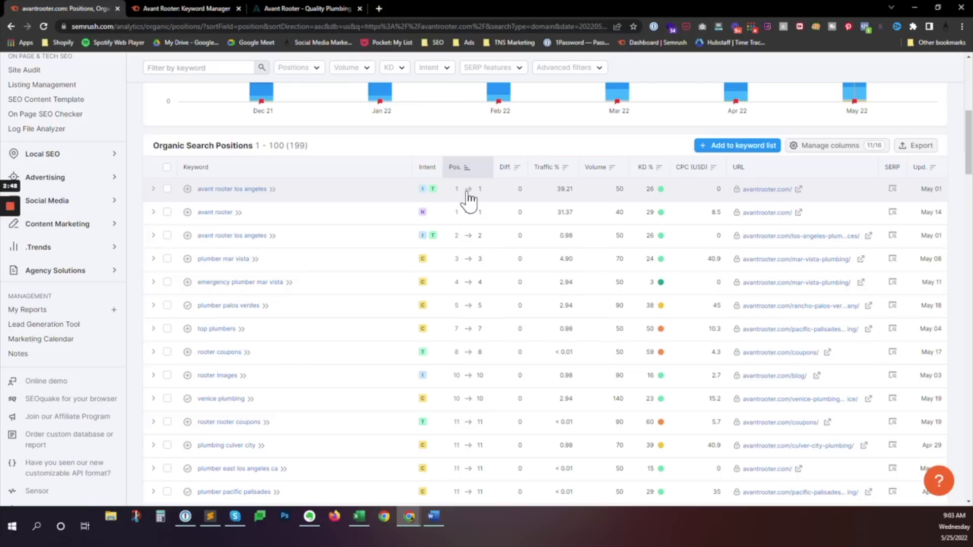
mouse_move(493, 283)
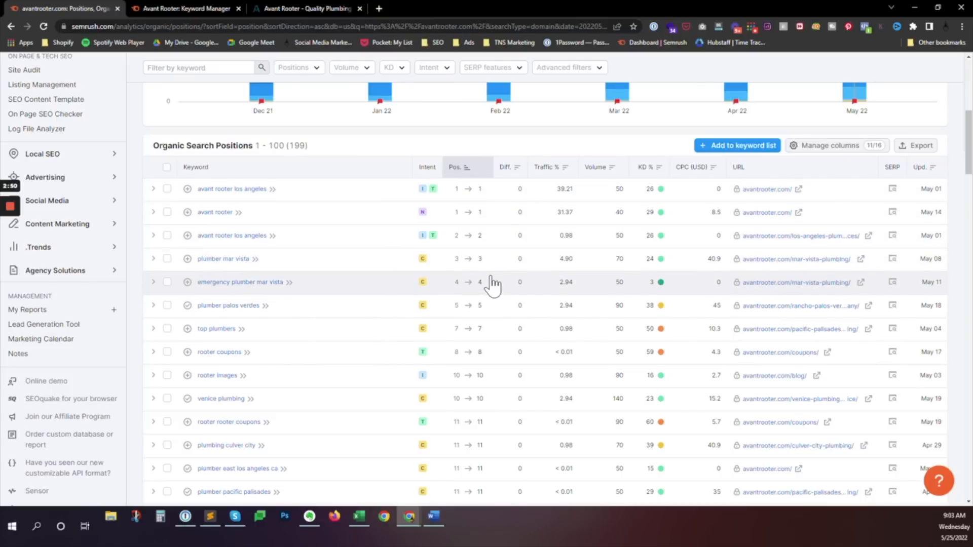
mouse_move(490, 400)
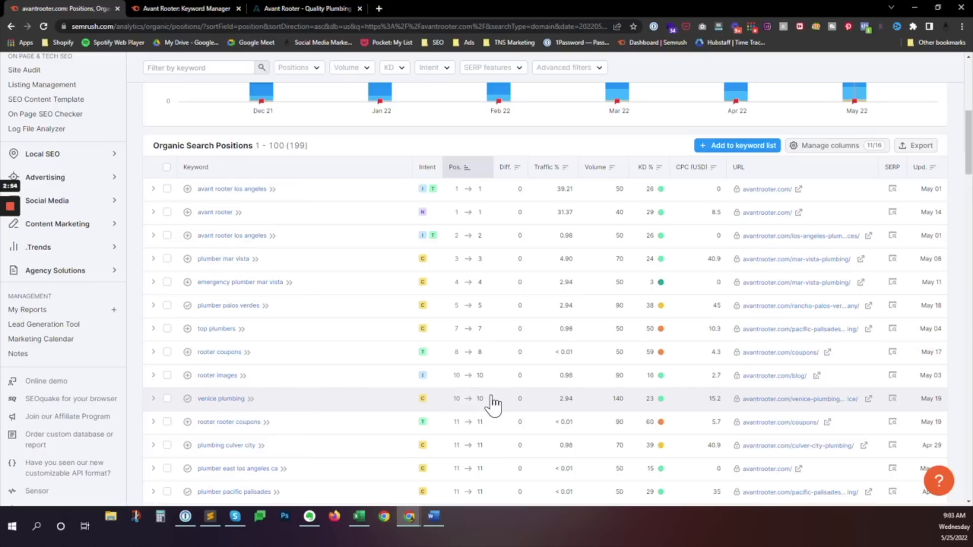
mouse_move(617, 261)
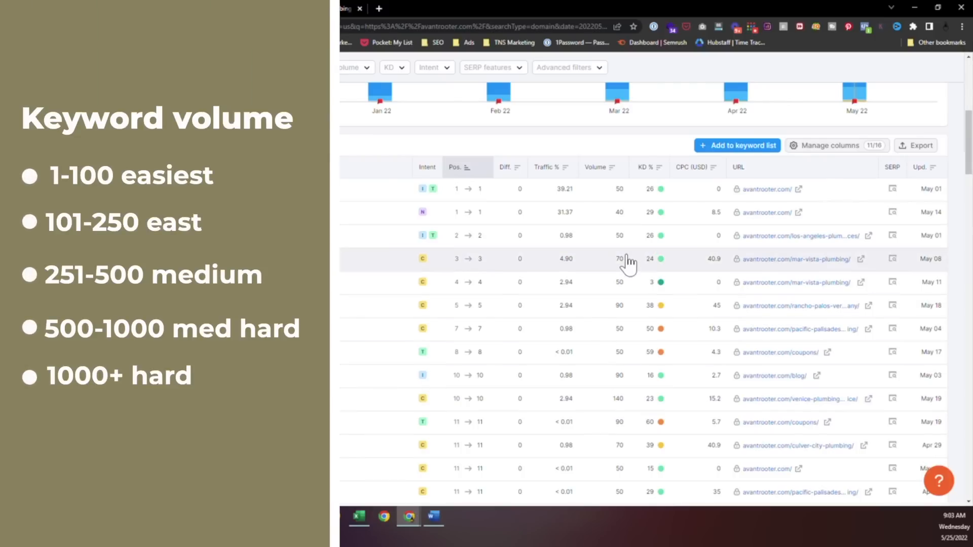
mouse_move(621, 399)
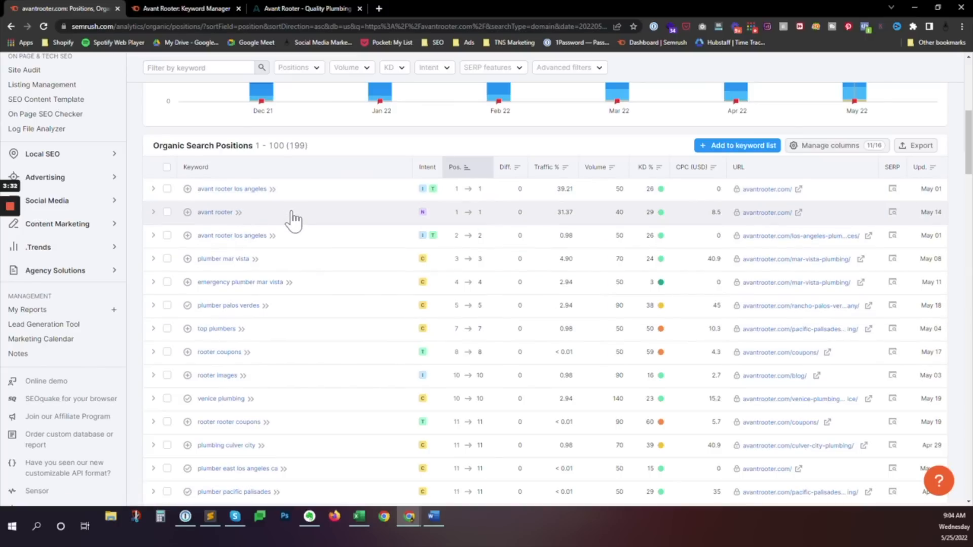
mouse_move(239, 239)
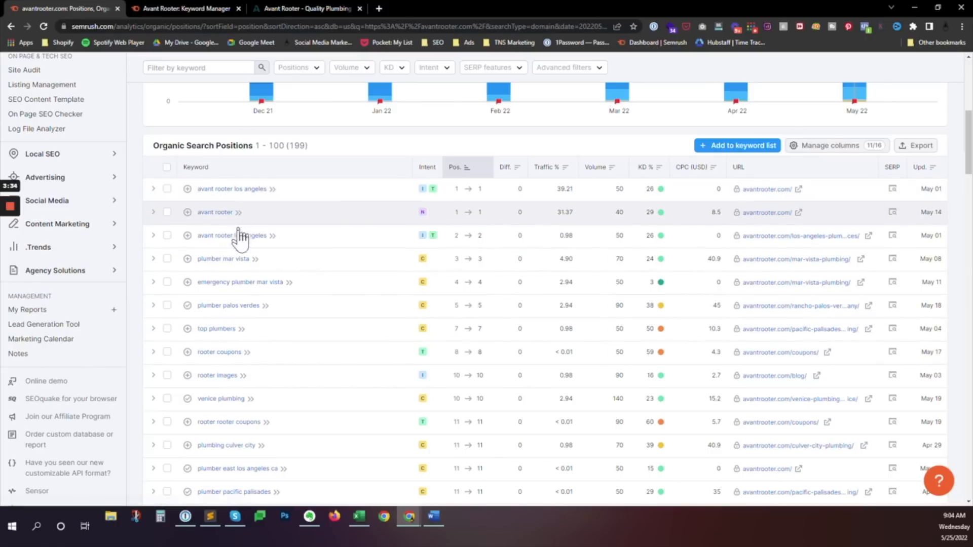
mouse_move(231, 235)
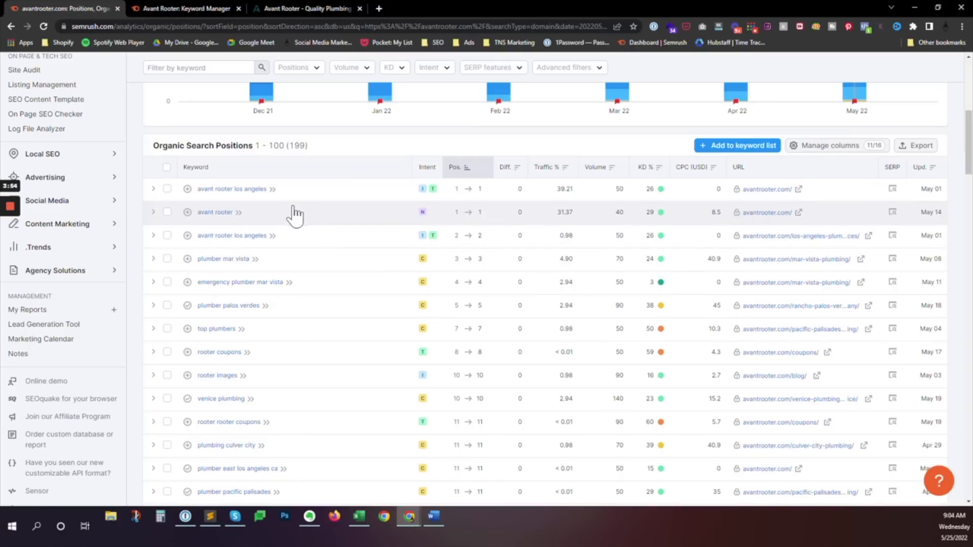
mouse_move(303, 241)
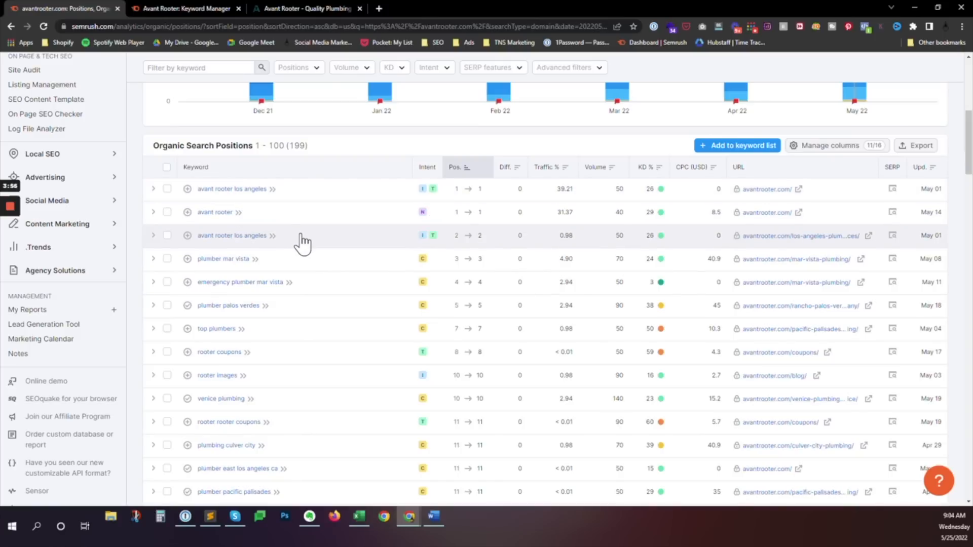
mouse_move(307, 201)
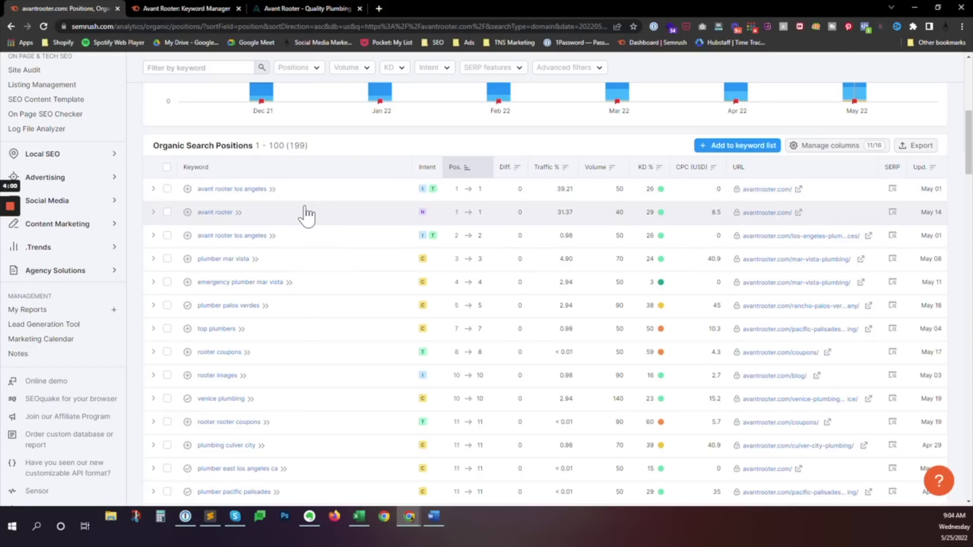
mouse_move(310, 241)
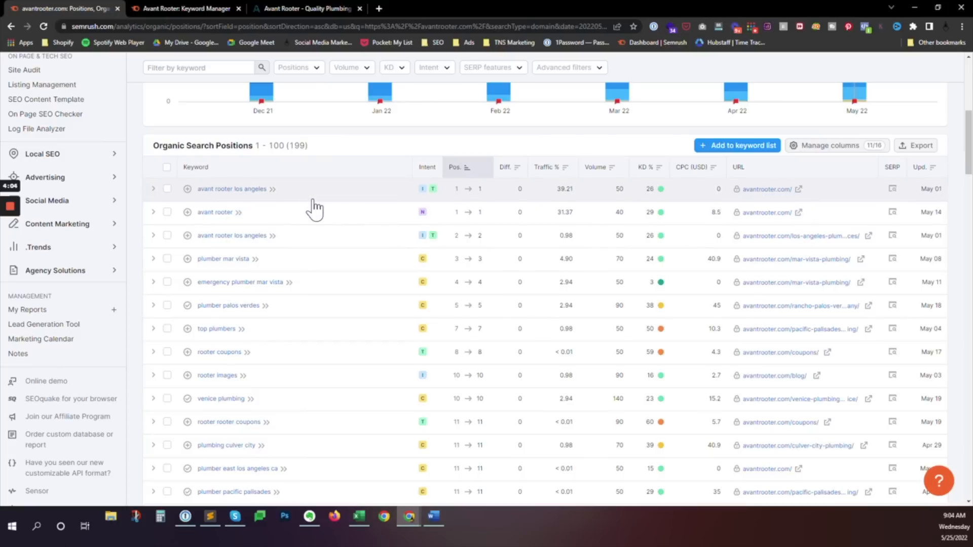
mouse_move(314, 235)
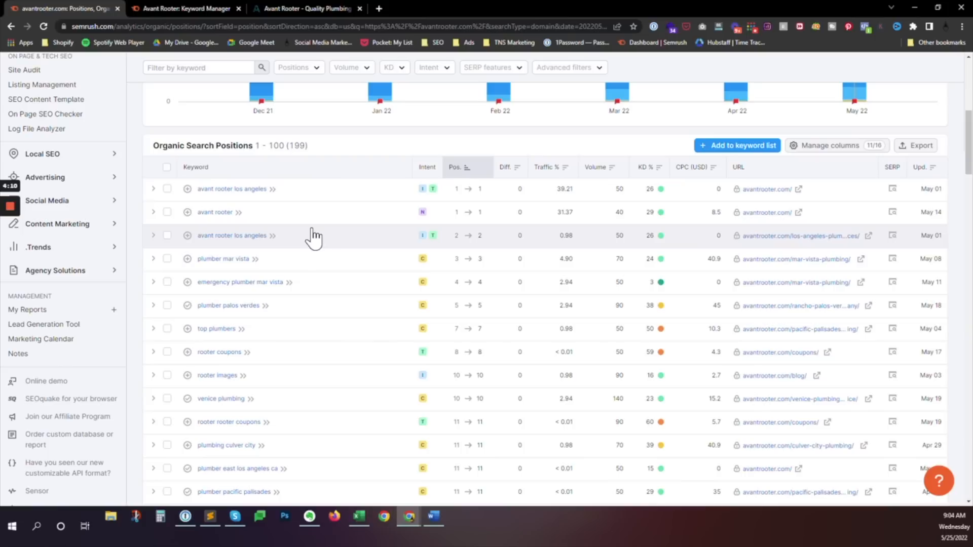
mouse_move(233, 189)
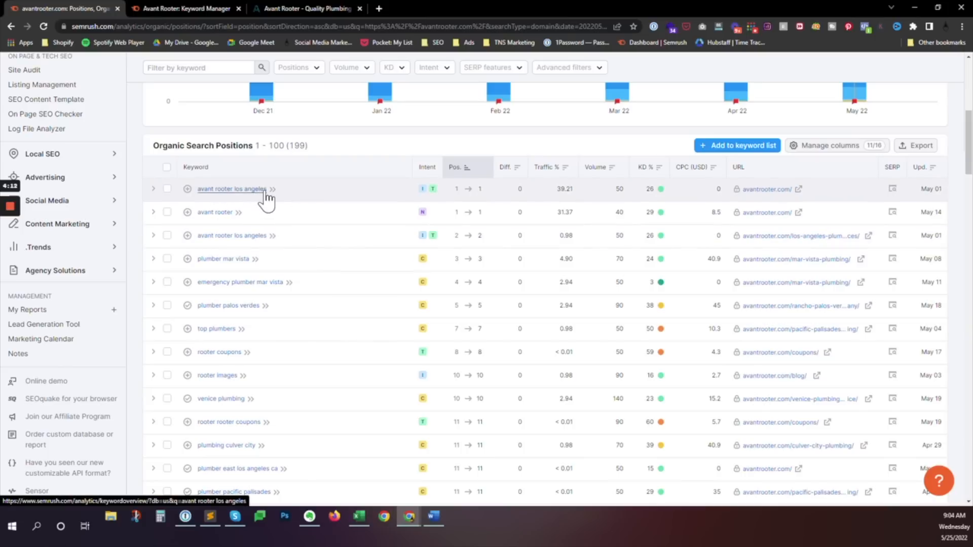
mouse_move(295, 195)
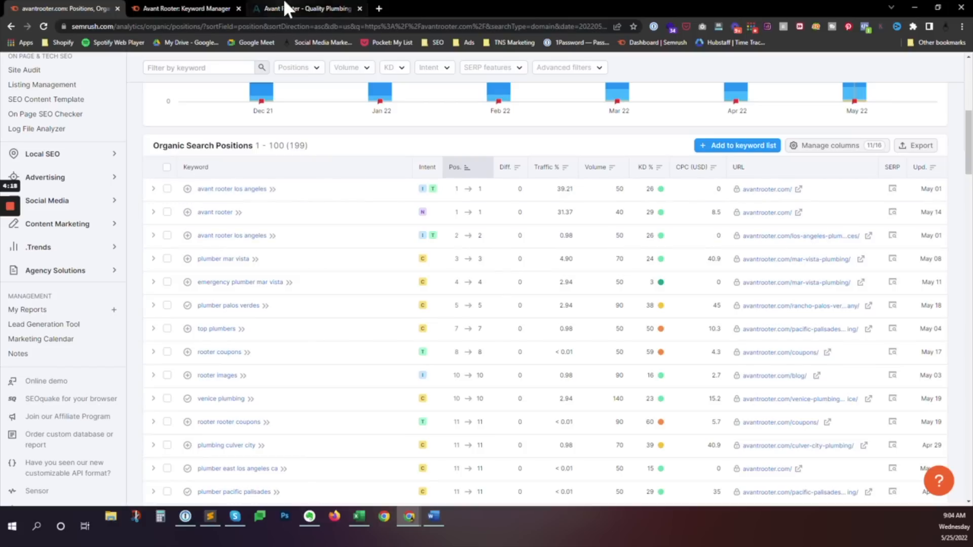
Return to the Avant Rooter homepage to review its services and areas served
left_click(307, 8)
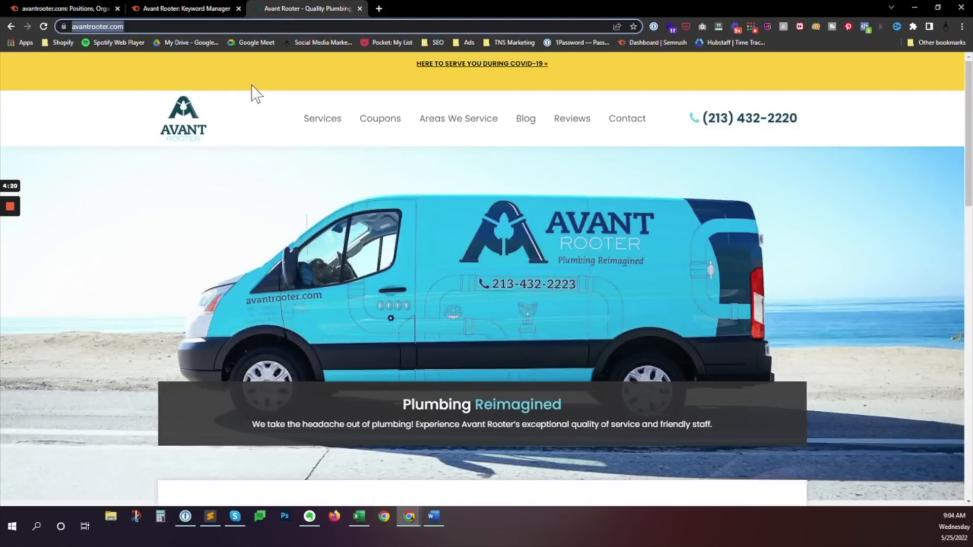
mouse_move(175, 68)
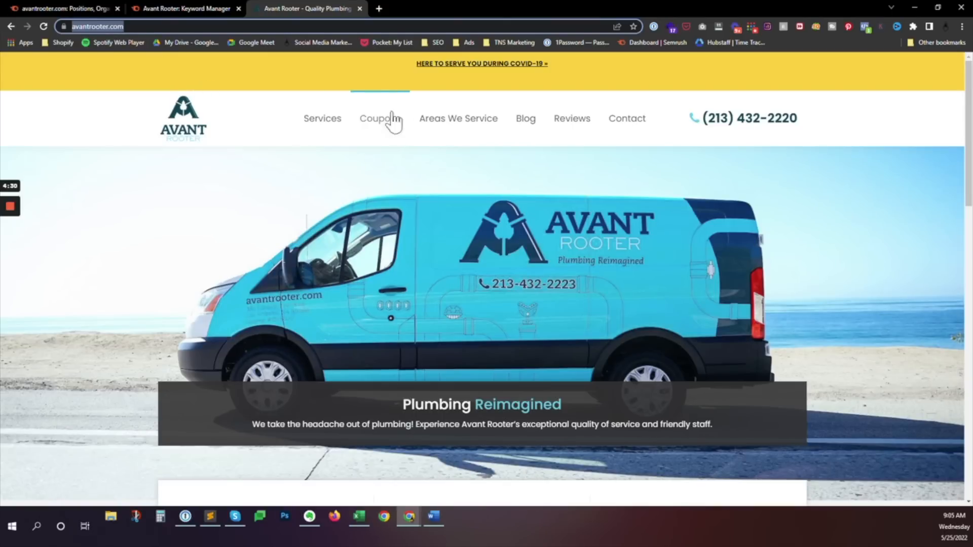
mouse_move(323, 118)
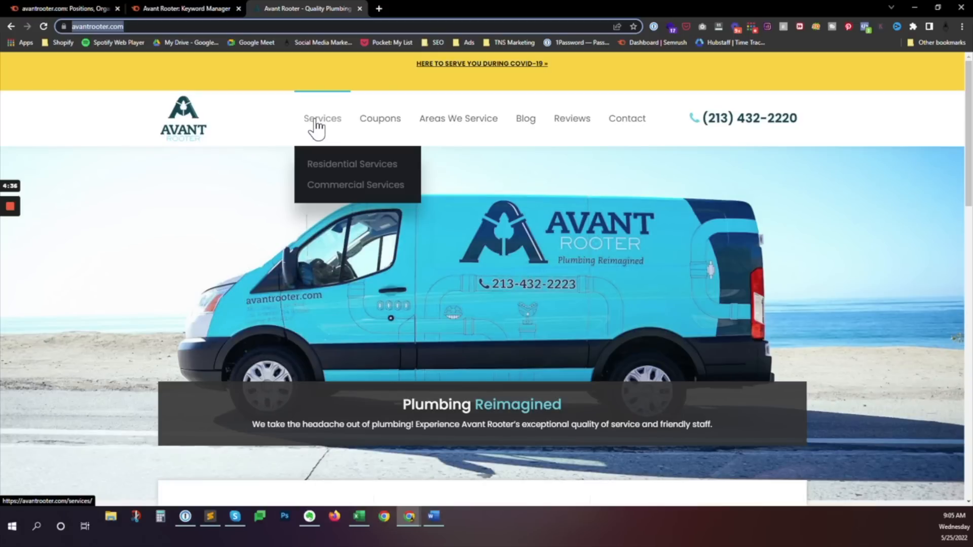
mouse_move(325, 142)
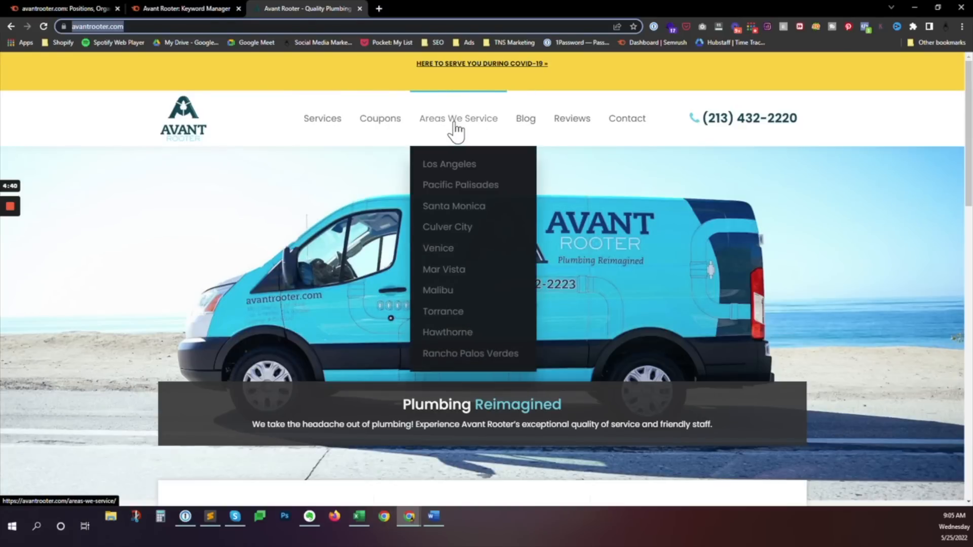
mouse_move(462, 184)
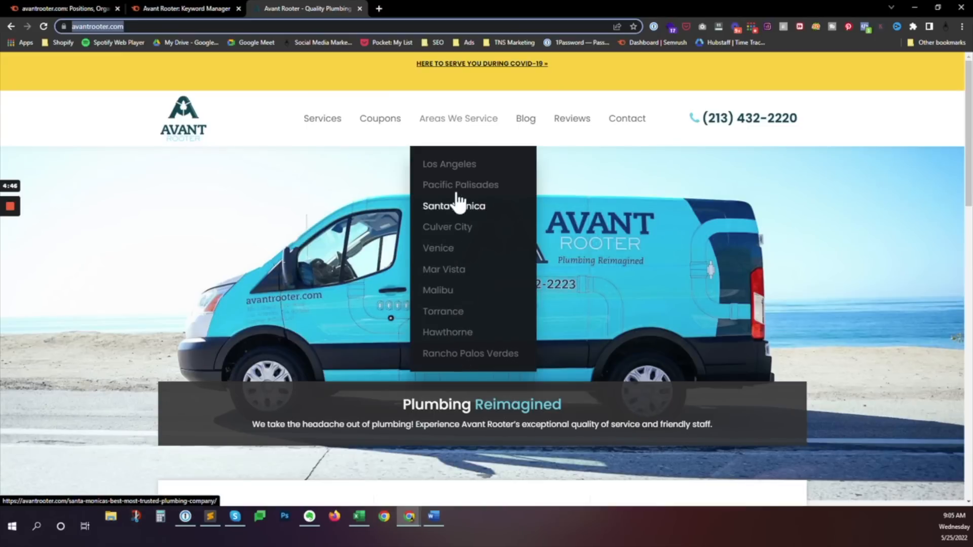
mouse_move(449, 164)
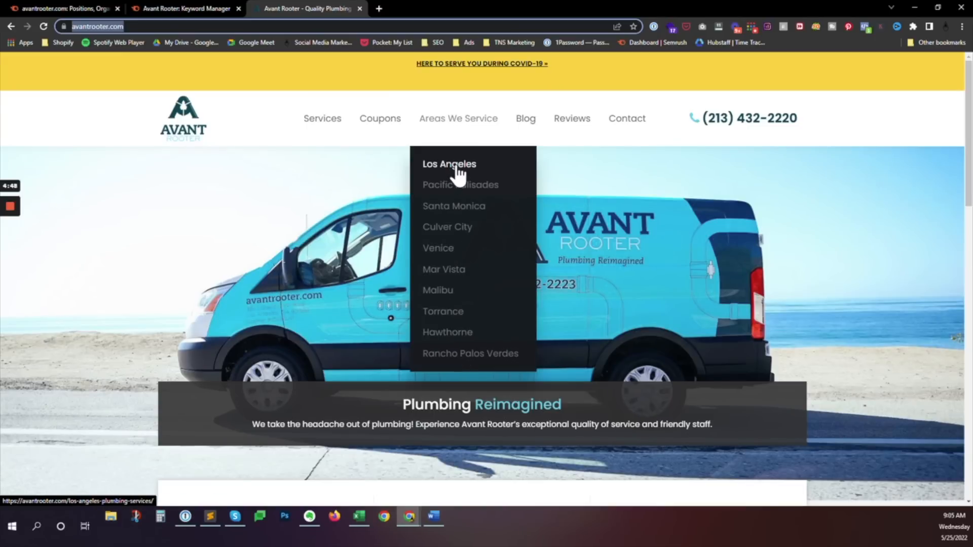
Open the site's Los Angeles plumbing services page
left_click(449, 164)
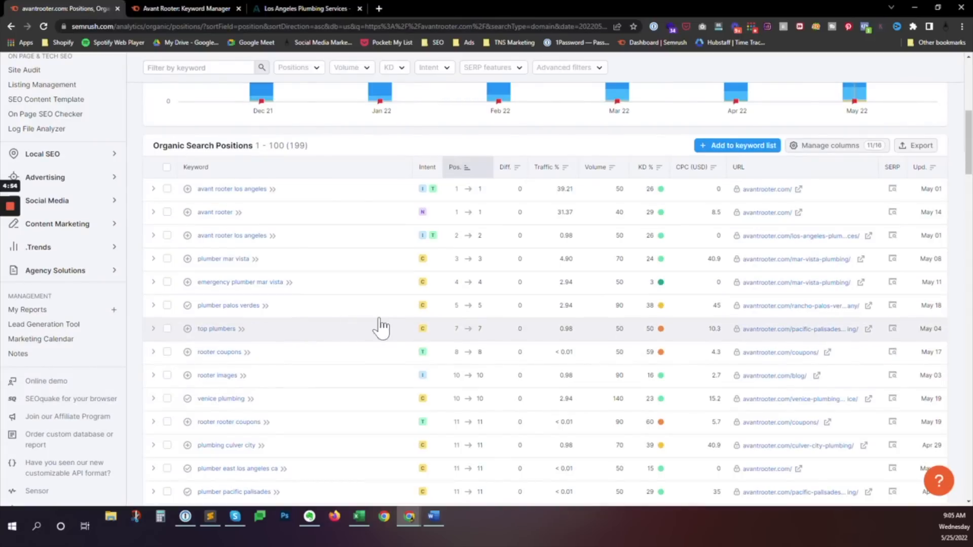
mouse_move(499, 362)
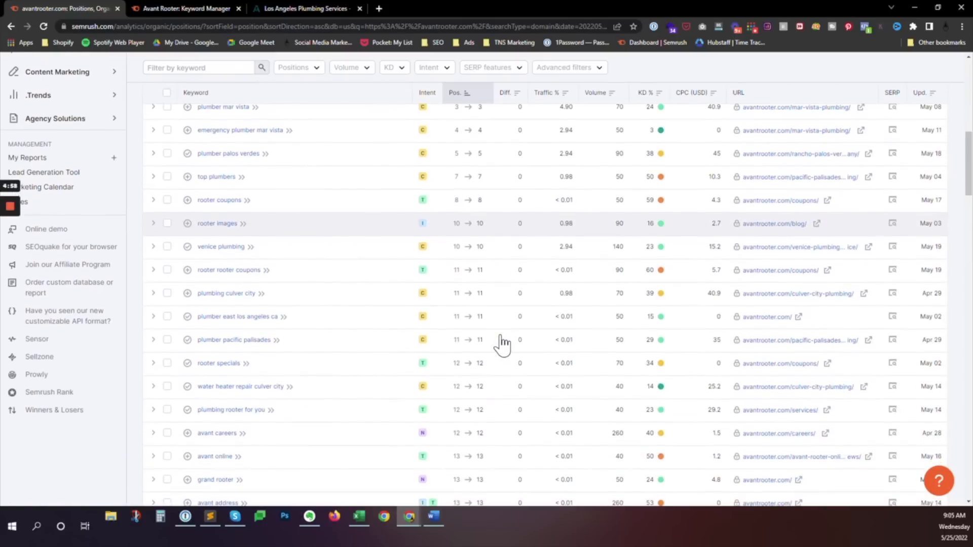
mouse_move(326, 299)
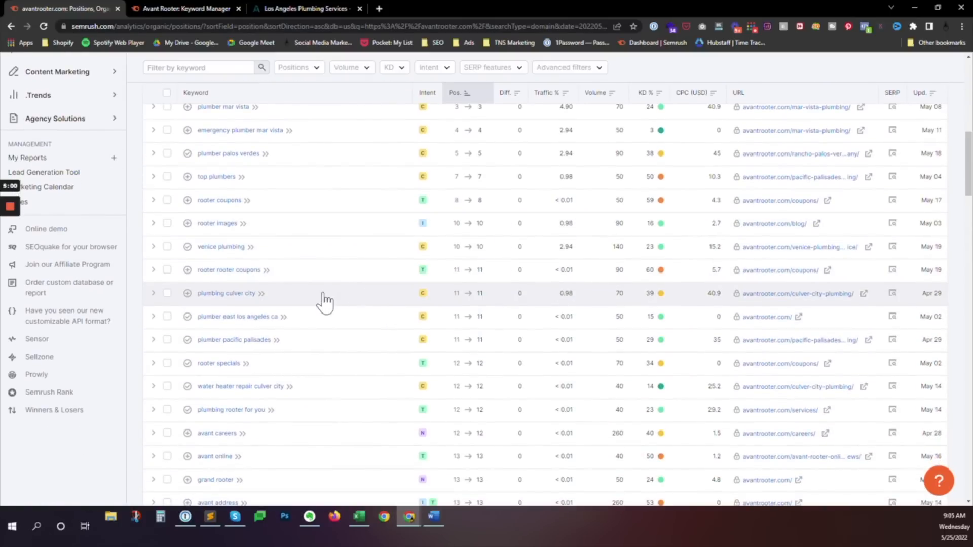
mouse_move(225, 293)
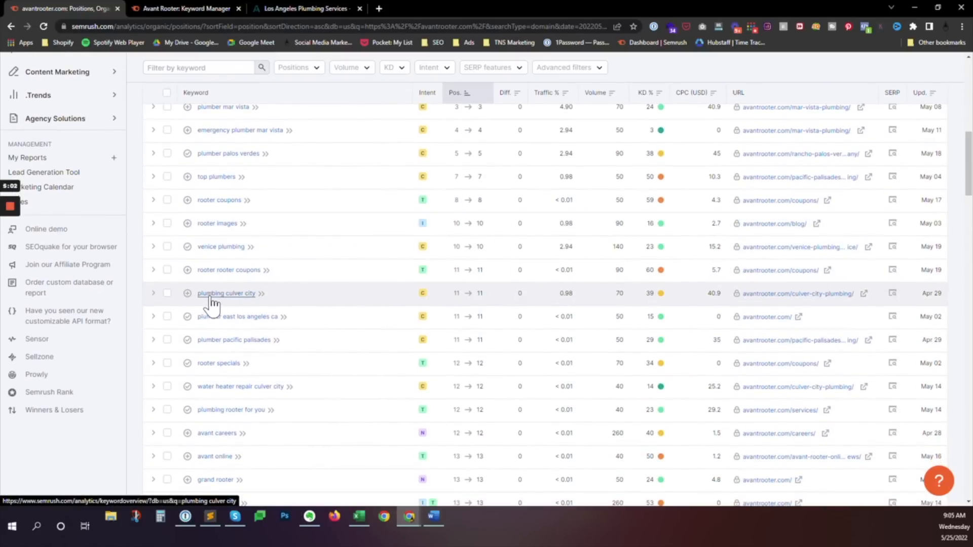
mouse_move(279, 327)
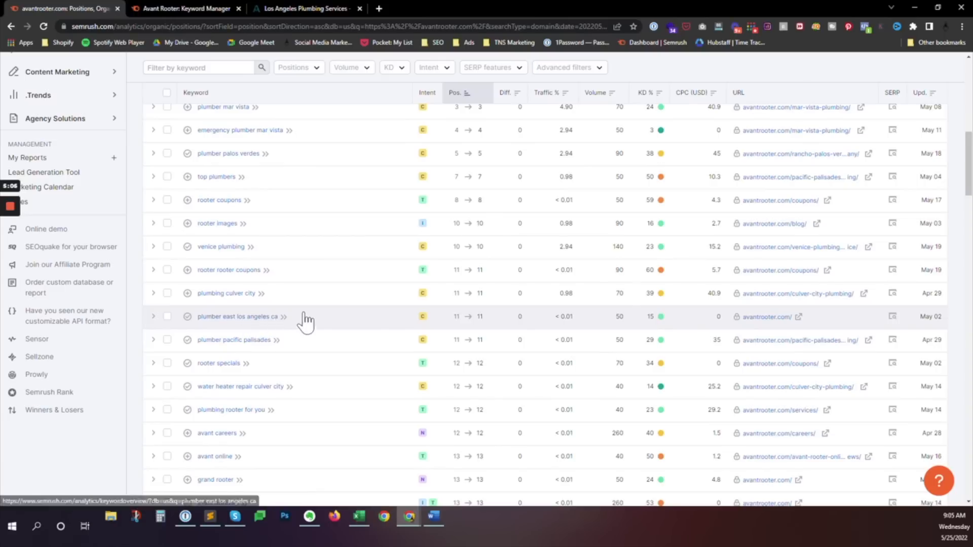
mouse_move(236, 351)
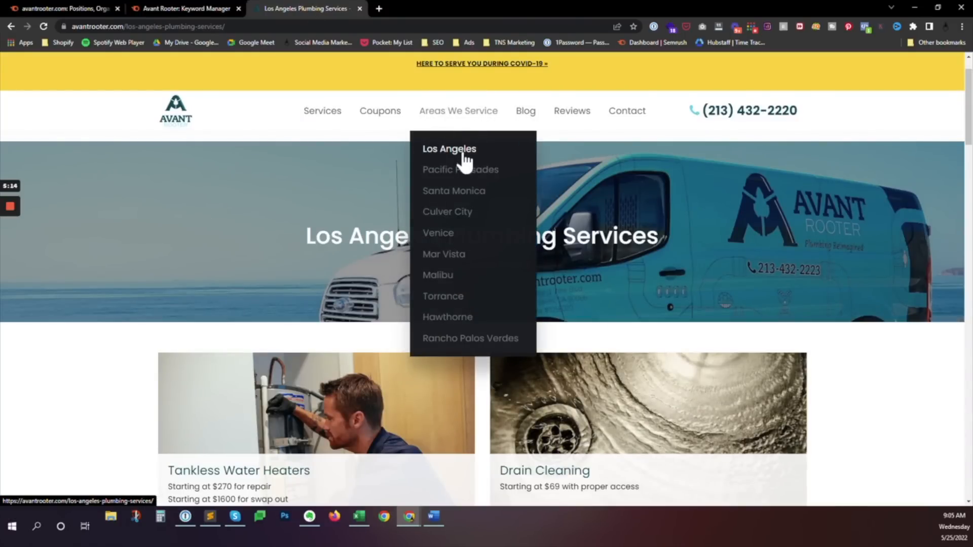
mouse_move(460, 169)
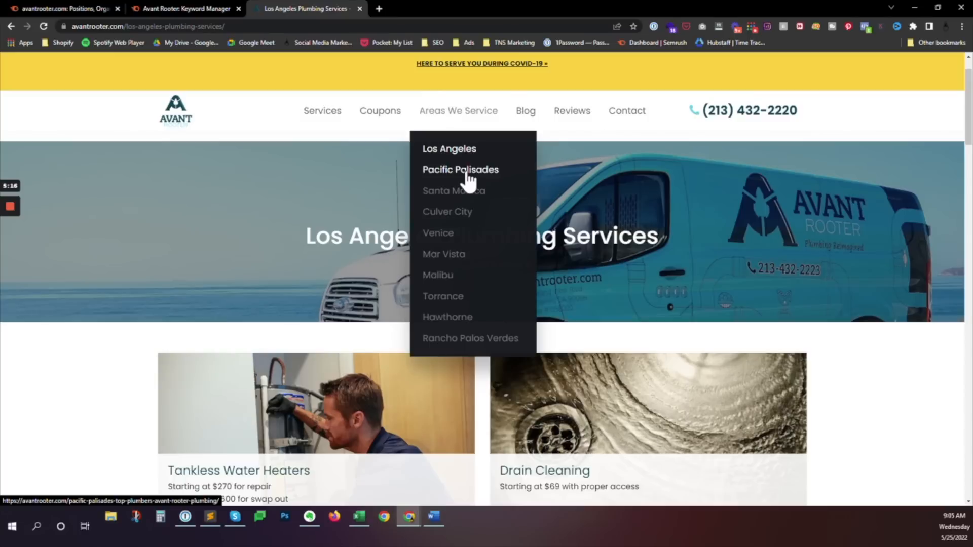
mouse_move(447, 211)
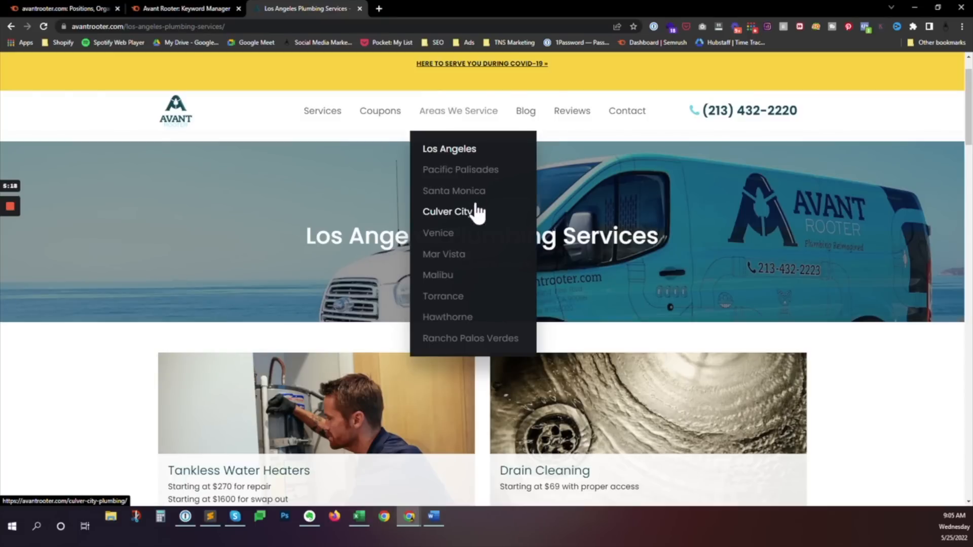
mouse_move(466, 286)
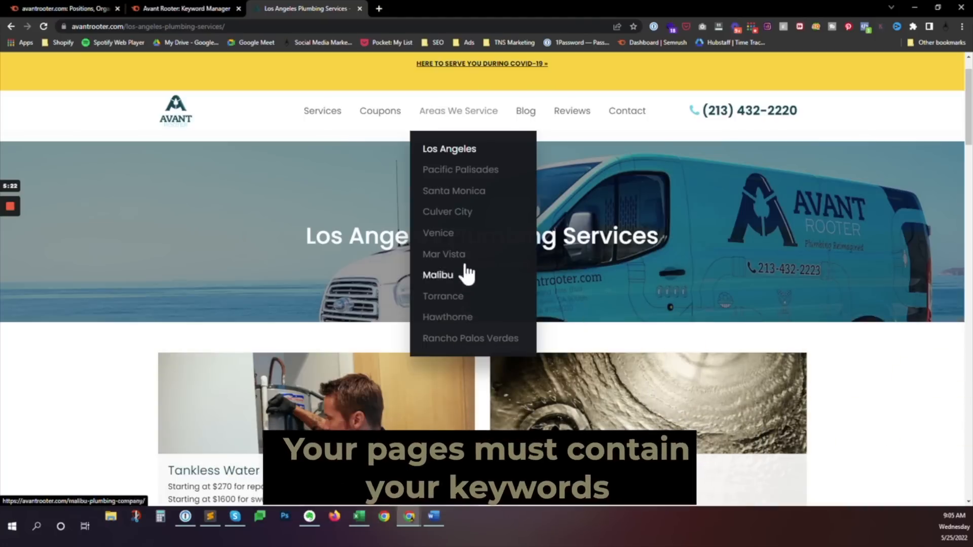
Return to Semrush's position-sorted organic positions report for avantrooter.com
left_click(62, 8)
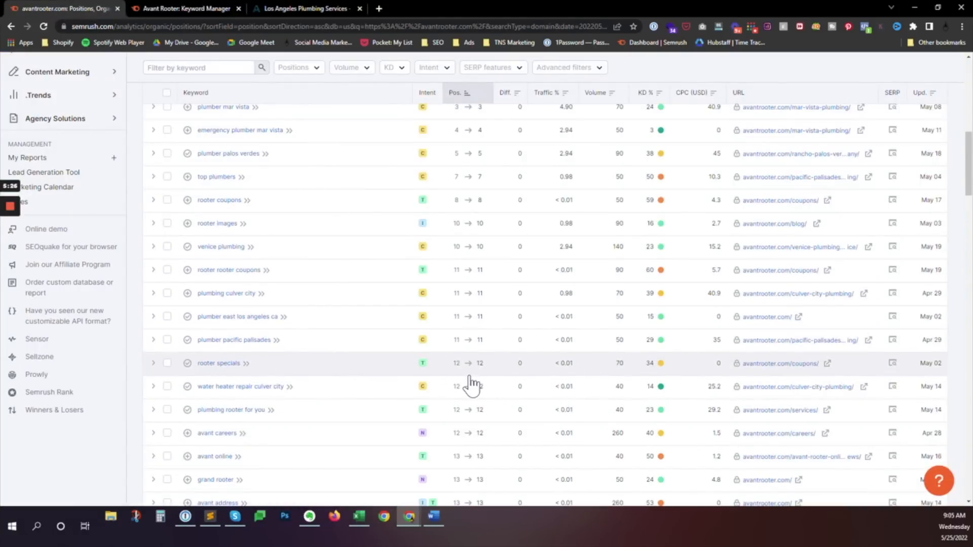
mouse_move(471, 328)
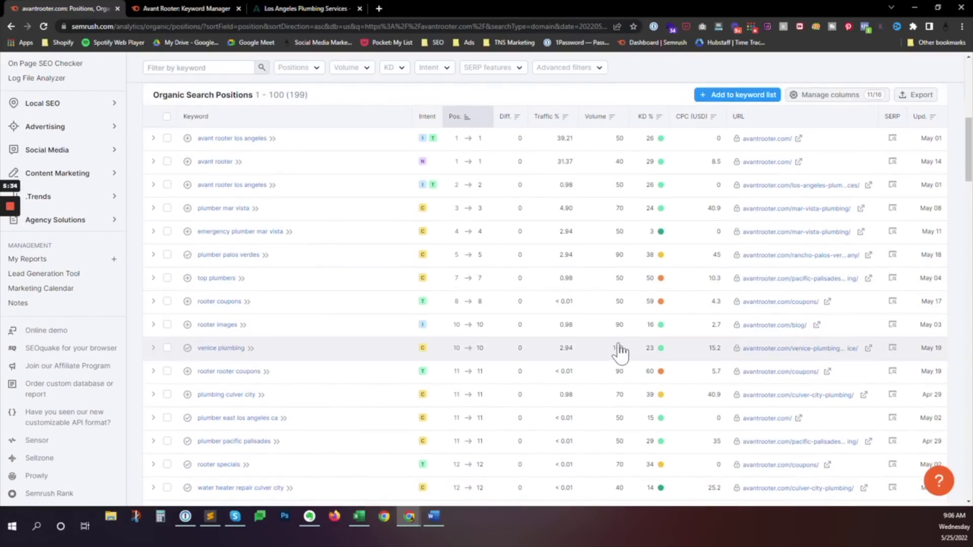
mouse_move(625, 336)
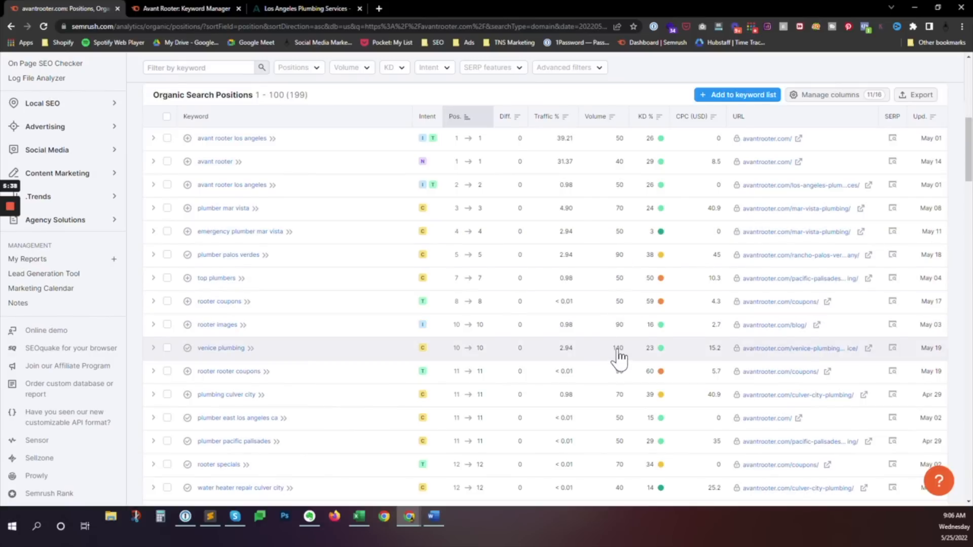
scroll("down", 3)
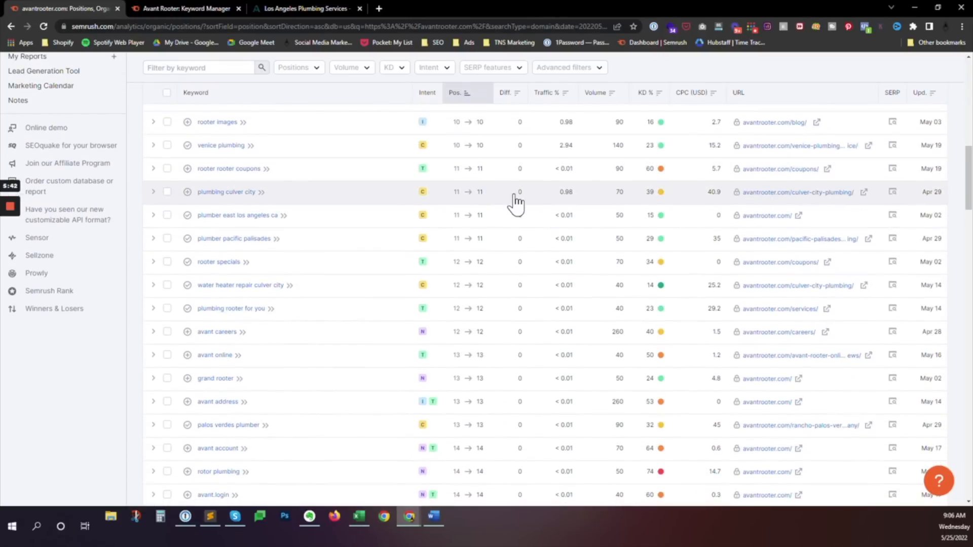
scroll("down", 3)
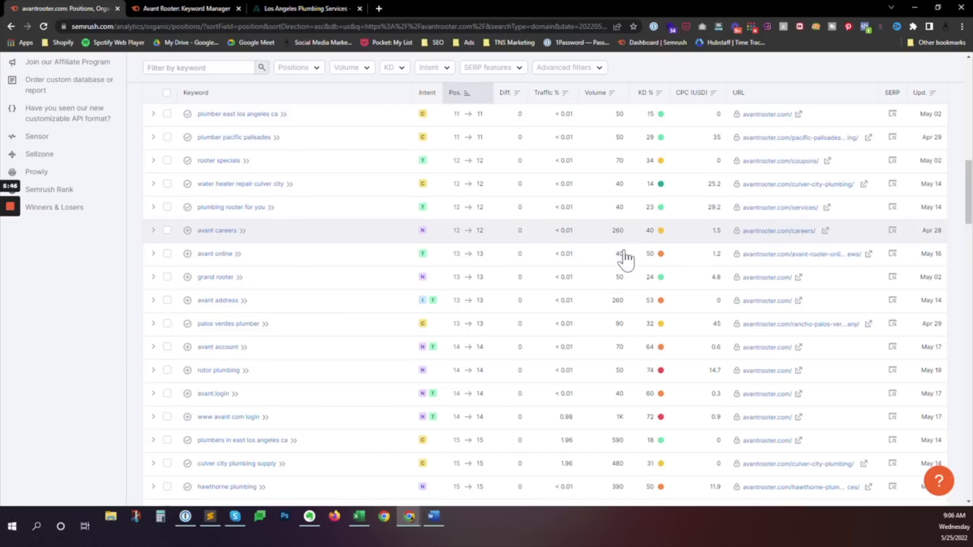
mouse_move(623, 448)
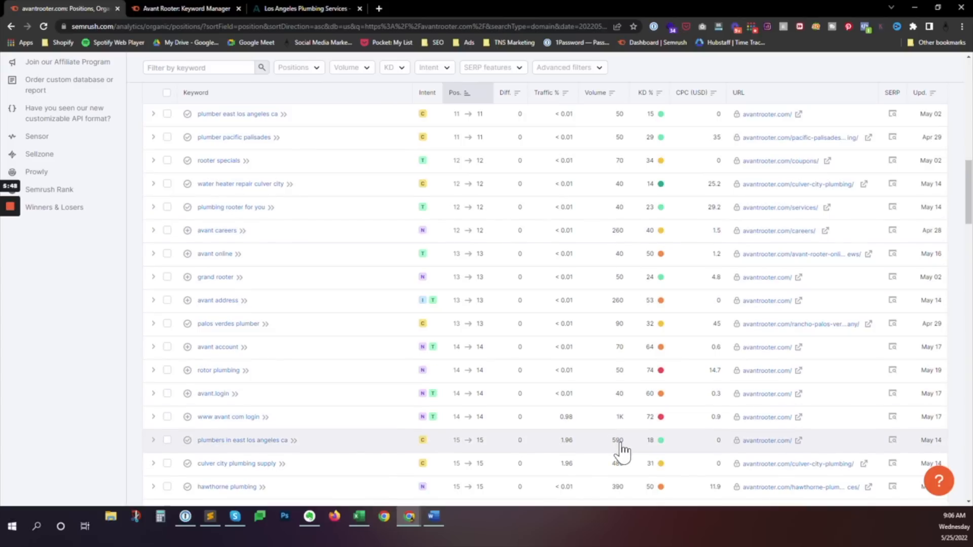
scroll("down", 3)
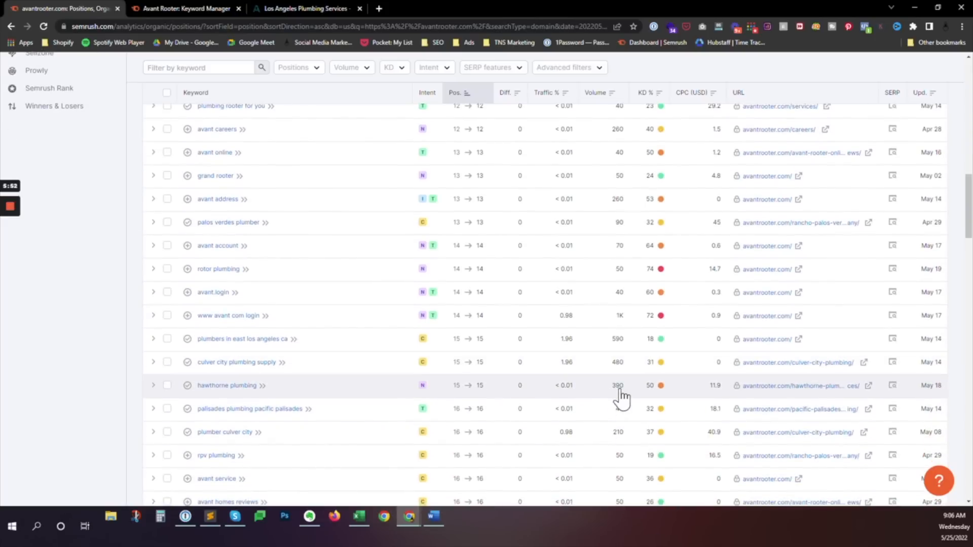
scroll("down", 3)
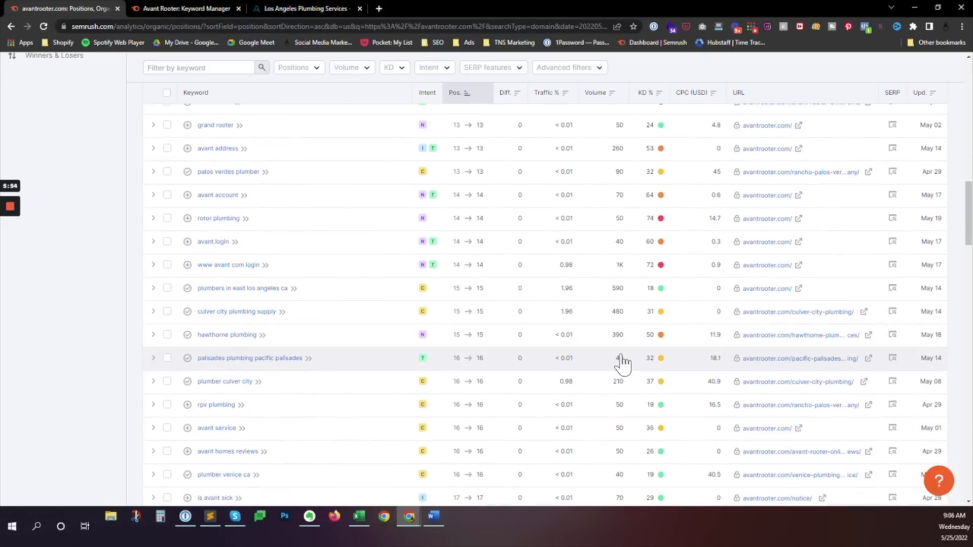
scroll("down", 3)
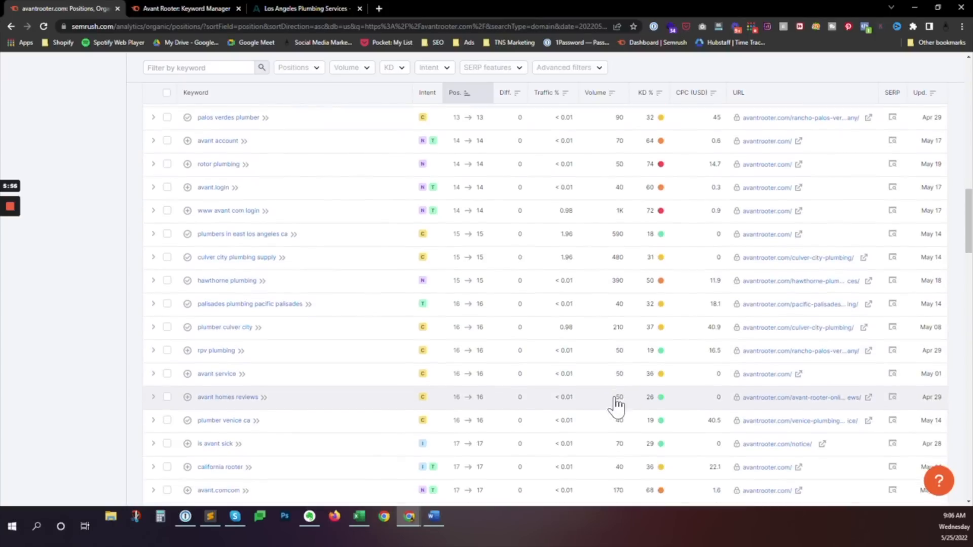
scroll("down", 3)
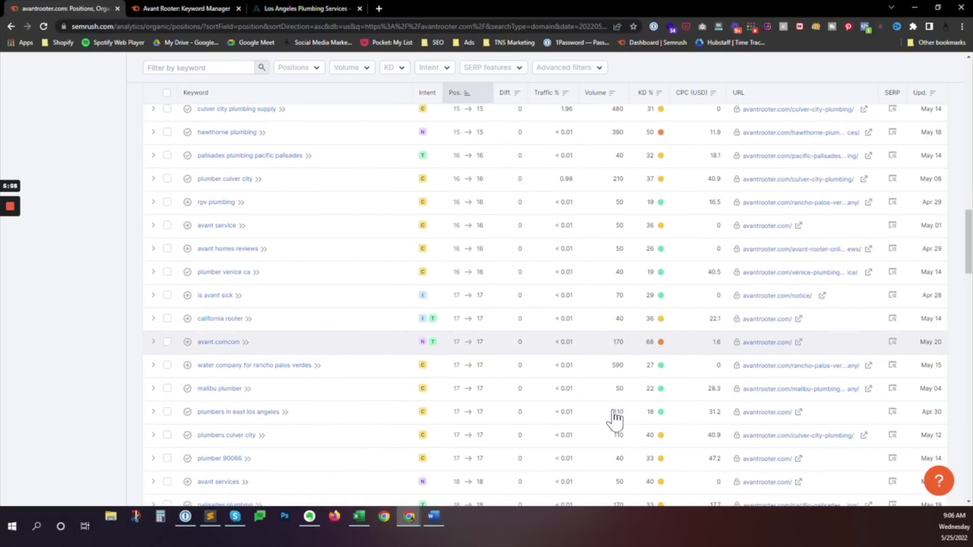
scroll("down", 3)
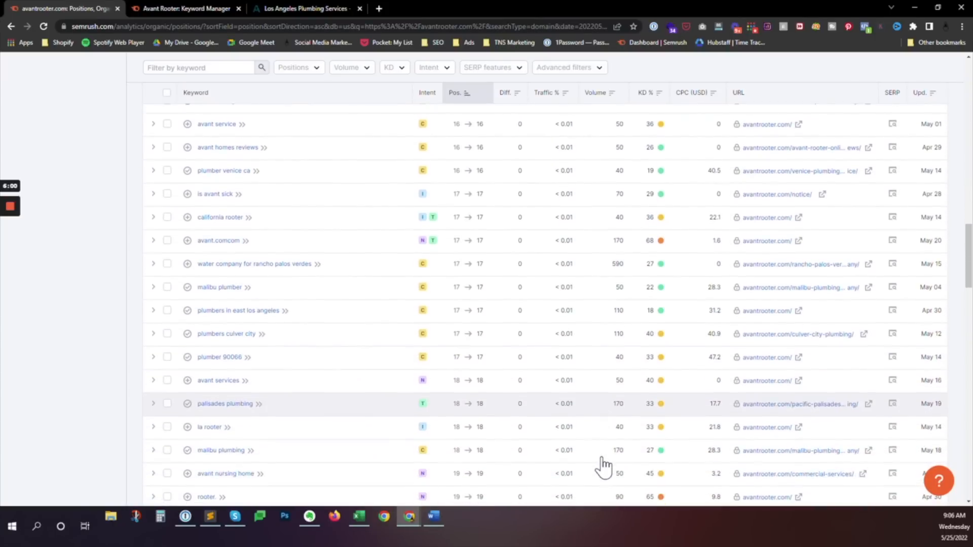
scroll("down", 3)
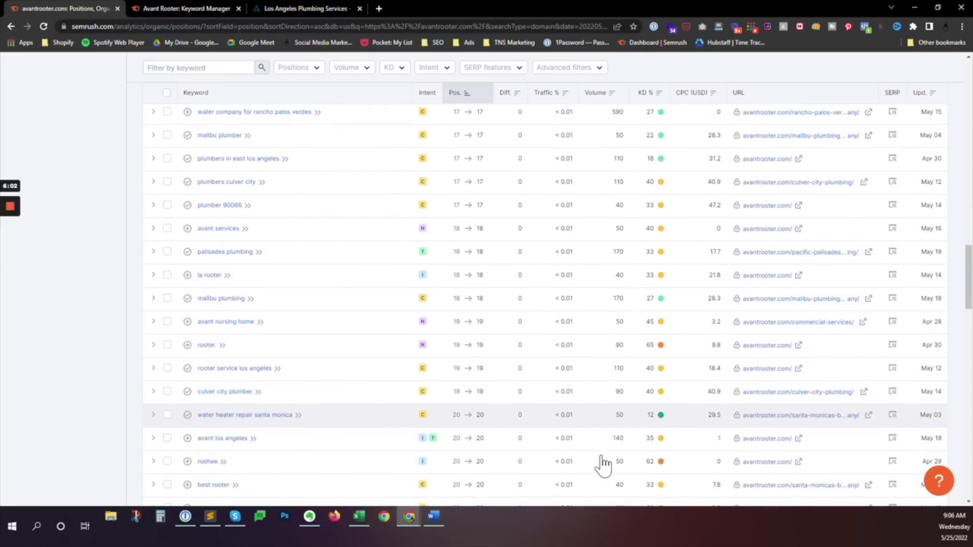
mouse_move(588, 399)
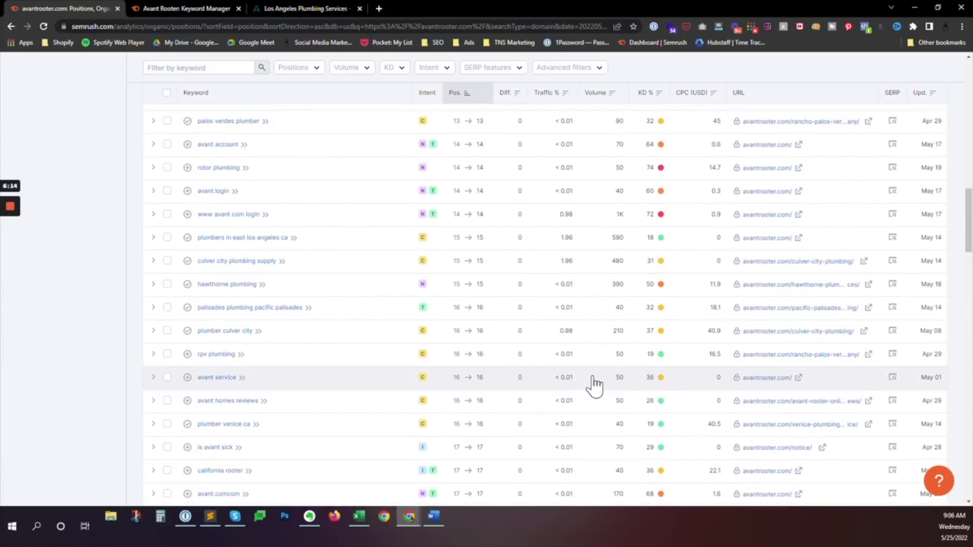
left_click(180, 9)
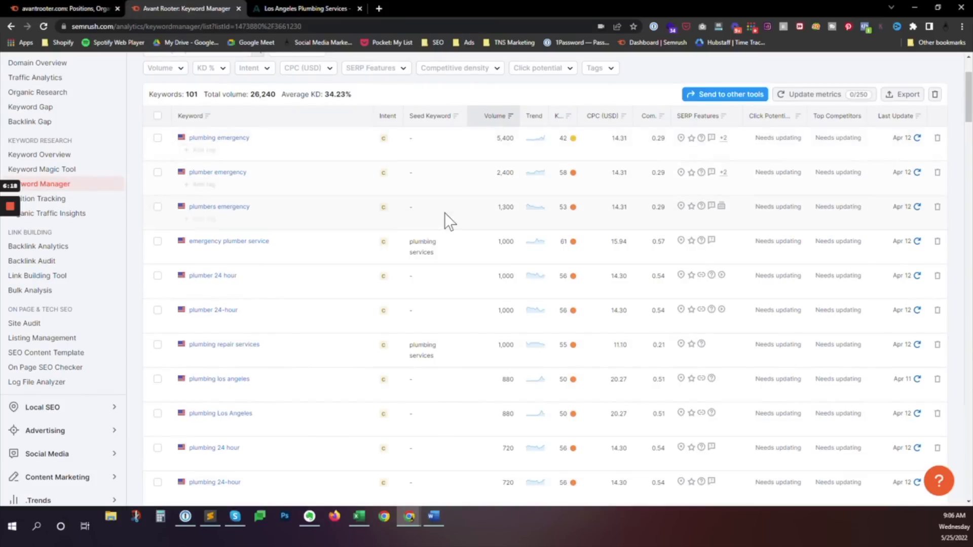
scroll("down", 3)
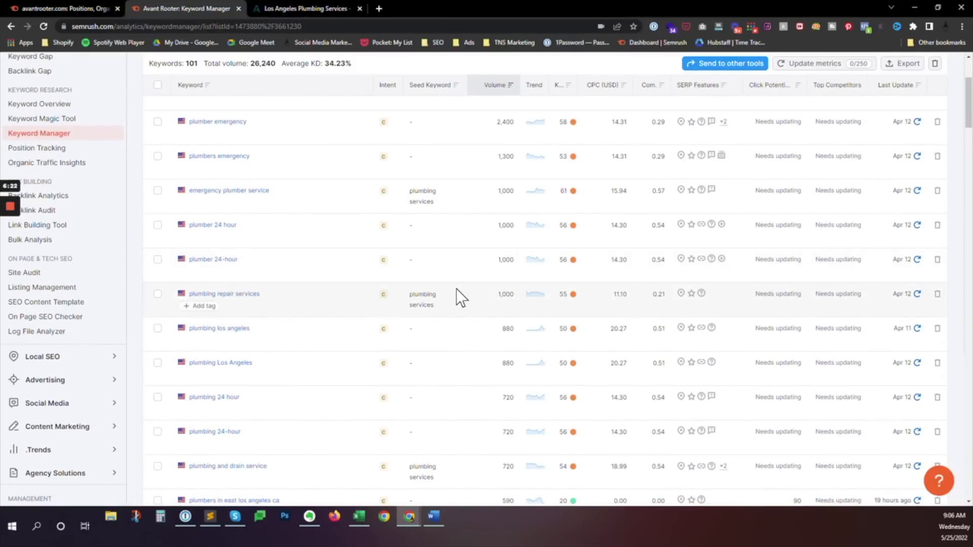
scroll("down", 3)
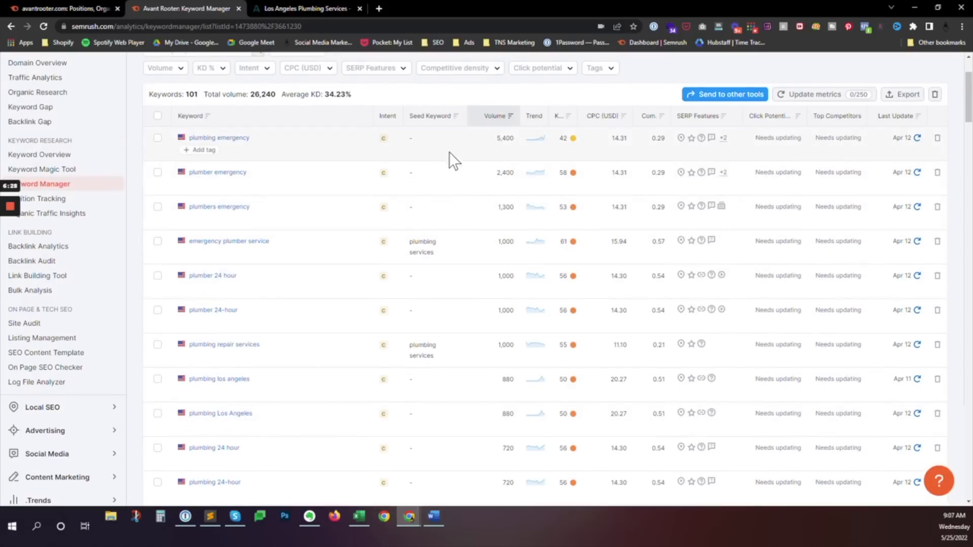
mouse_move(464, 330)
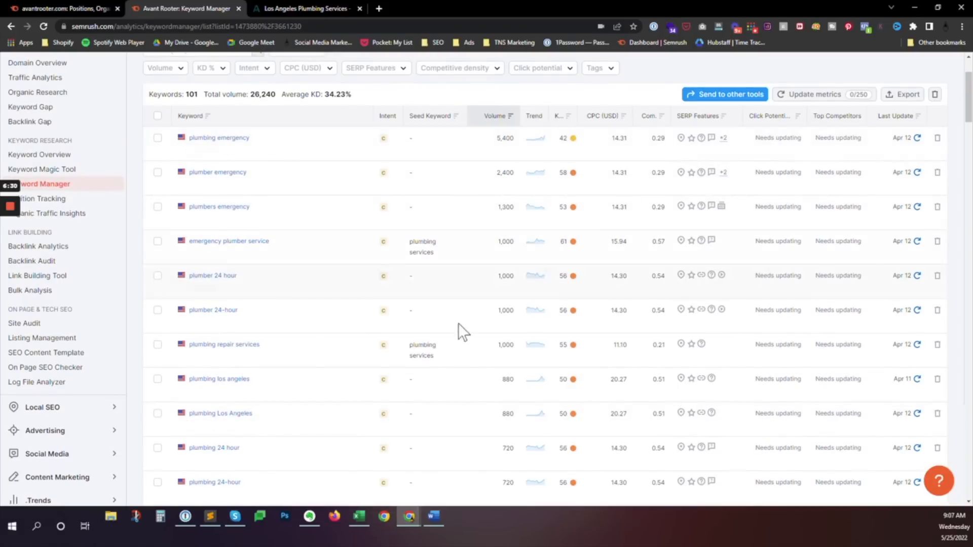
scroll("down", 3)
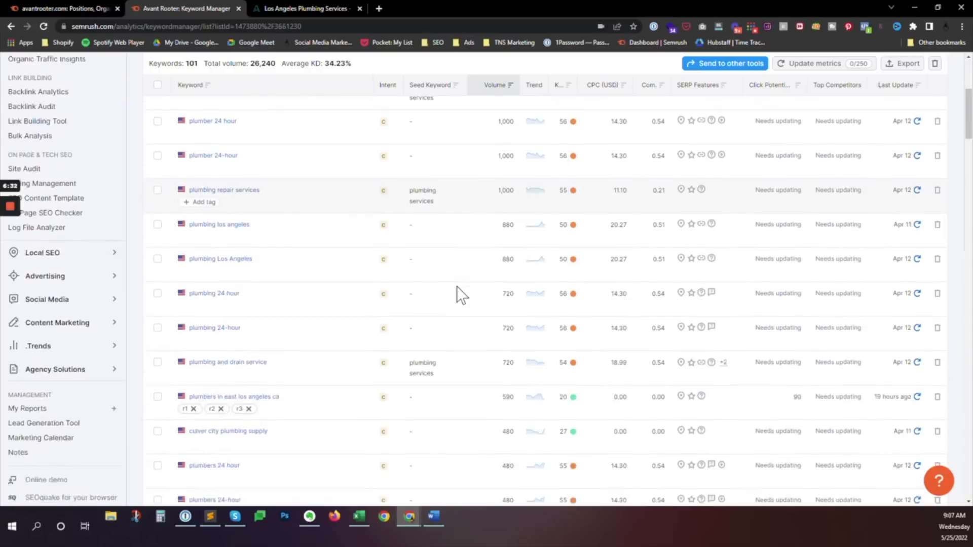
scroll("down", 3)
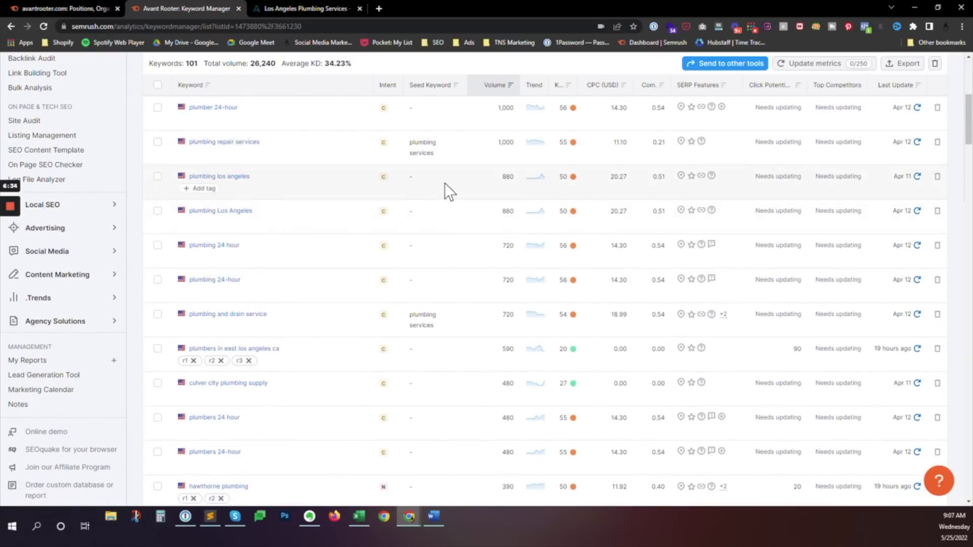
scroll("down", 3)
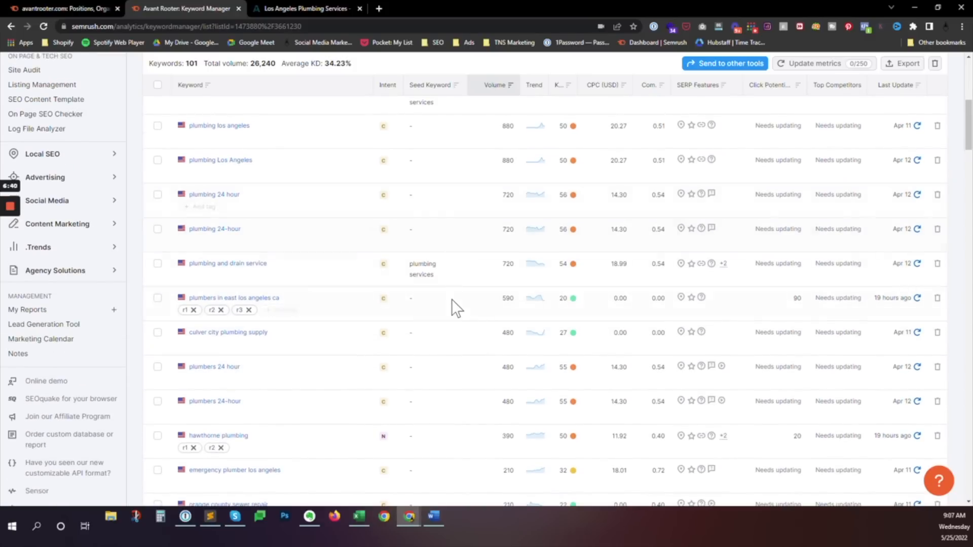
scroll("down", 3)
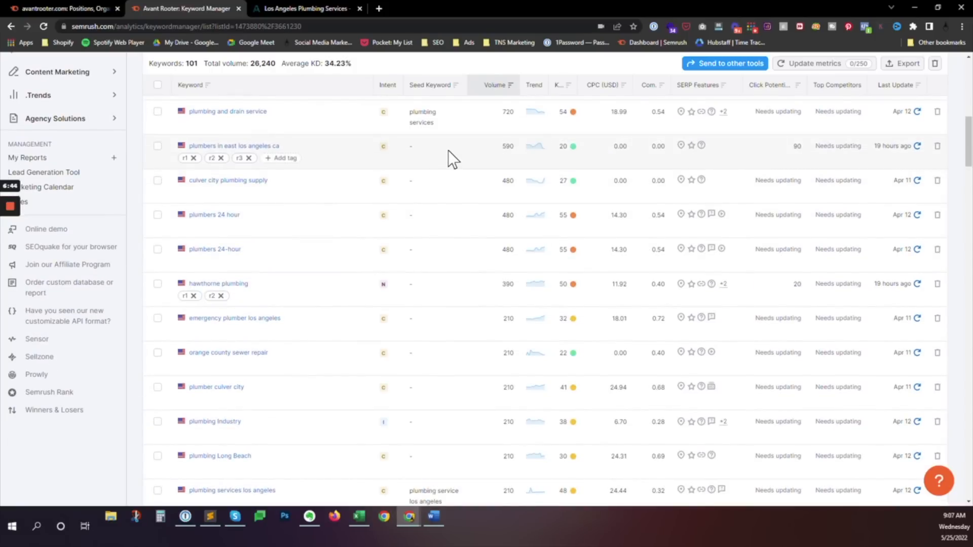
mouse_move(469, 215)
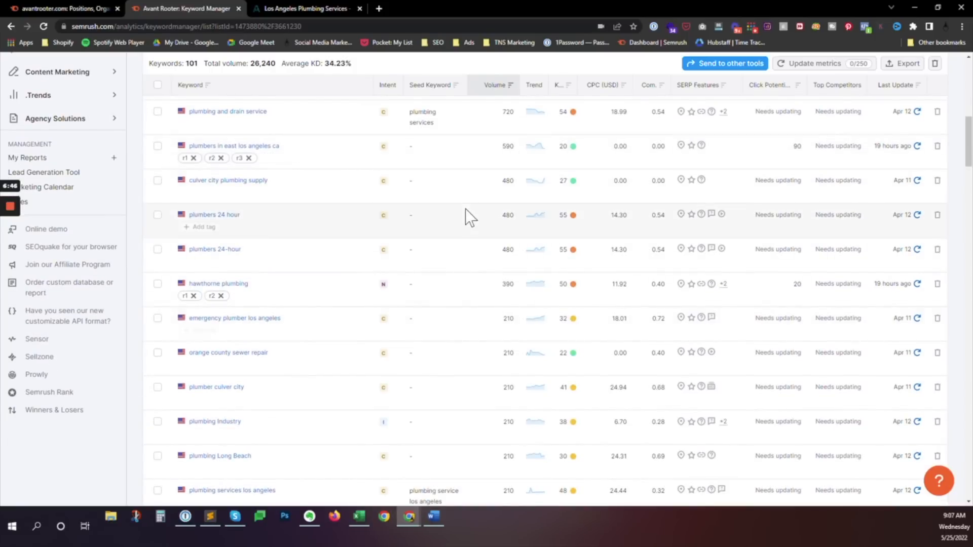
mouse_move(471, 309)
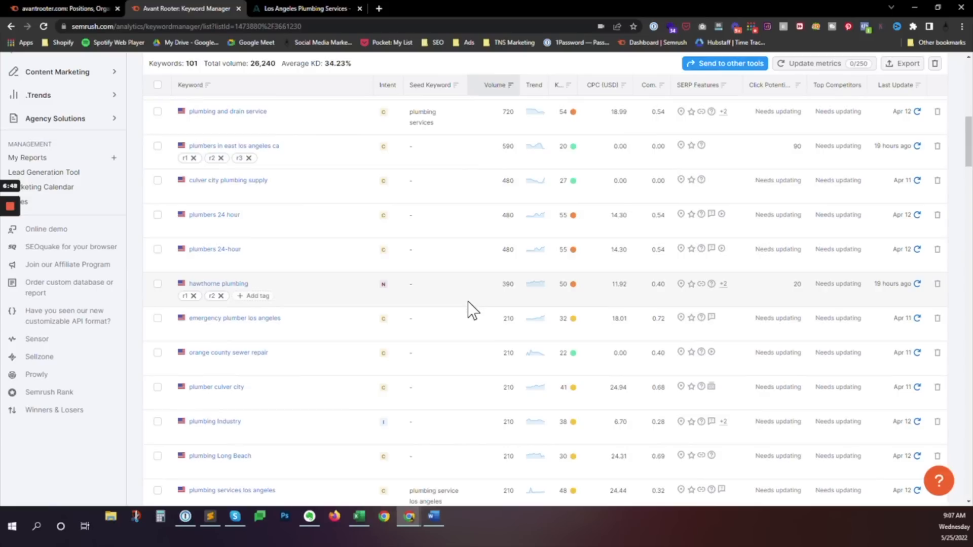
scroll("down", 3)
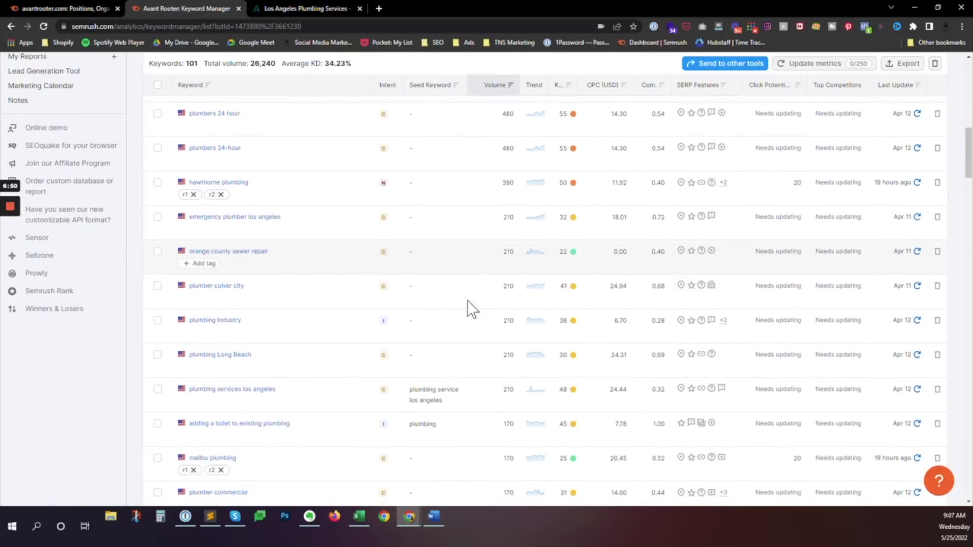
scroll("down", 3)
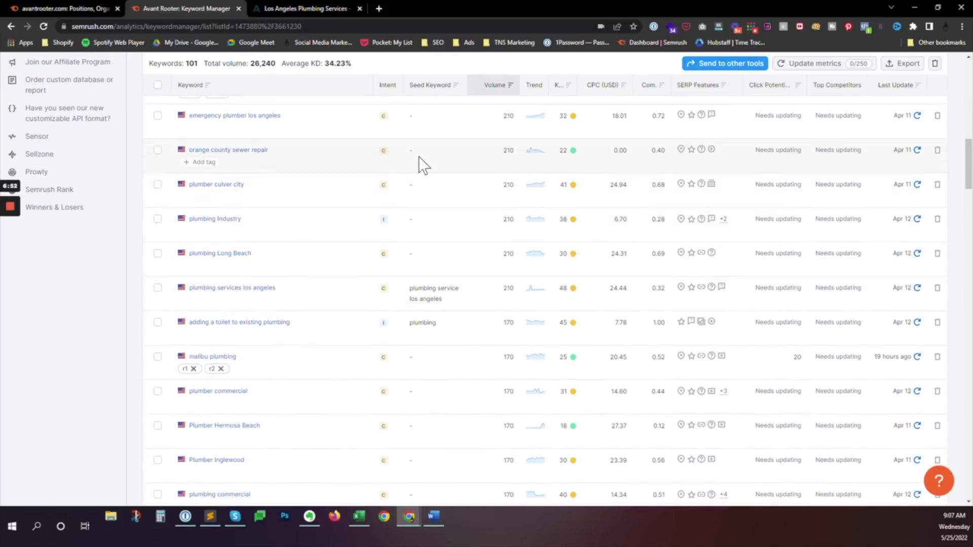
mouse_move(433, 156)
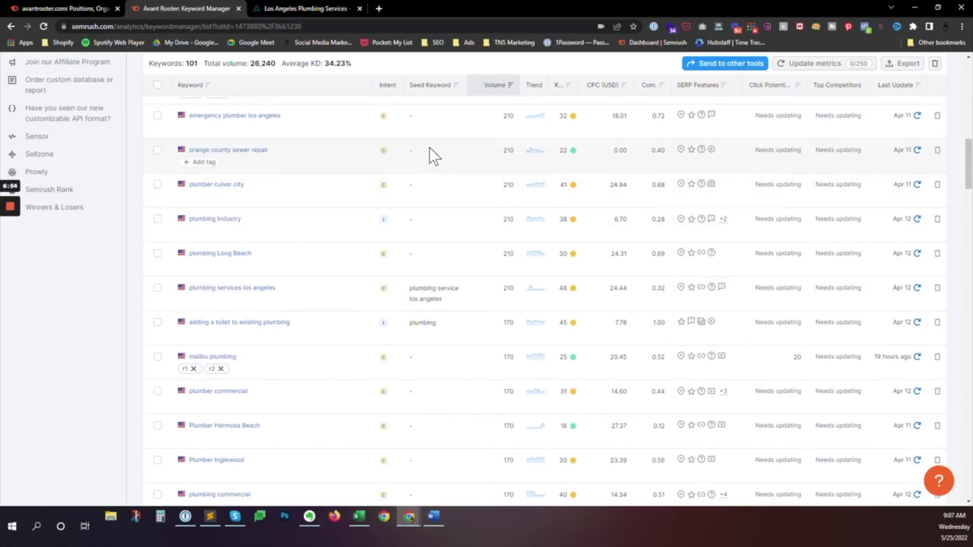
mouse_move(430, 163)
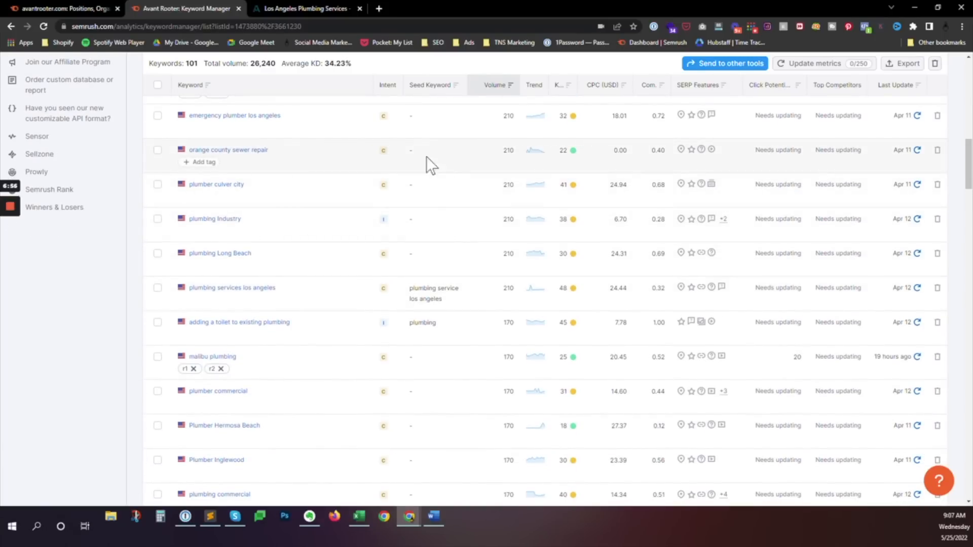
Switch back to the avantrooter.com organic positions report, led by "avant rooter" at rank 1
left_click(65, 8)
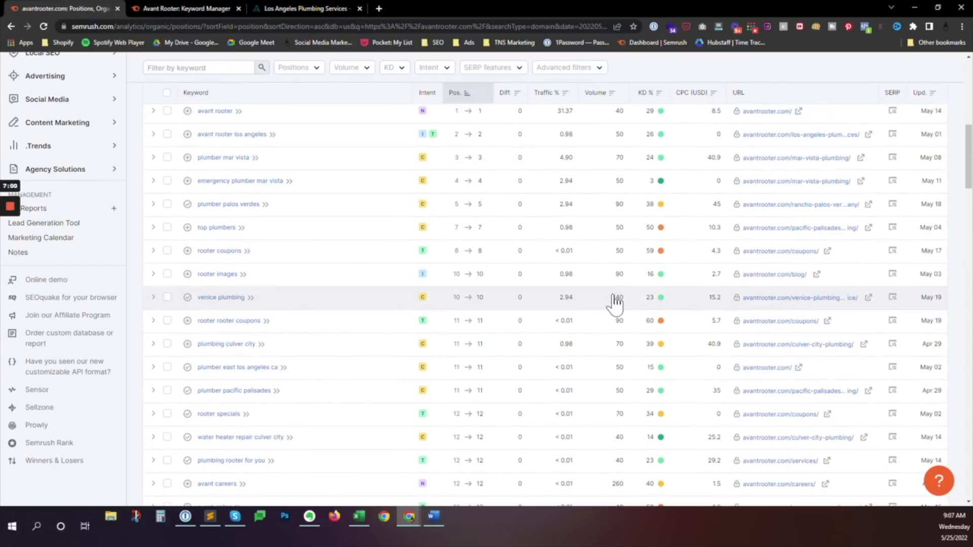
mouse_move(618, 306)
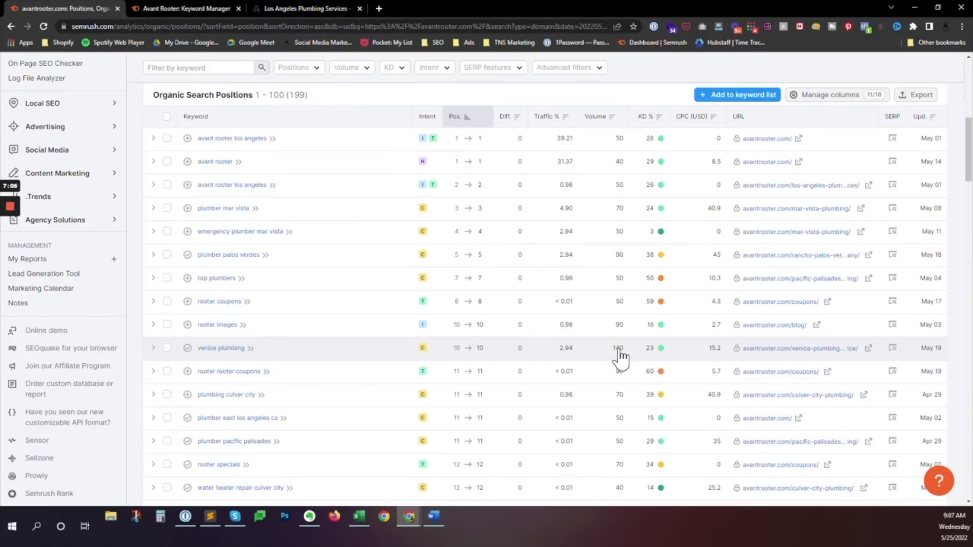
mouse_move(610, 346)
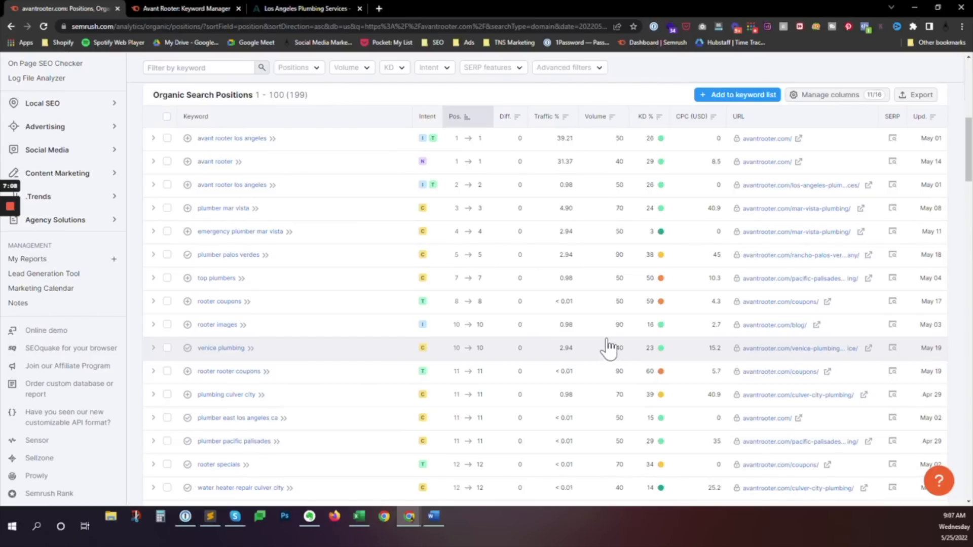
mouse_move(585, 156)
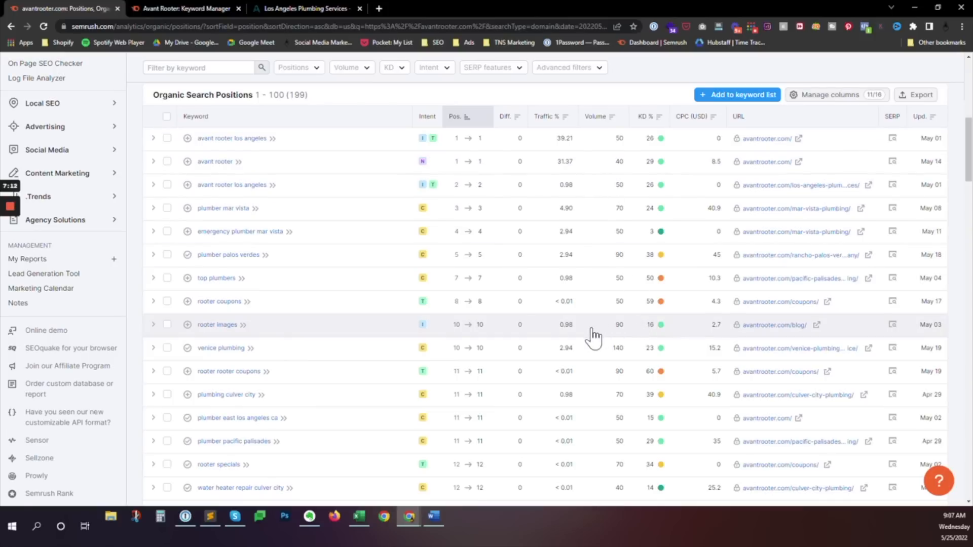
mouse_move(592, 345)
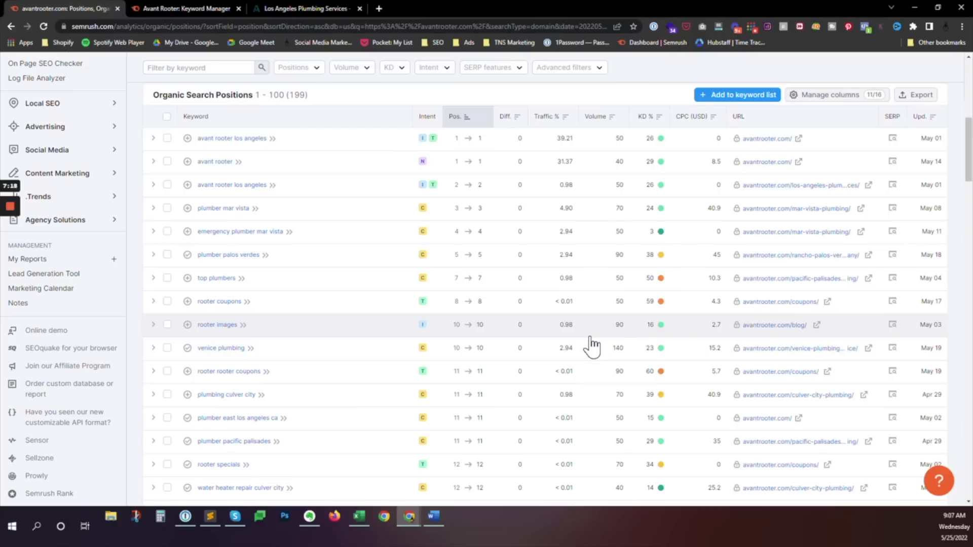
mouse_move(586, 328)
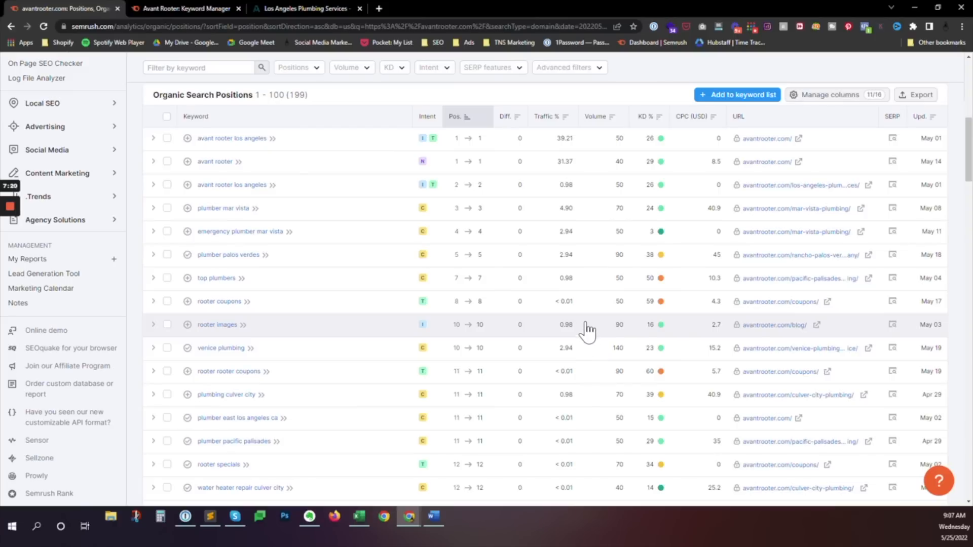
mouse_move(174, 58)
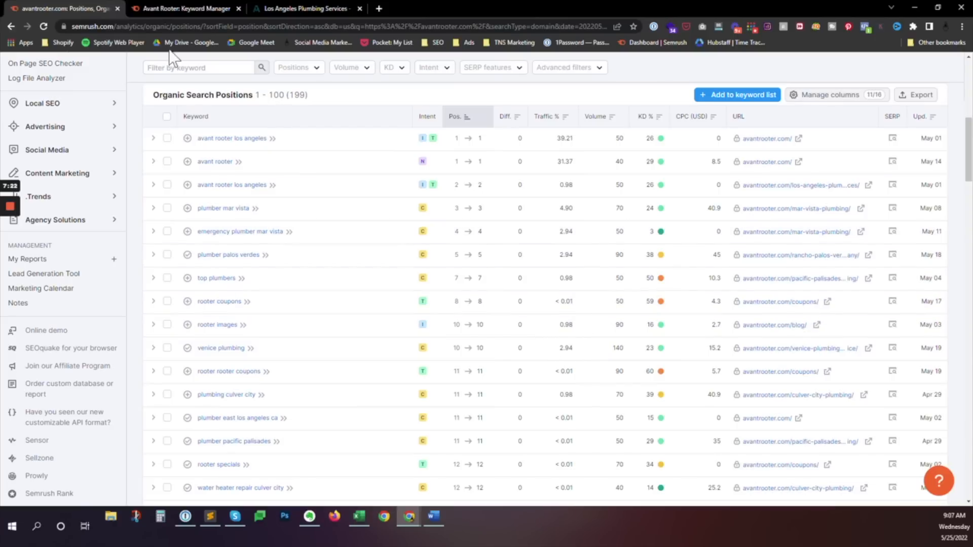
Return to the Avant Rooter Keyword Manager list of 101 keywords, with "plumbing emergency" first
left_click(180, 8)
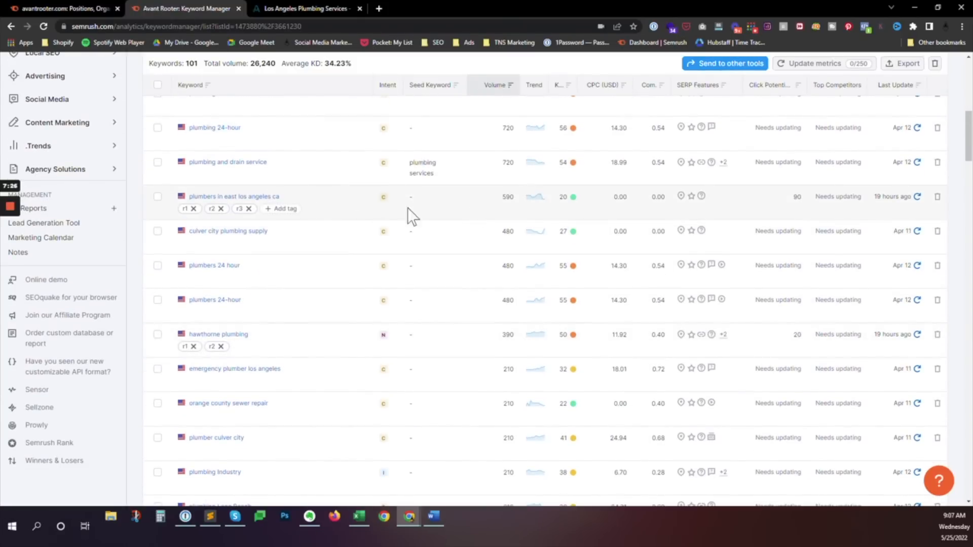
mouse_move(317, 217)
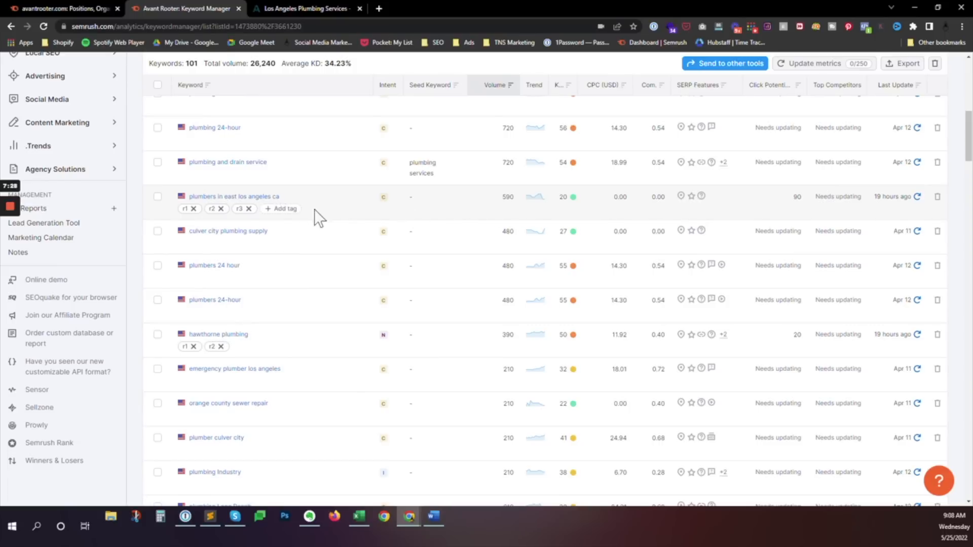
mouse_move(498, 209)
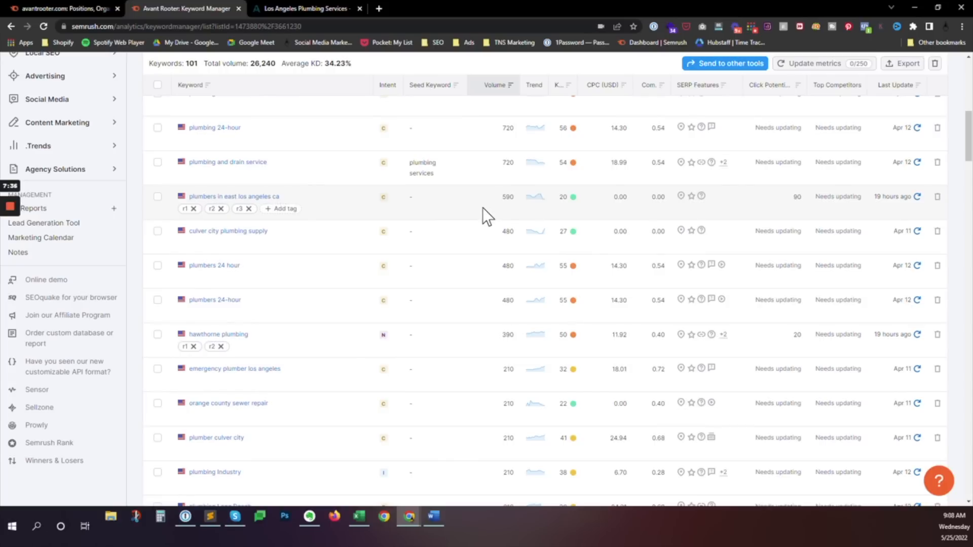
scroll("down", 3)
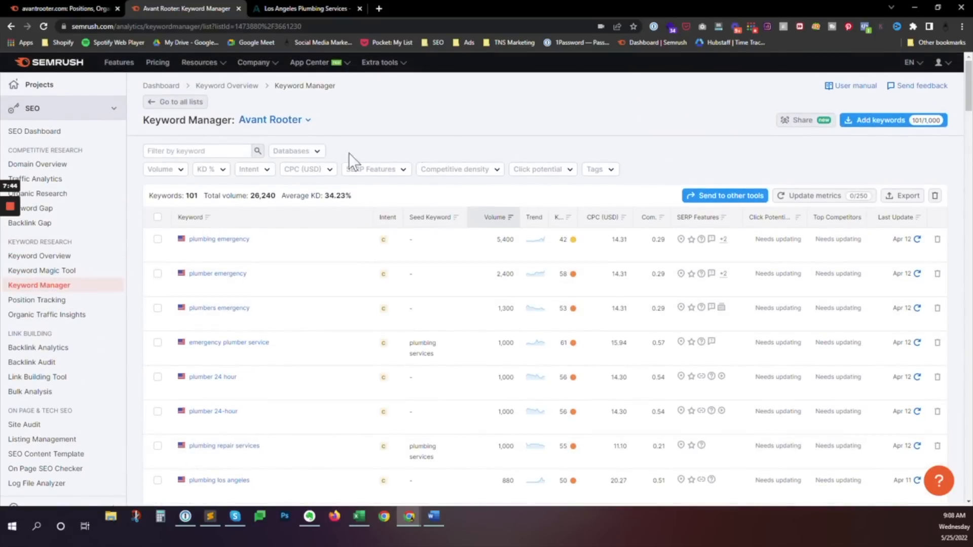
mouse_move(518, 199)
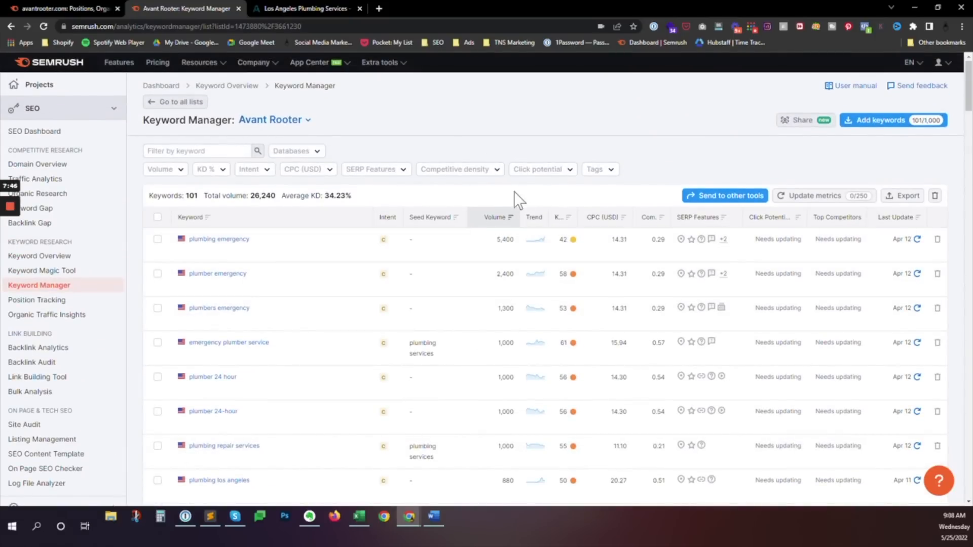
mouse_move(493, 138)
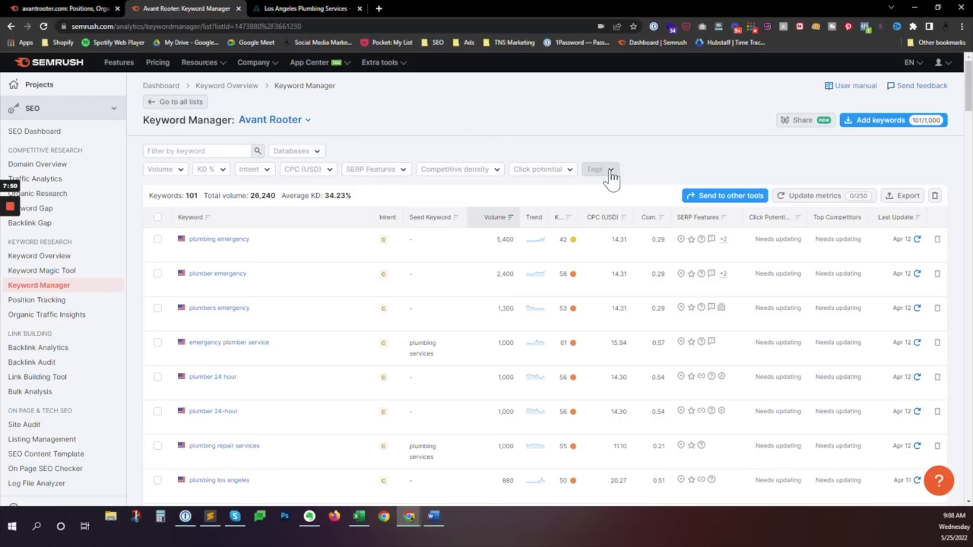
Filter the Avant Rooter keyword list by the r1 tag, leaving 40 keywords
left_click(599, 169)
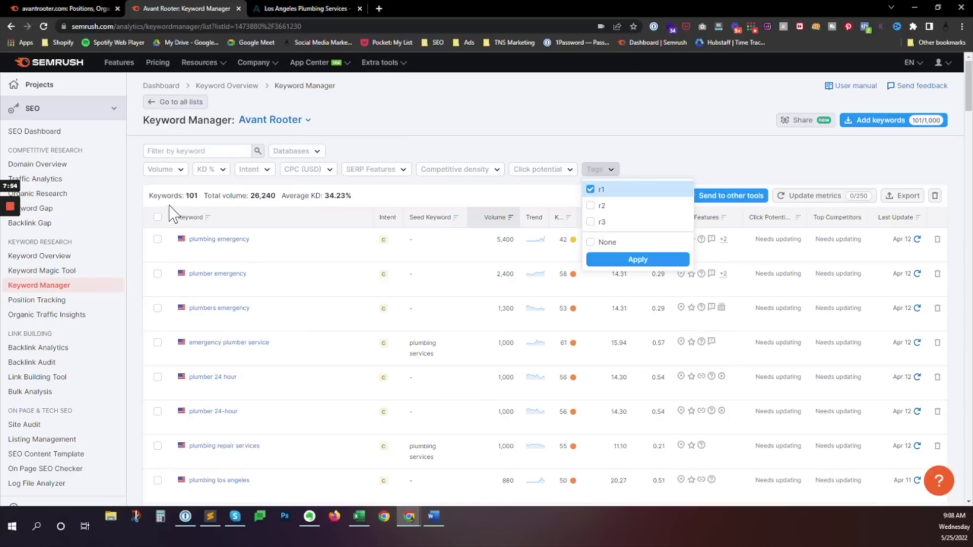
left_click(636, 259)
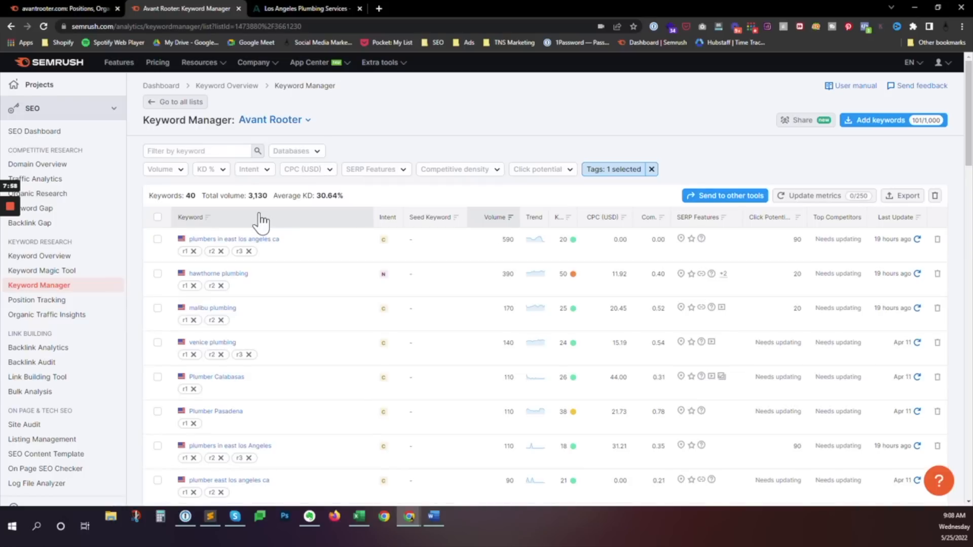
mouse_move(397, 105)
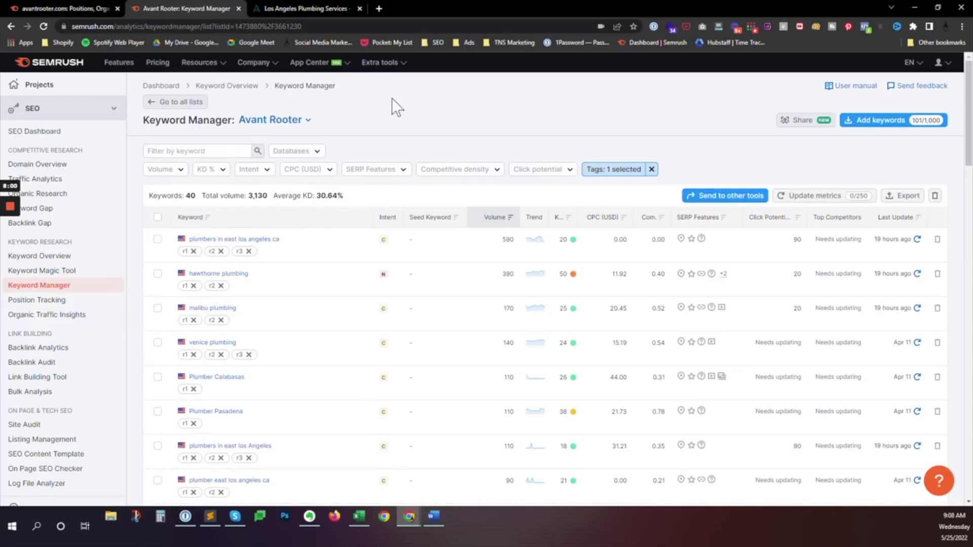
mouse_move(179, 210)
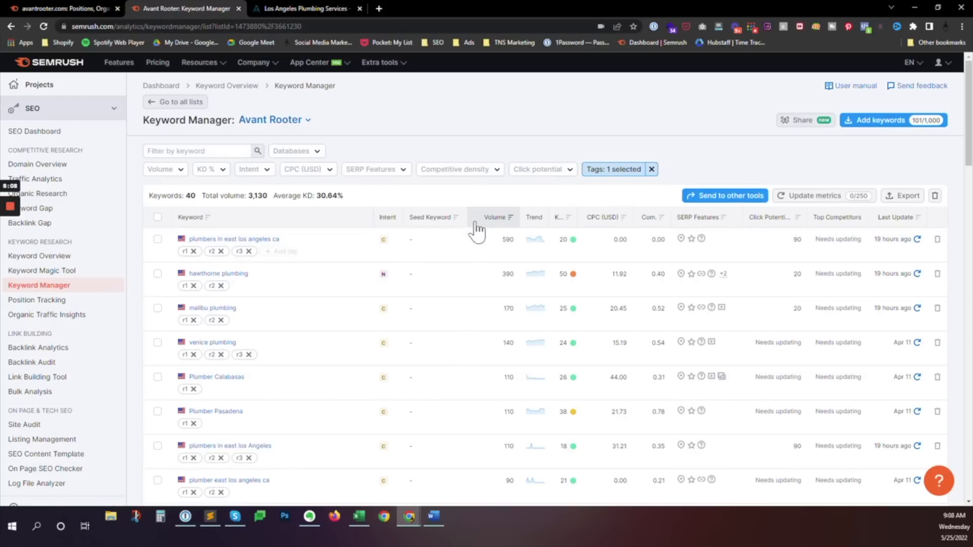
scroll("down", 3)
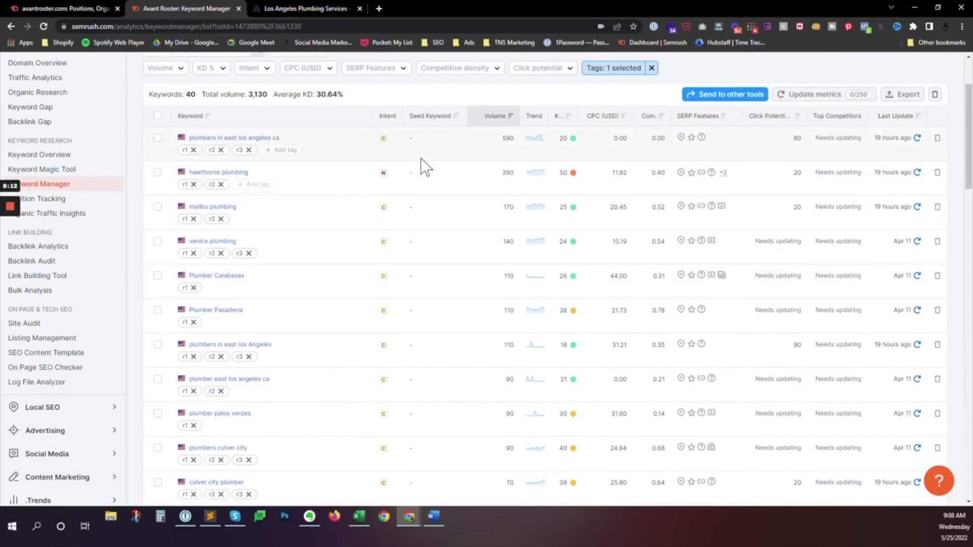
mouse_move(510, 158)
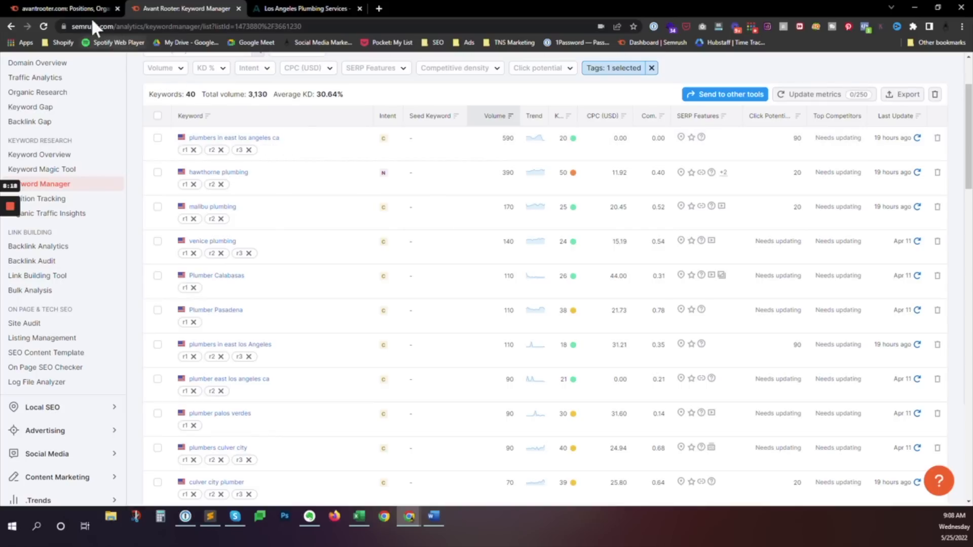
Compare the r1-filtered list of 40 keywords against the site's organic positions report, ending on the keyword list
left_click(61, 8)
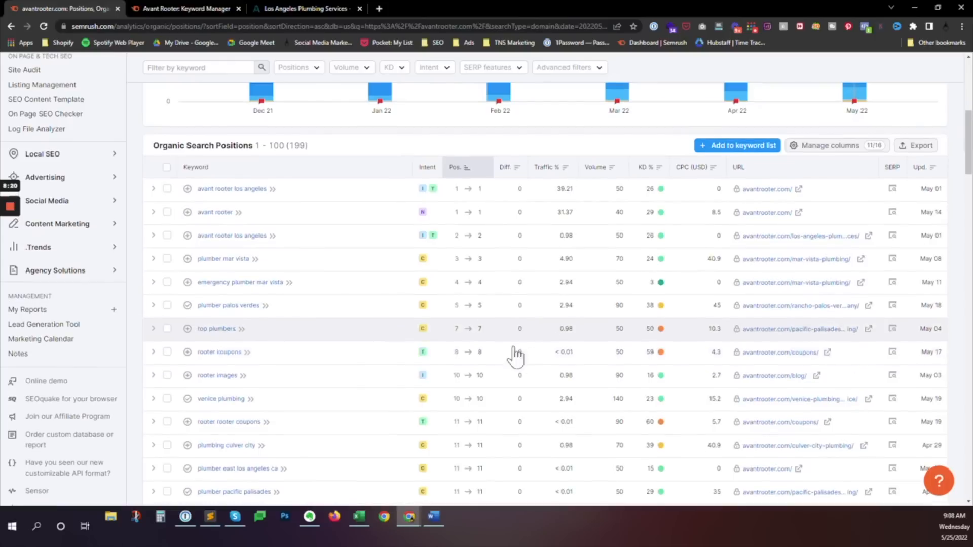
scroll("down", 3)
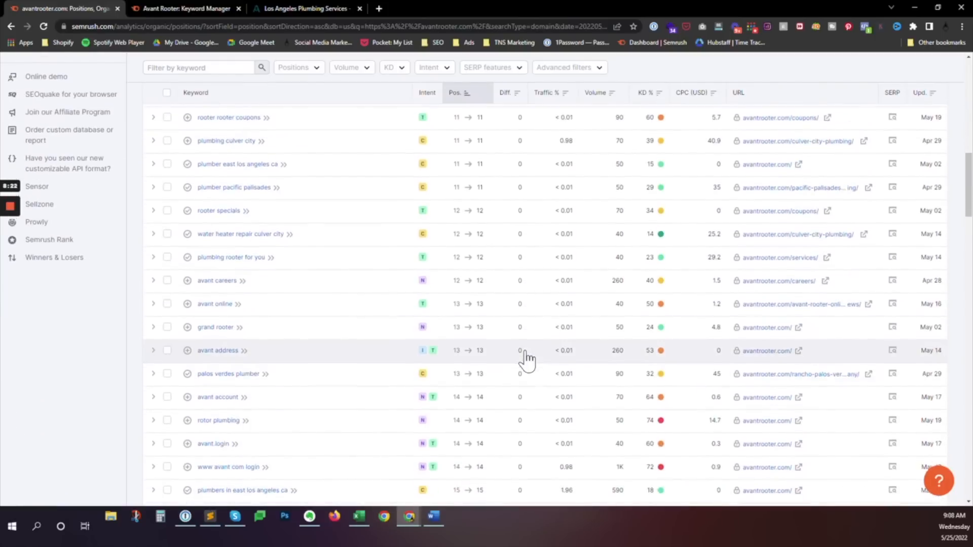
scroll("down", 3)
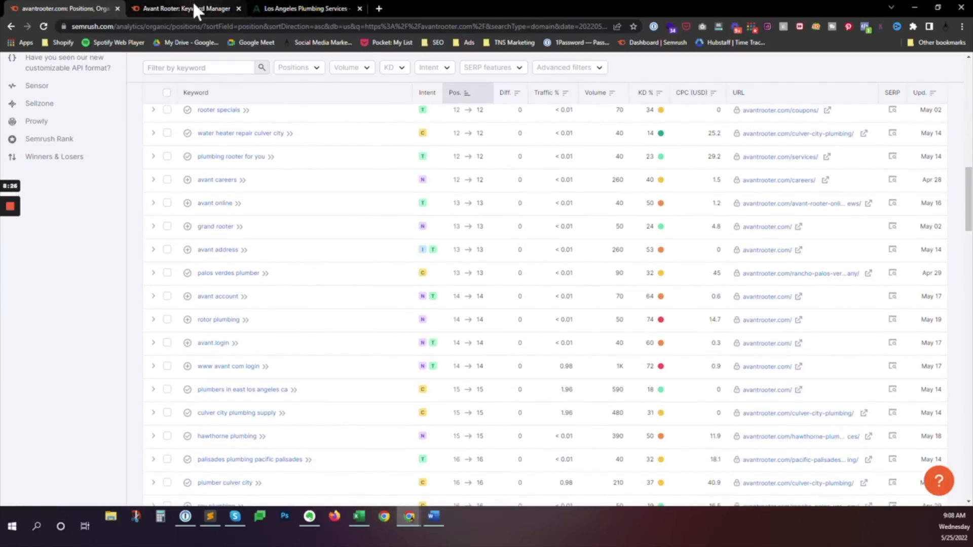
left_click(181, 8)
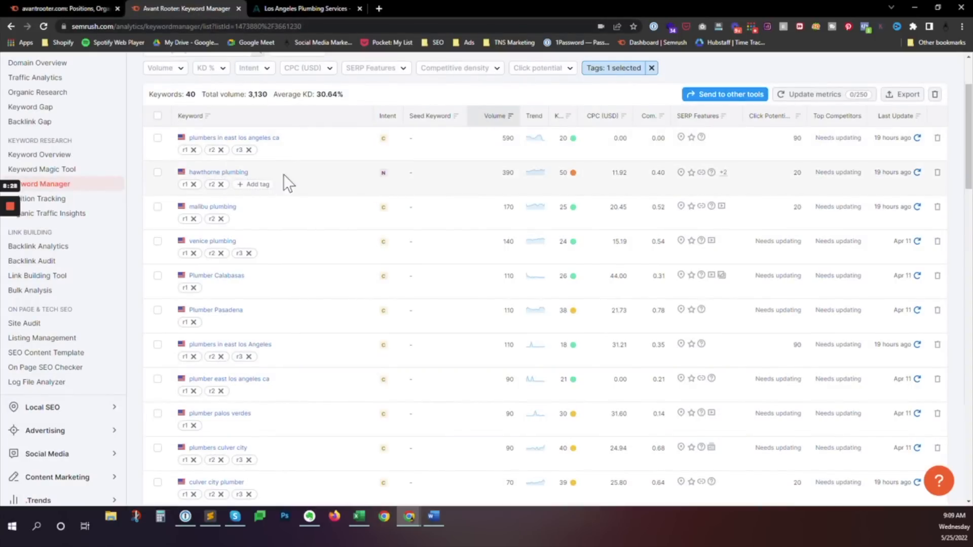
mouse_move(396, 185)
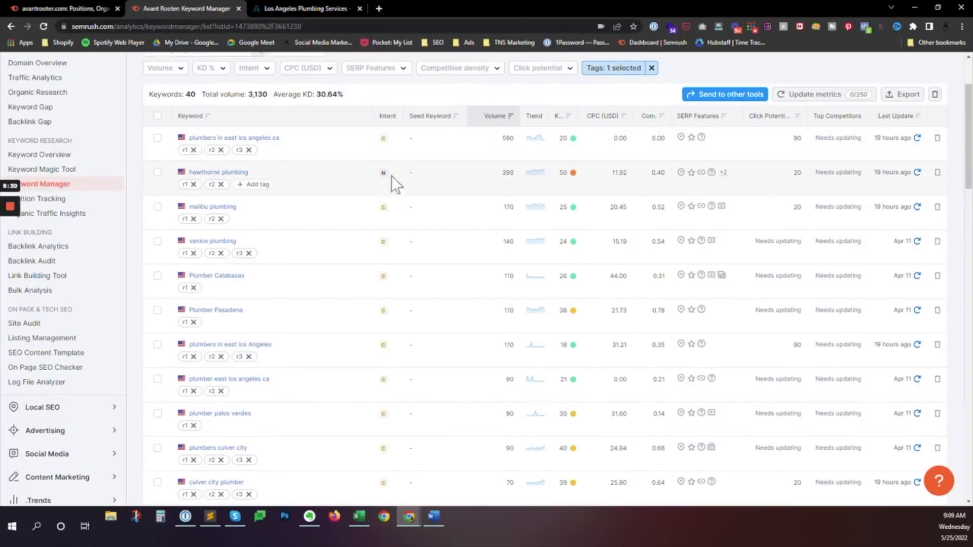
mouse_move(439, 214)
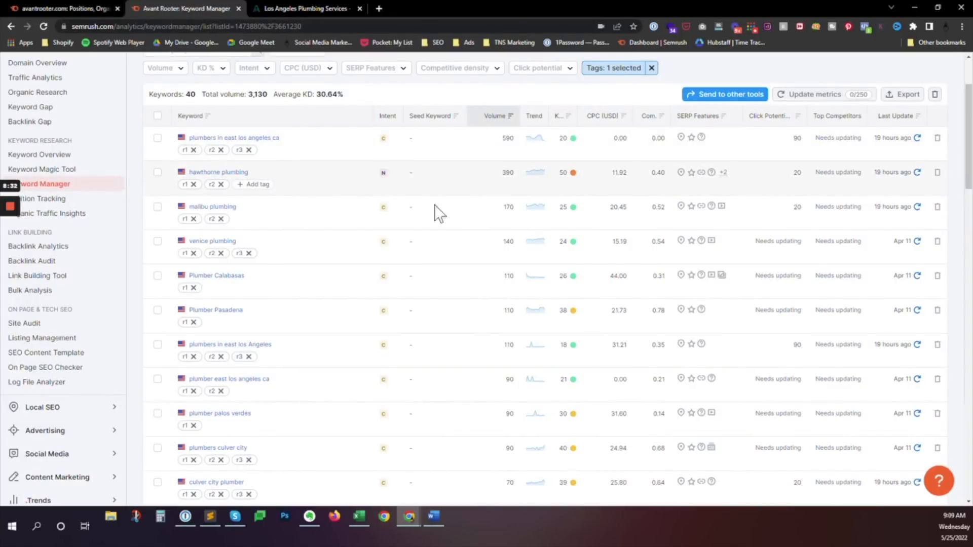
mouse_move(503, 223)
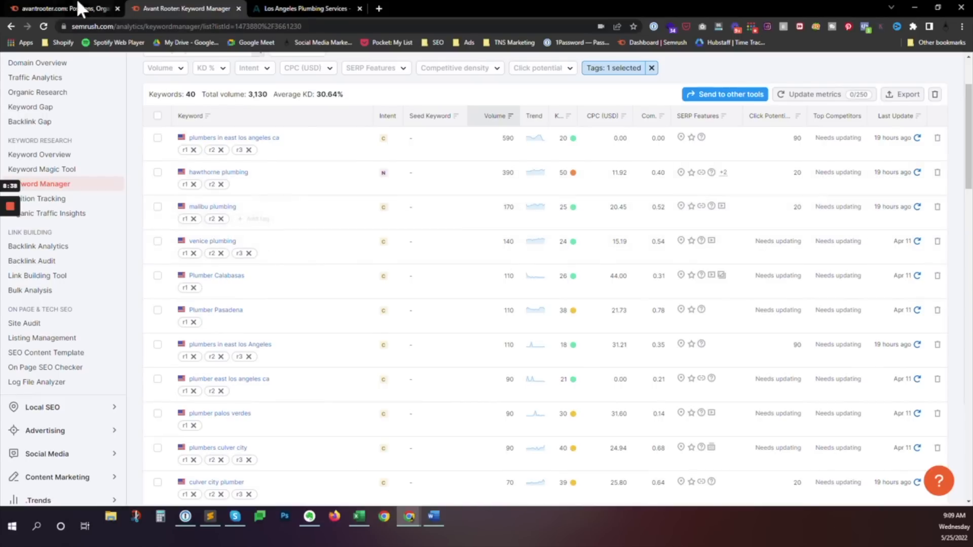
left_click(62, 8)
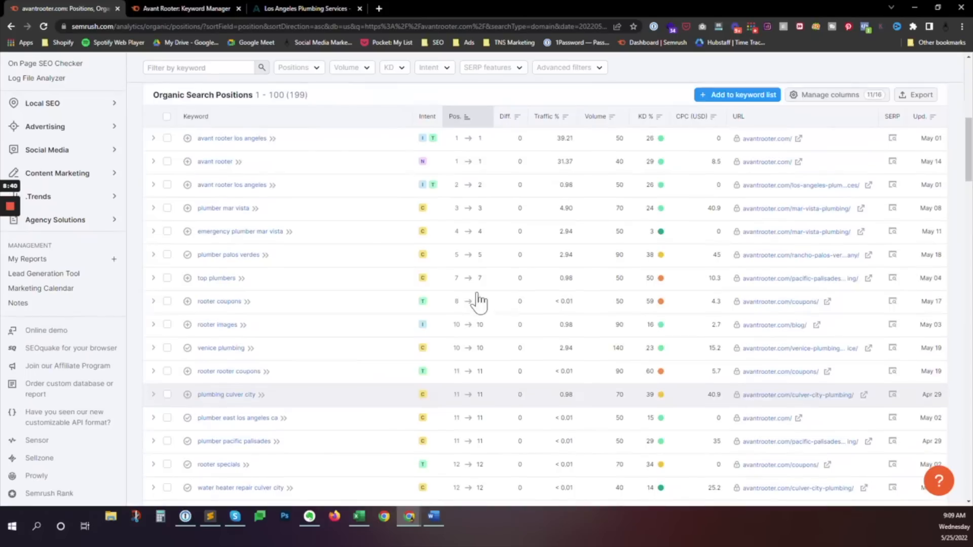
left_click(181, 8)
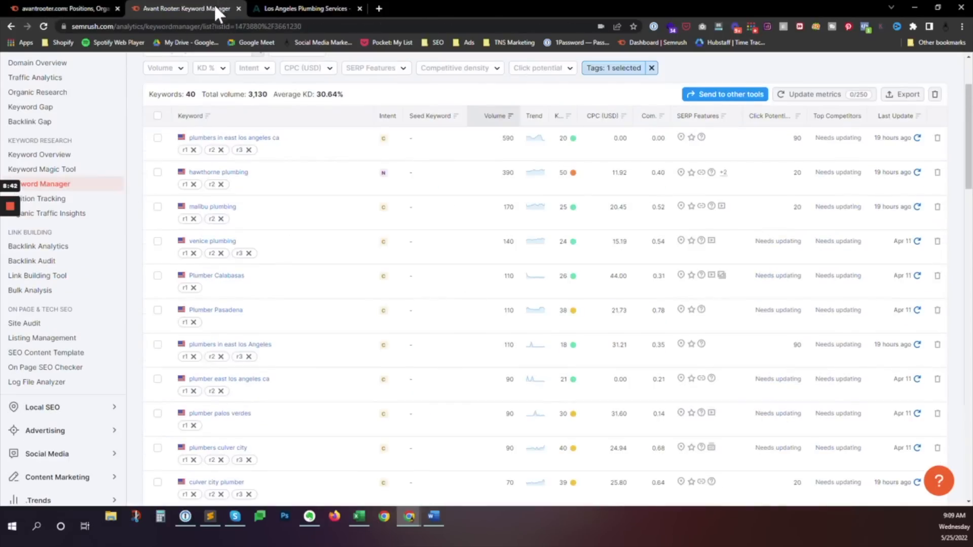
mouse_move(442, 258)
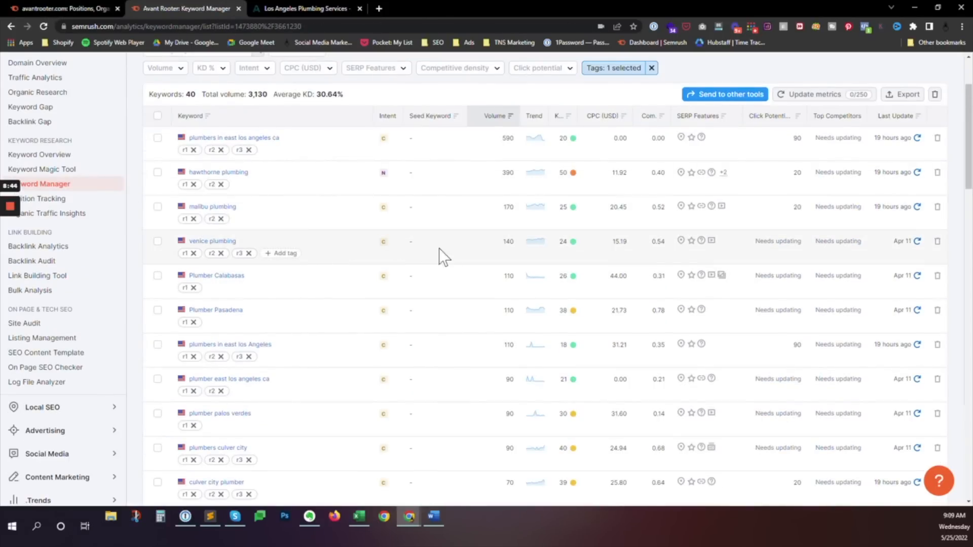
mouse_move(458, 258)
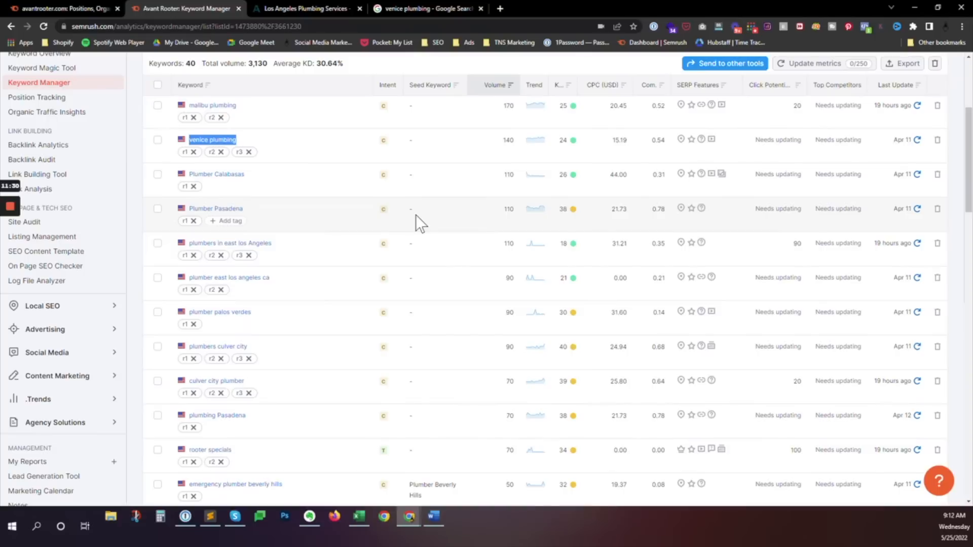
scroll("down", 3)
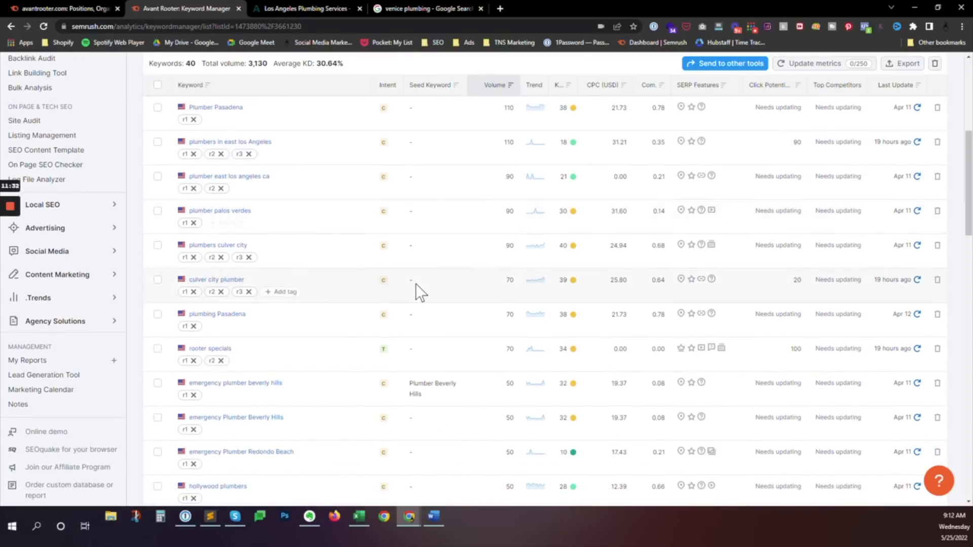
scroll("down", 3)
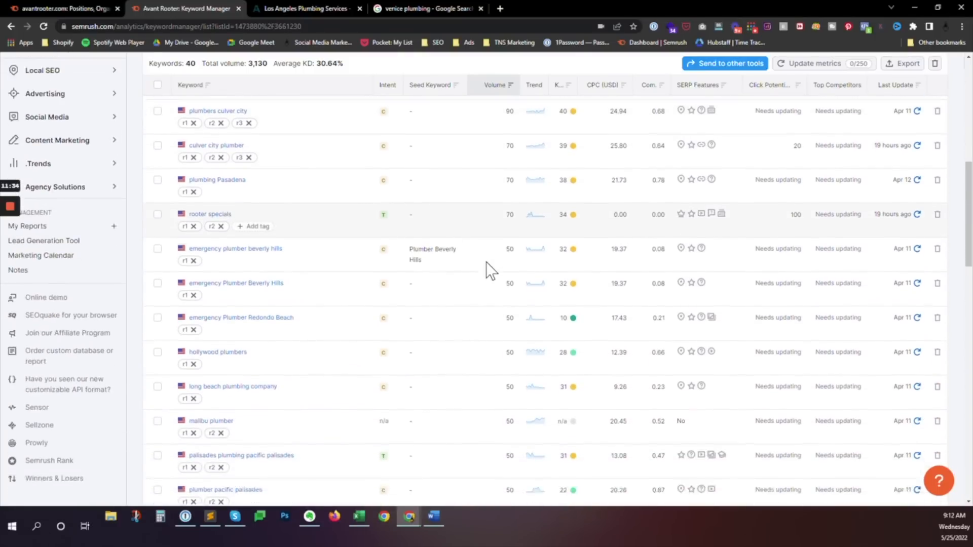
scroll("down", 3)
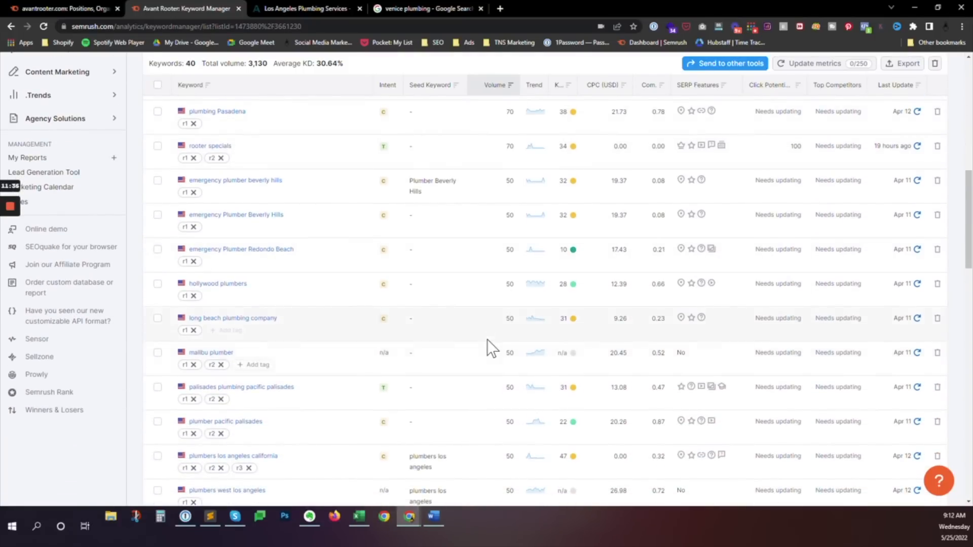
scroll("down", 3)
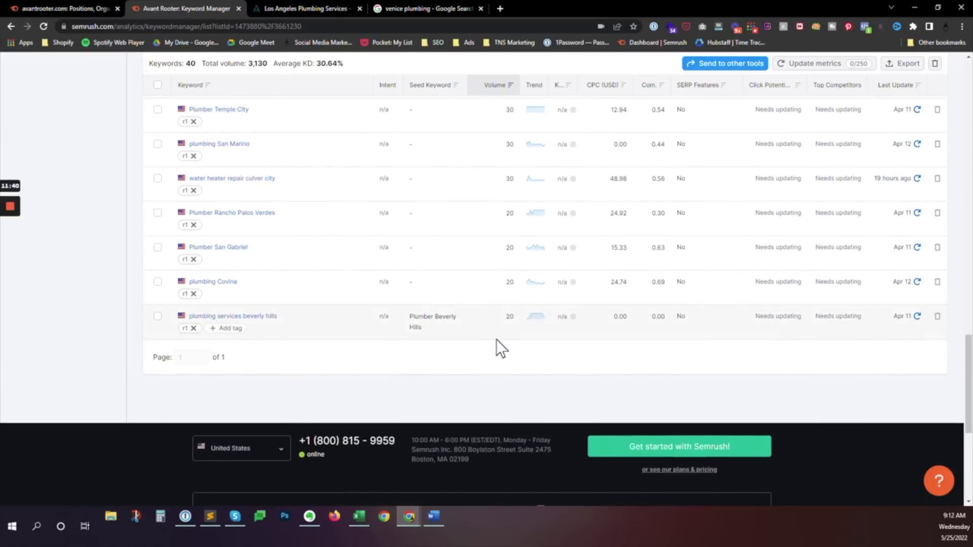
mouse_move(509, 328)
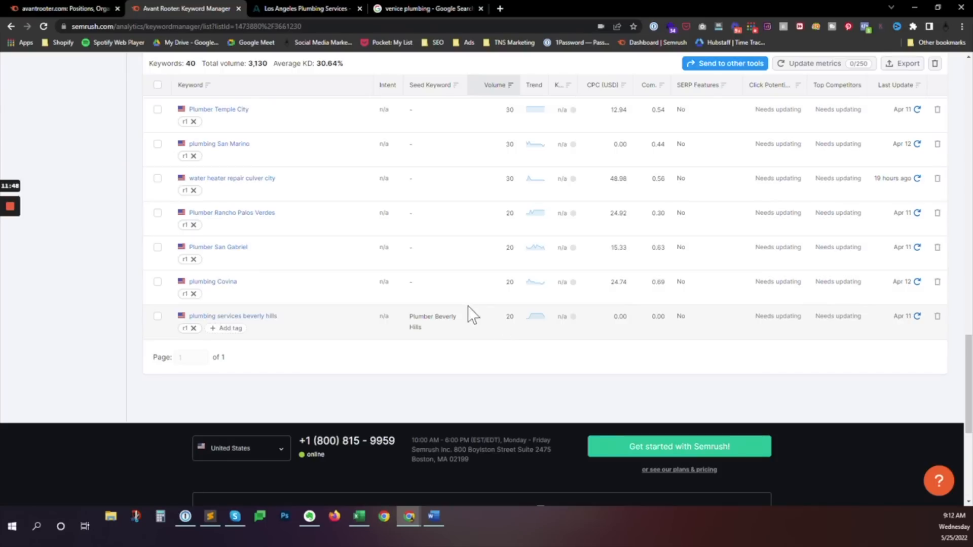
mouse_move(464, 333)
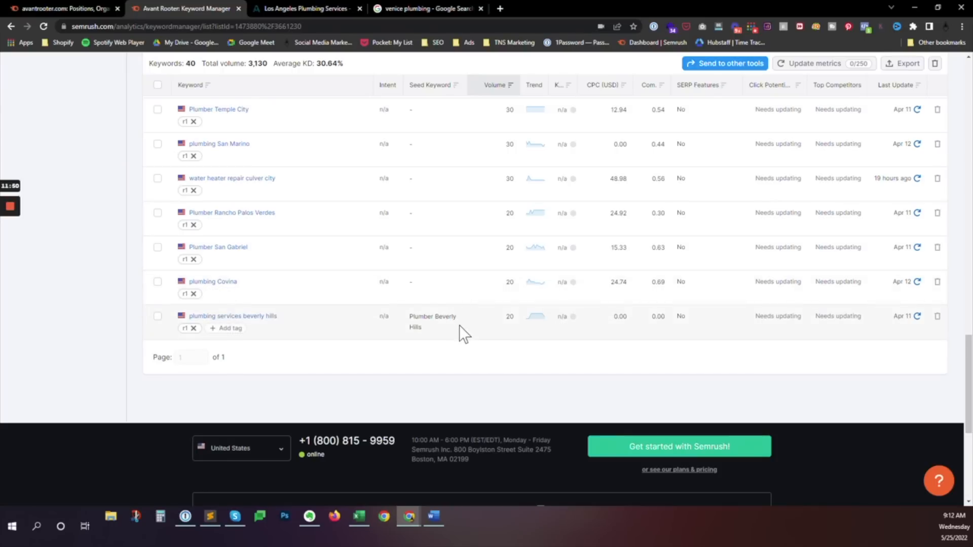
mouse_move(467, 333)
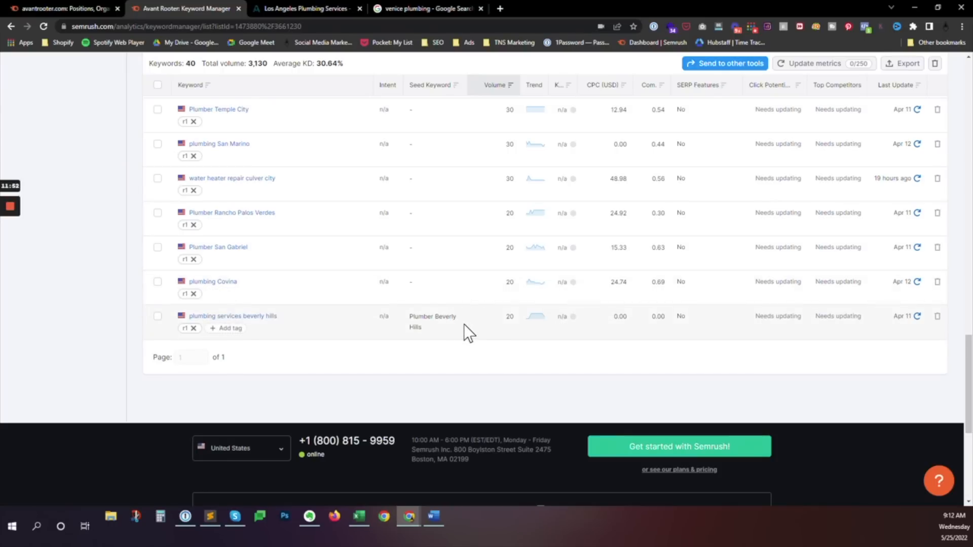
left_click(425, 9)
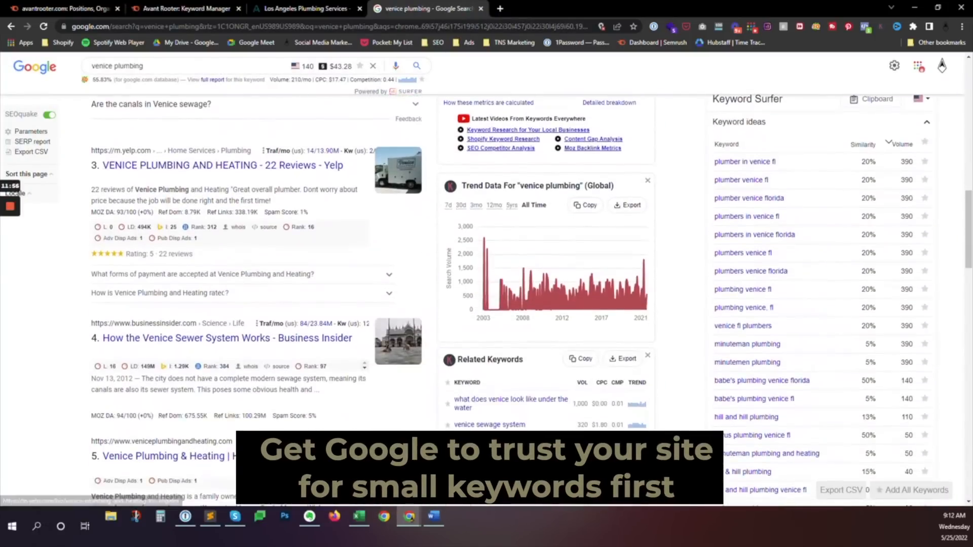
scroll("down", 3)
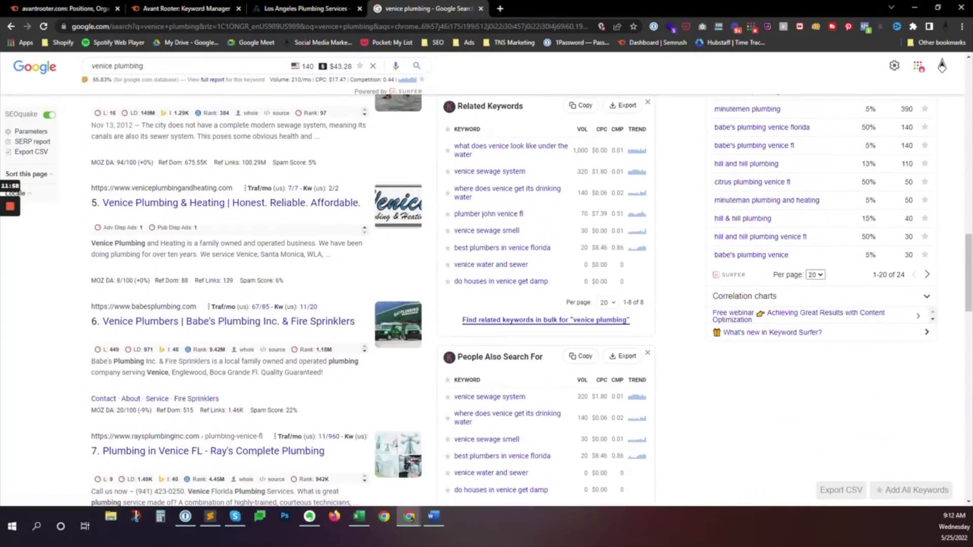
scroll("down", 3)
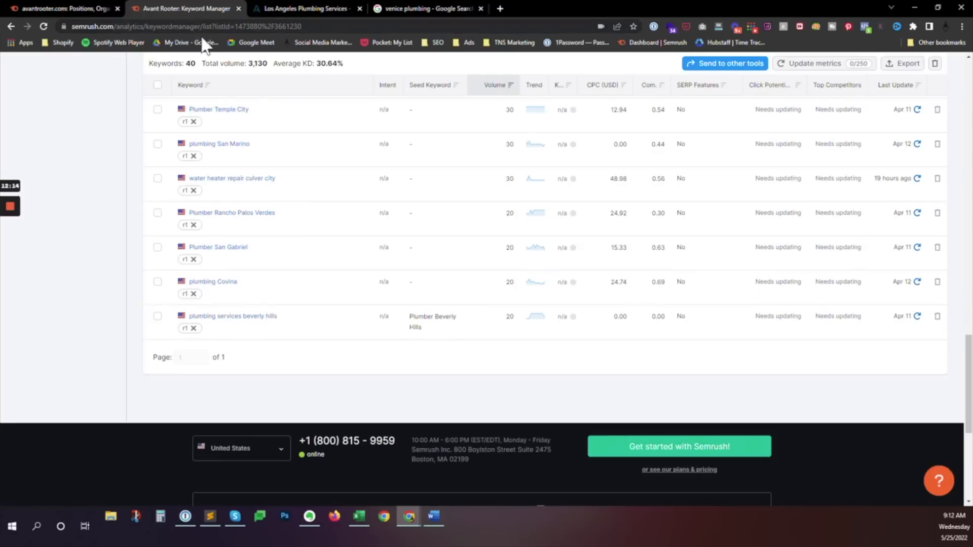
mouse_move(379, 325)
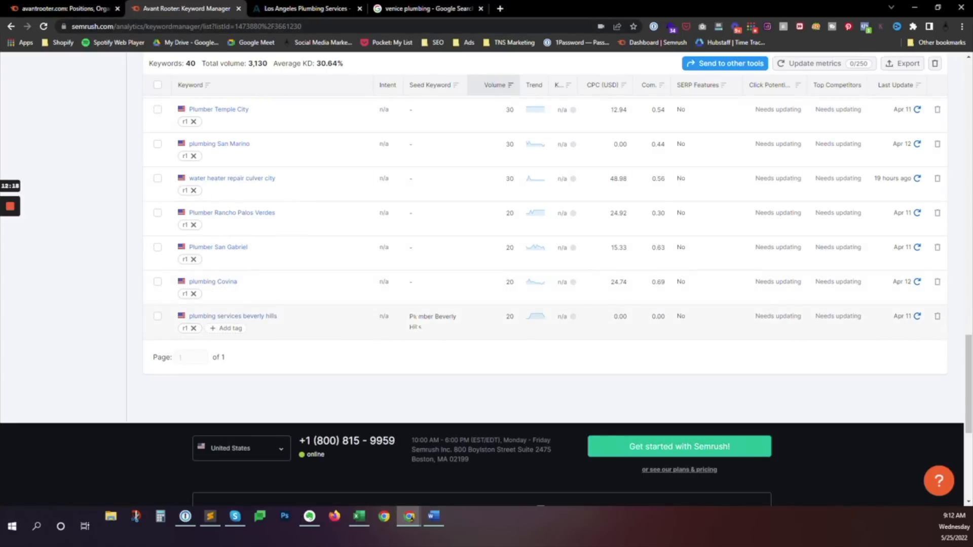
Review the avantrooter.com organic positions report, scrolling down past 'venice plumbing' at position 10
left_click(62, 8)
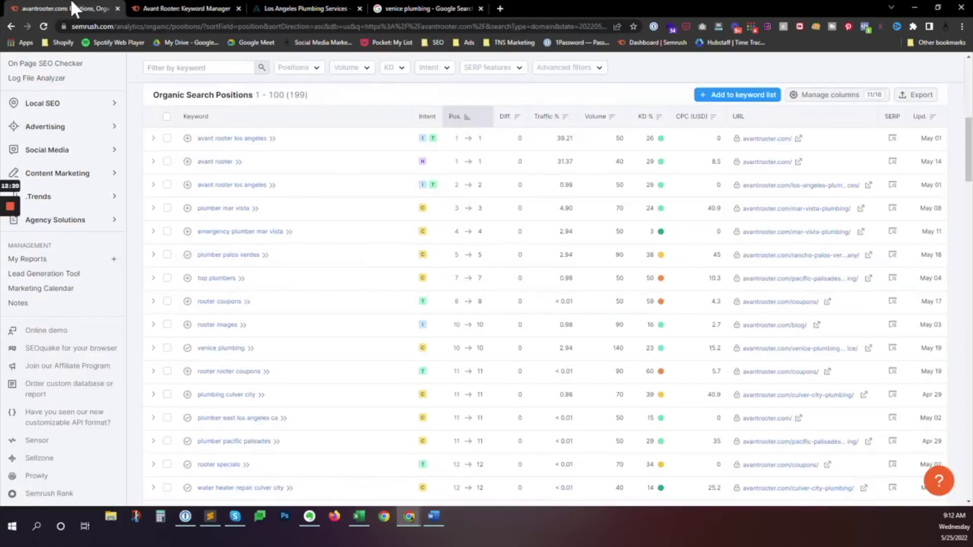
mouse_move(573, 282)
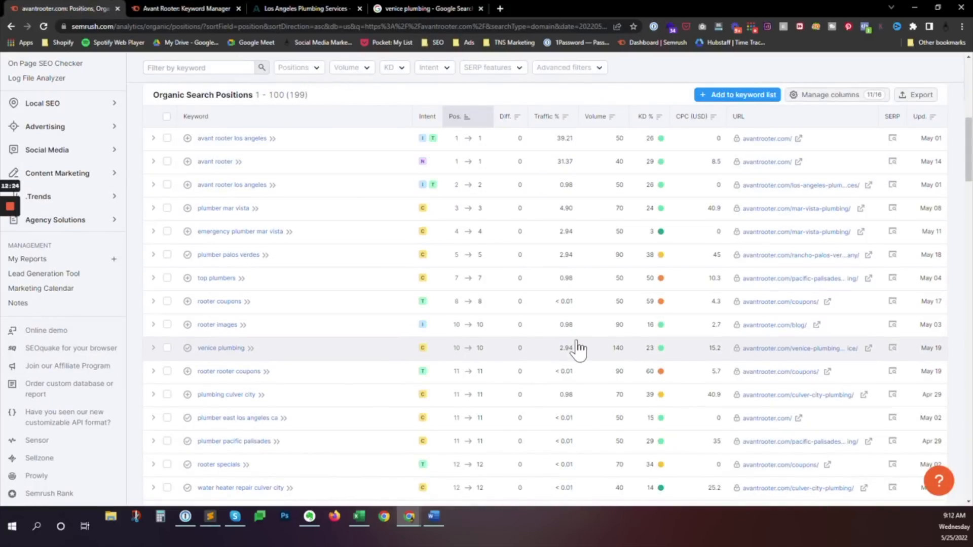
mouse_move(542, 236)
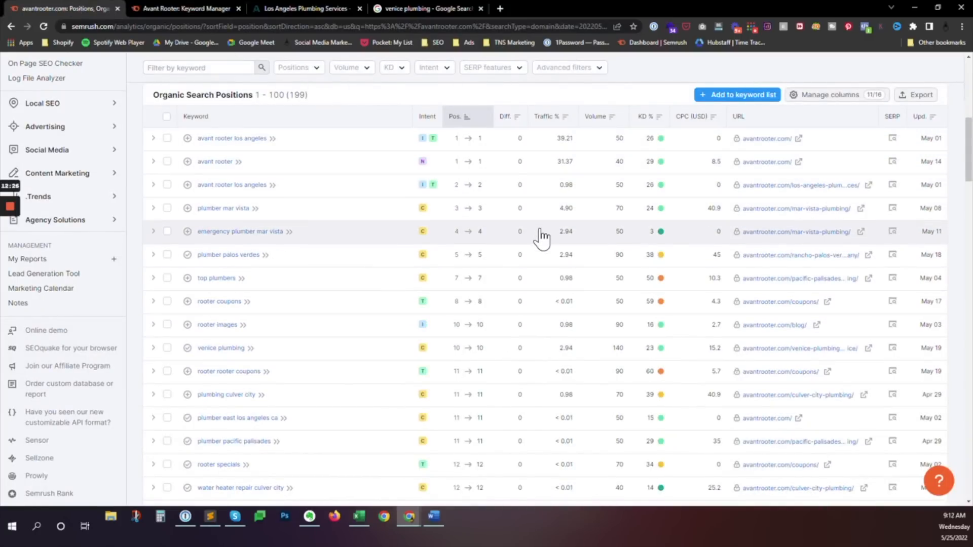
scroll("down", 3)
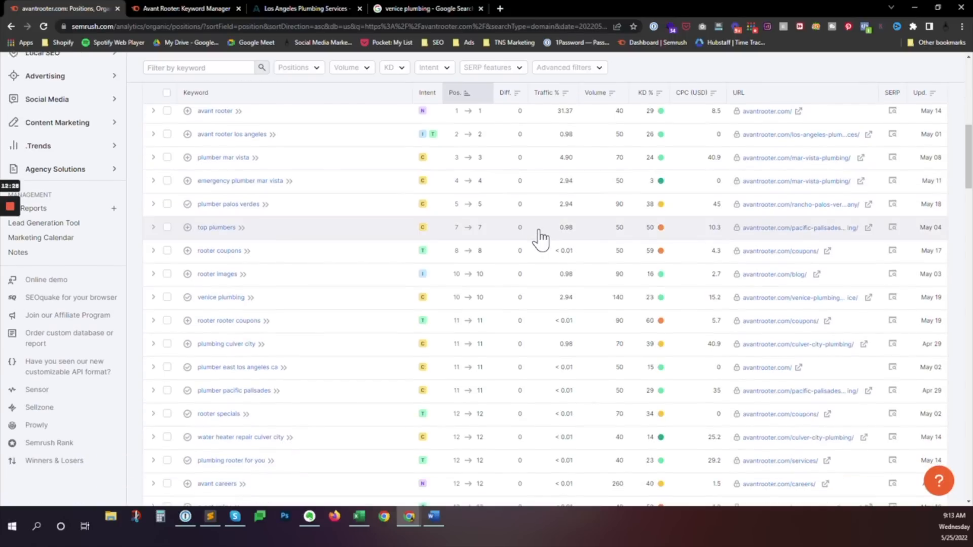
scroll("down", 3)
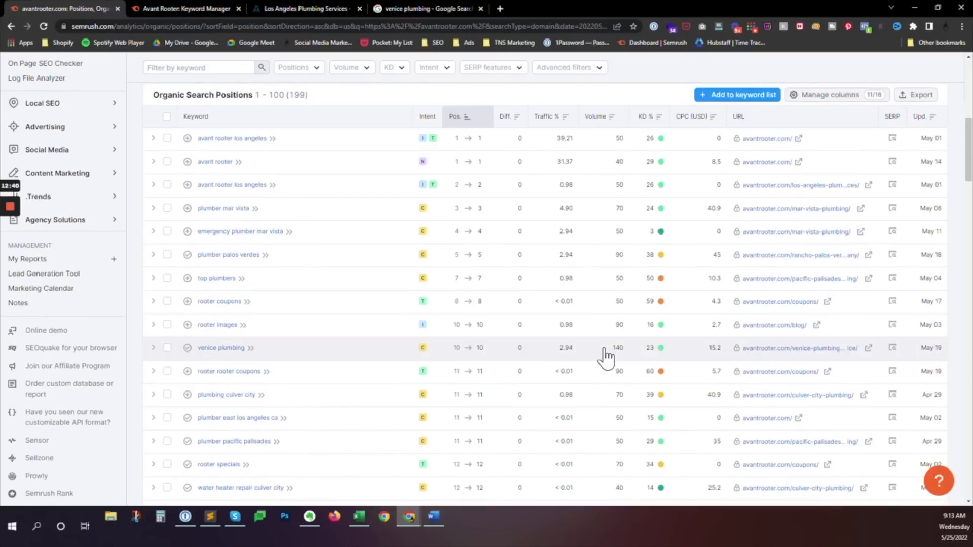
mouse_move(601, 275)
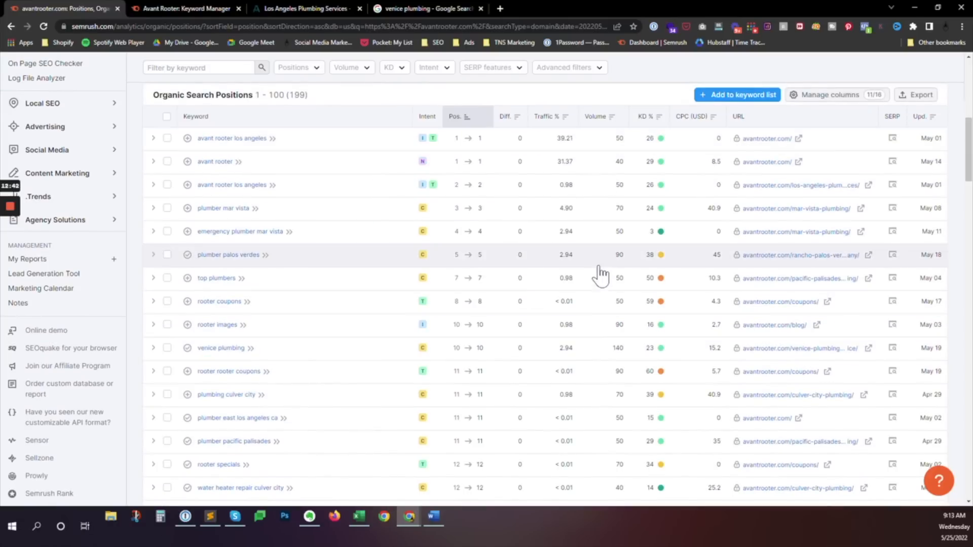
mouse_move(605, 319)
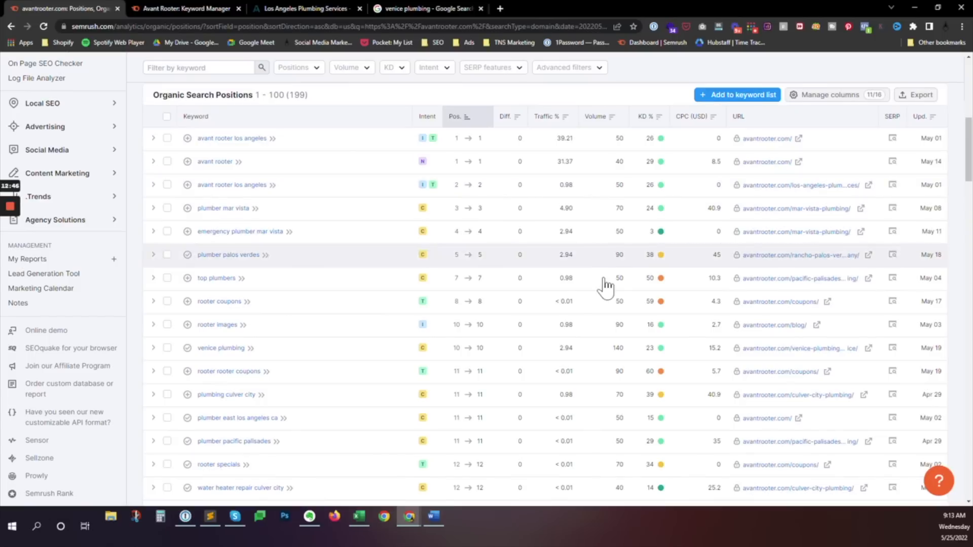
mouse_move(602, 348)
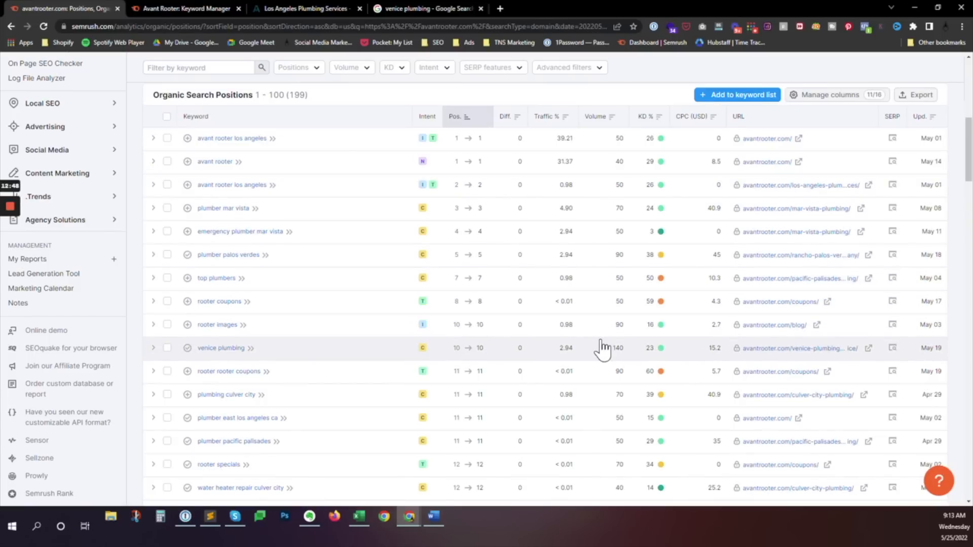
scroll("down", 3)
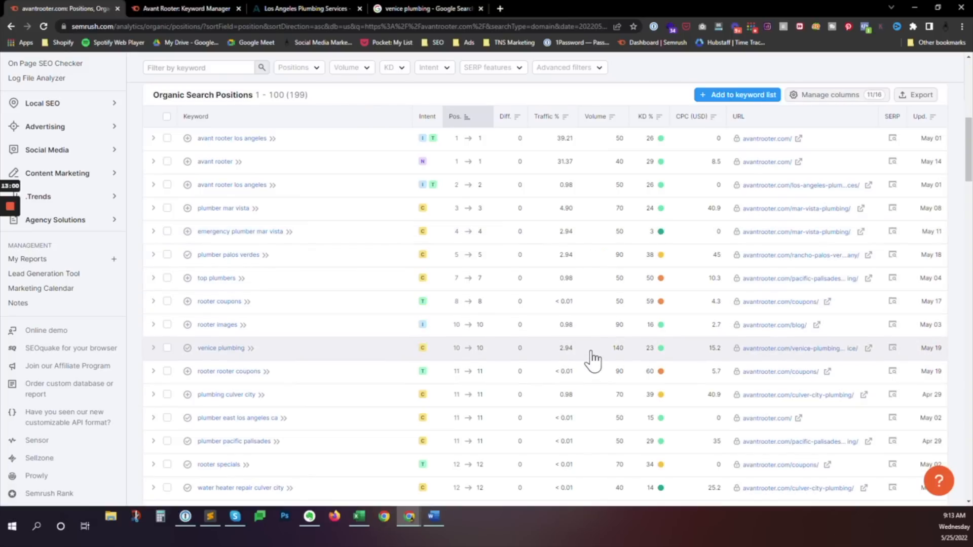
scroll("down", 3)
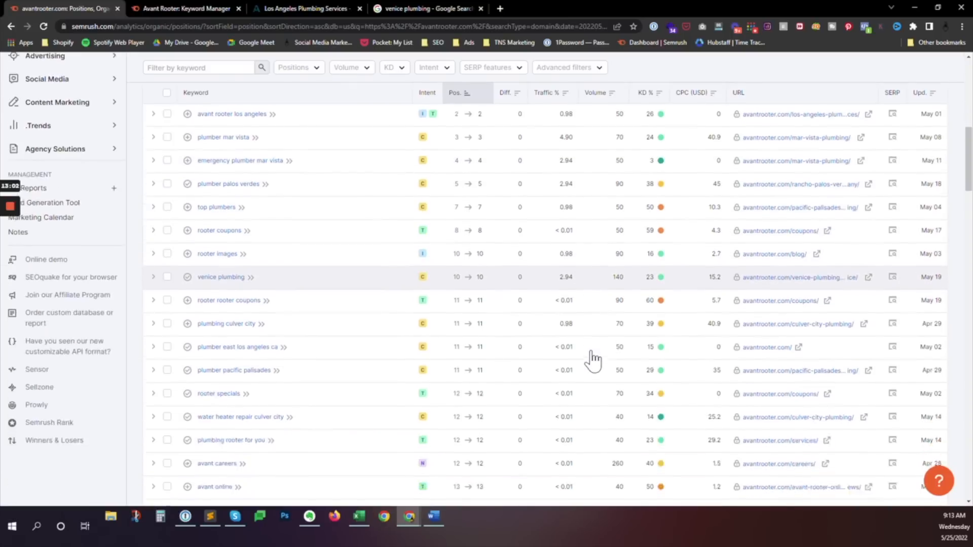
scroll("down", 3)
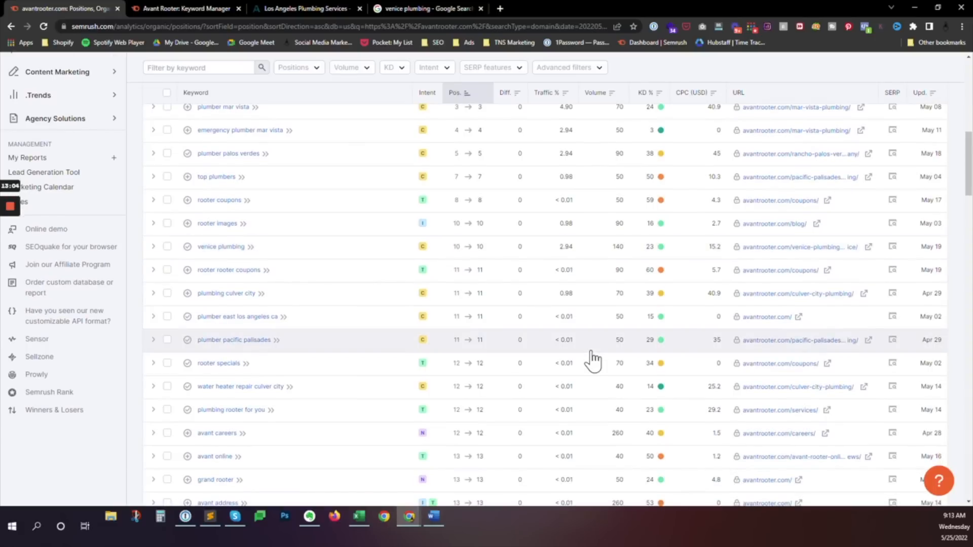
mouse_move(594, 345)
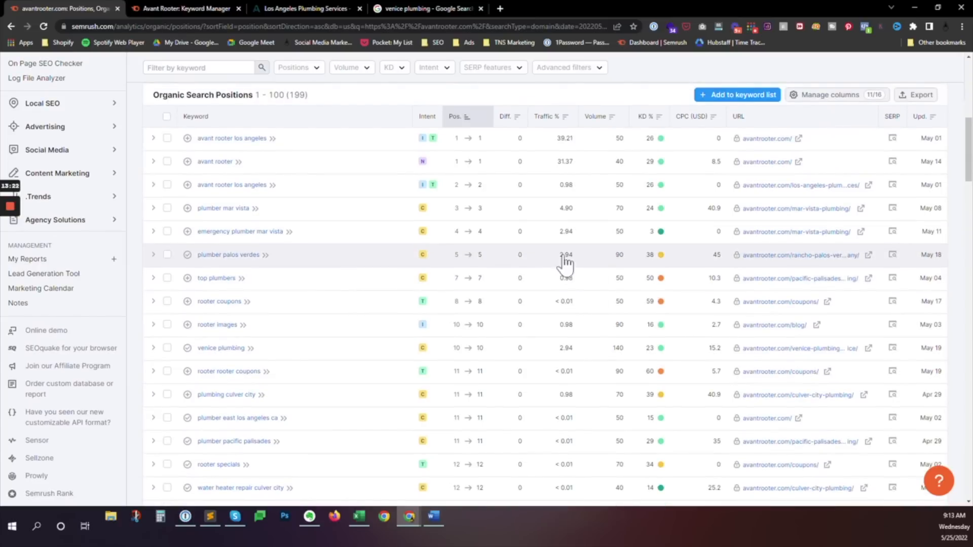
mouse_move(595, 354)
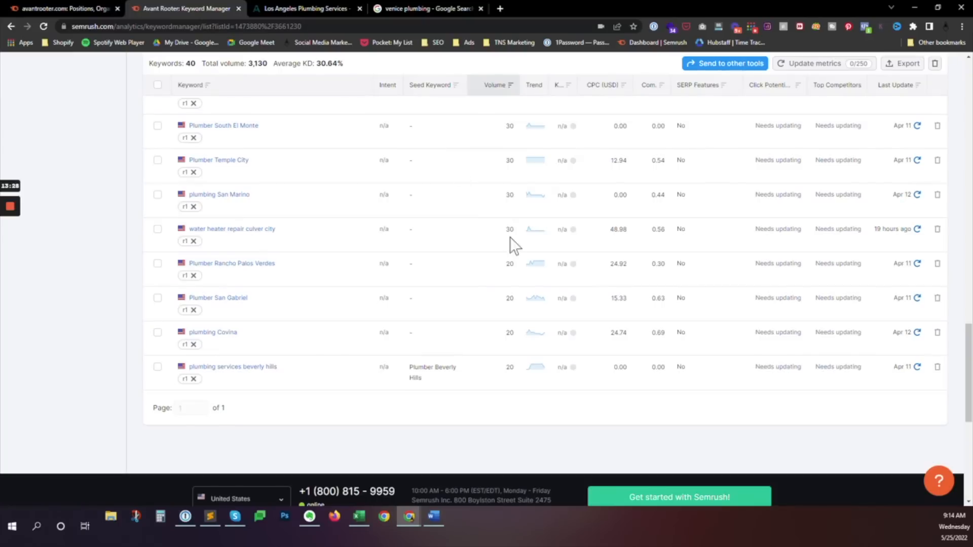
Filter the Avant Rooter list by tag r2 and review the 17 remaining keywords to the end
scroll("up", 3)
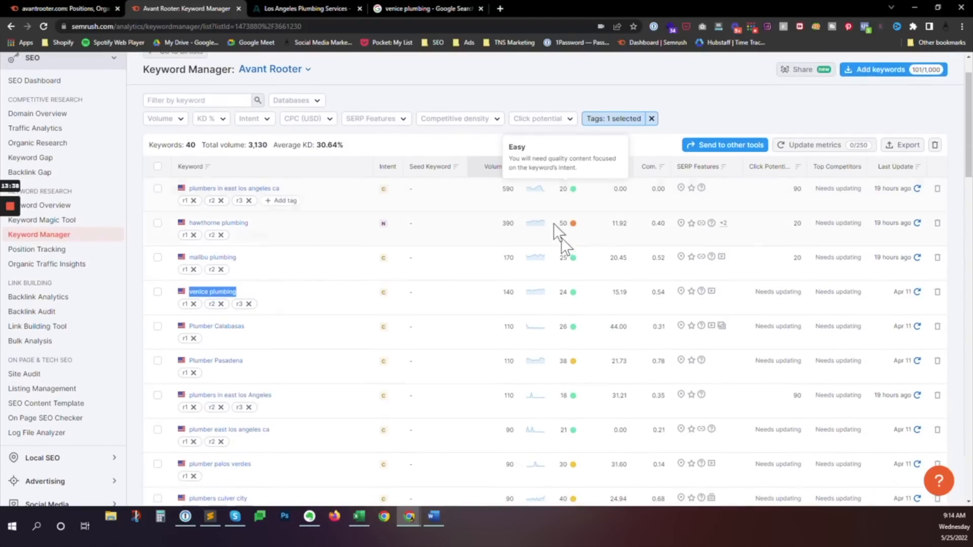
left_click(614, 118)
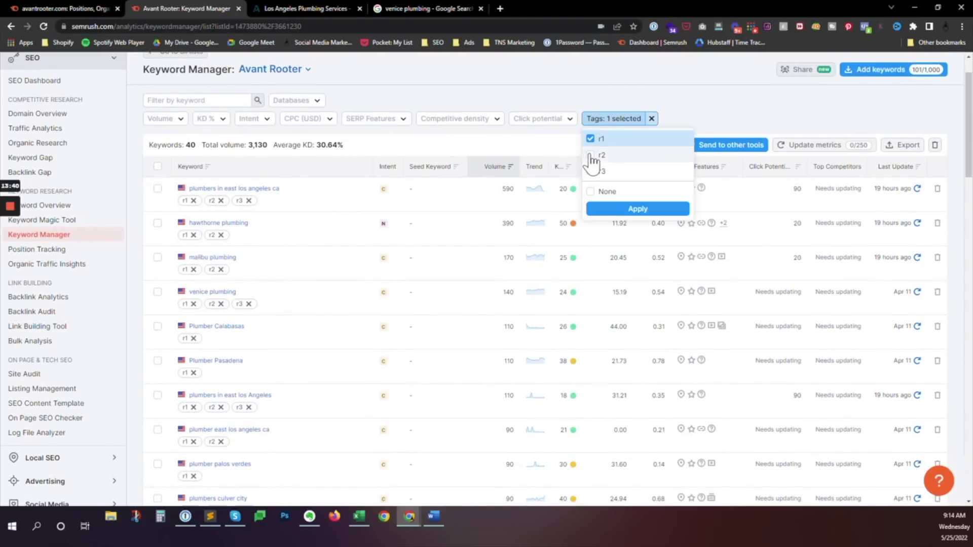
left_click(637, 208)
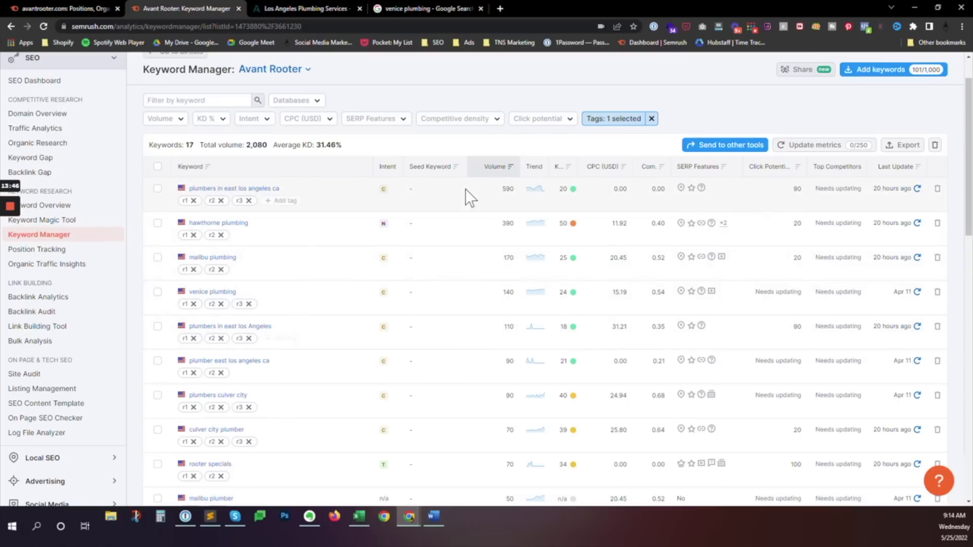
scroll("down", 3)
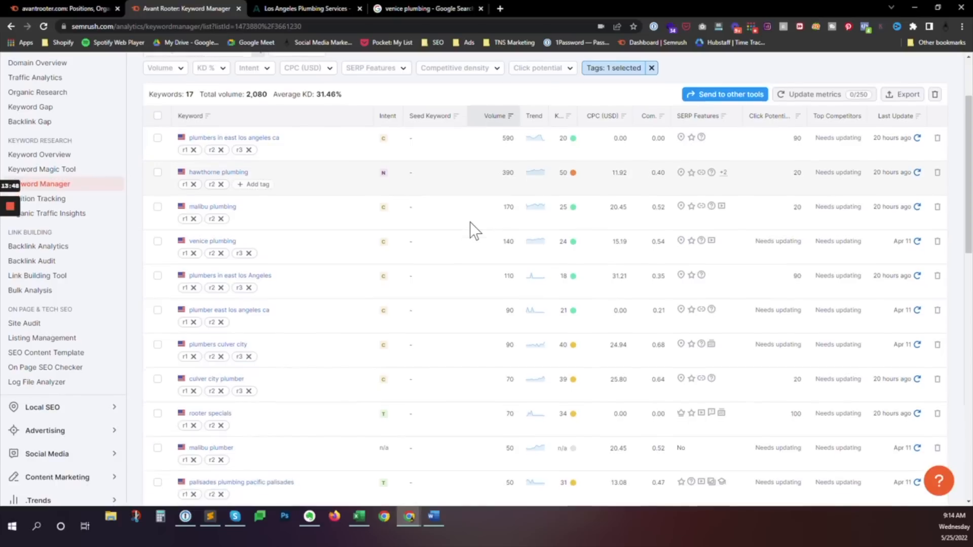
scroll("down", 3)
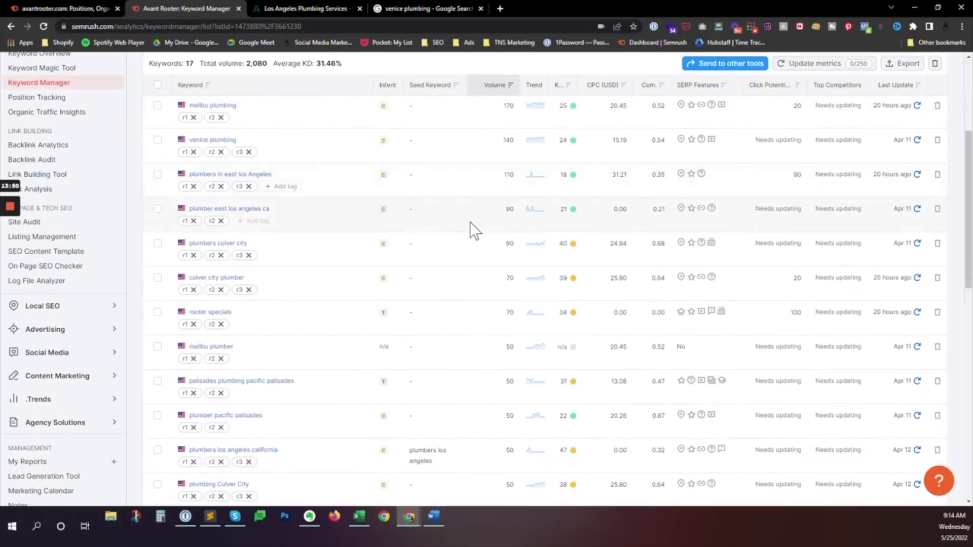
scroll("down", 3)
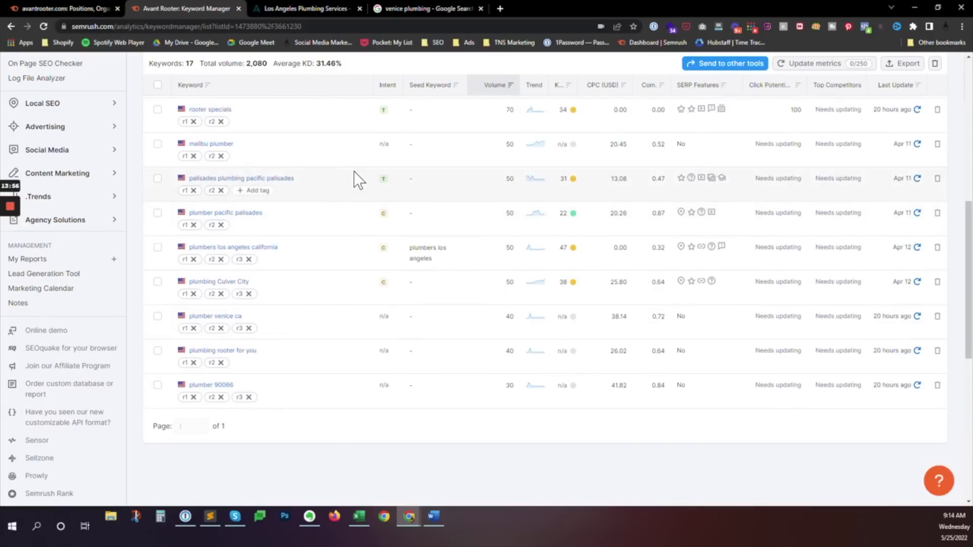
mouse_move(363, 289)
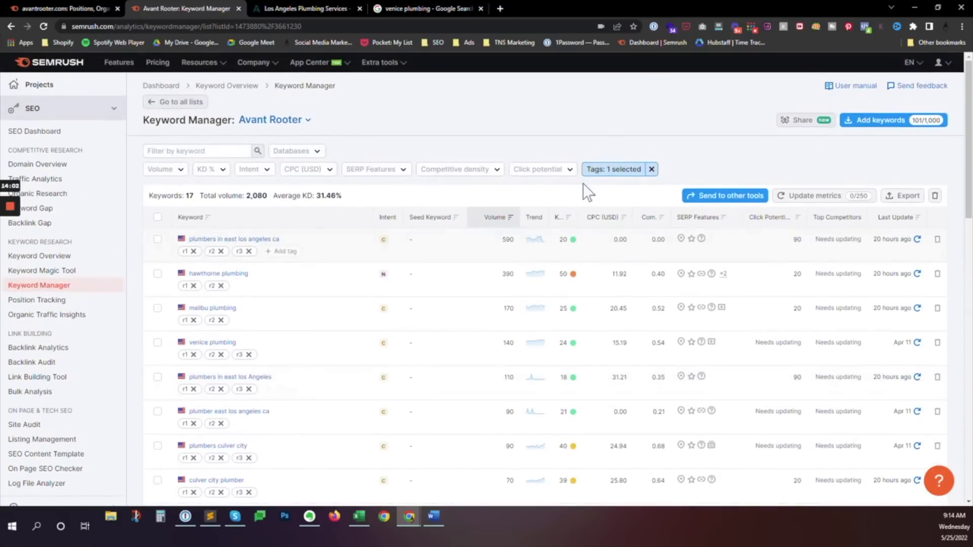
Restore the r1 tag filter and scroll through all 40 keywords back to the top
left_click(613, 169)
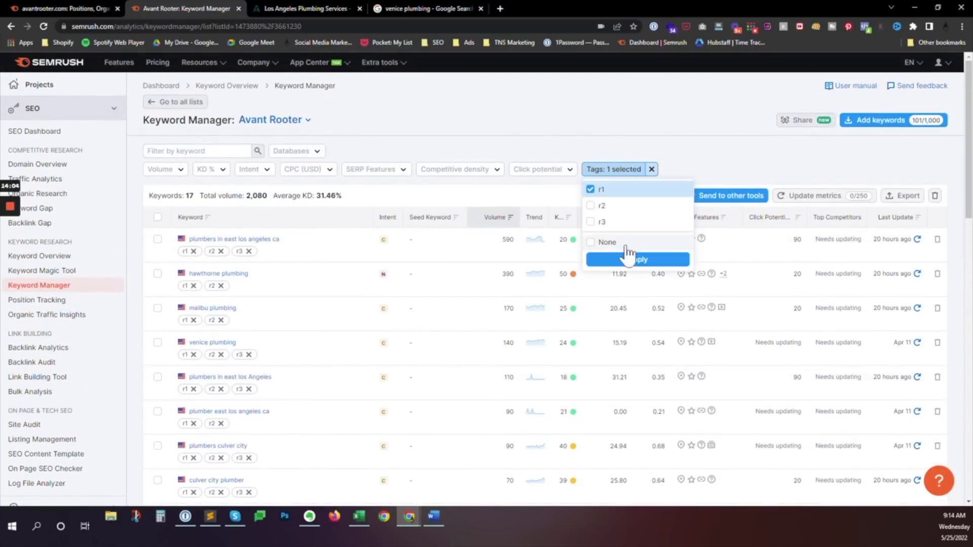
left_click(636, 259)
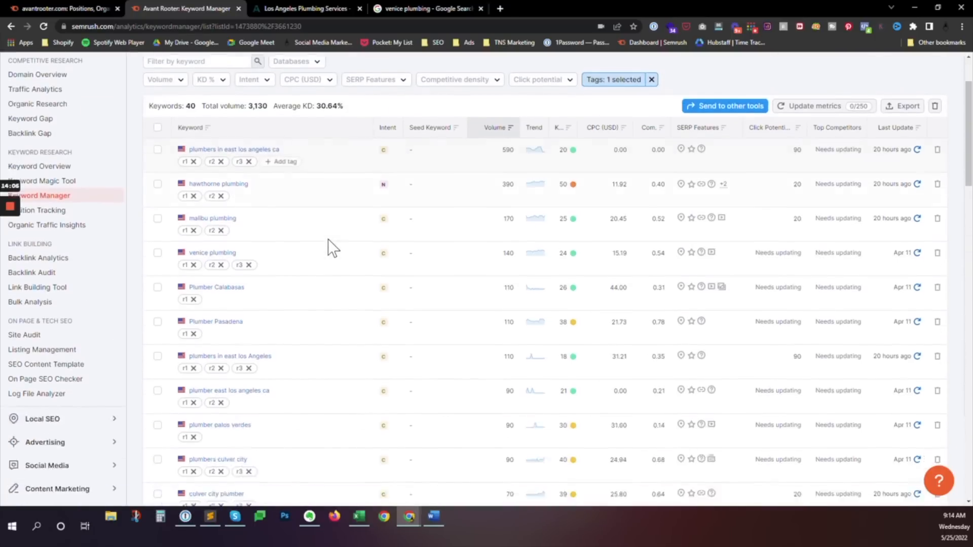
scroll("down", 3)
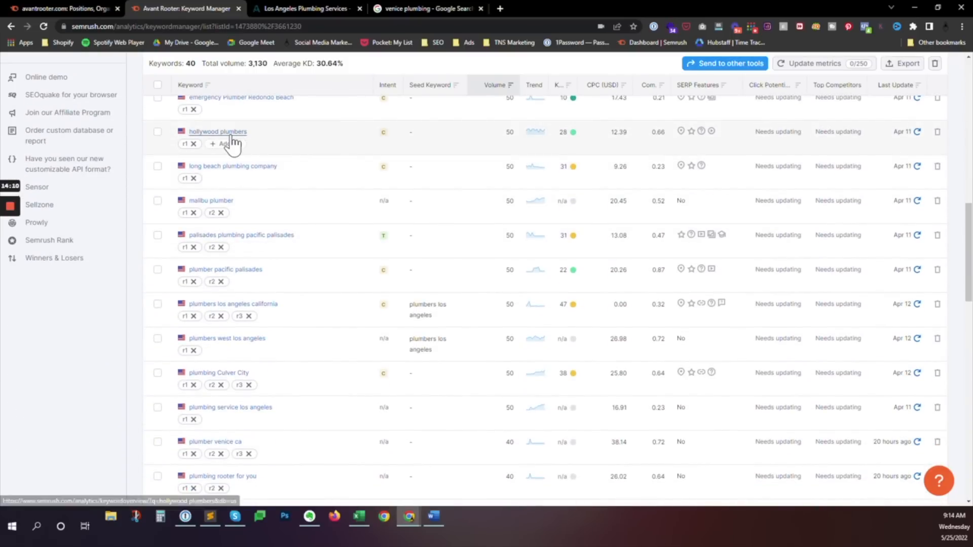
scroll("down", 3)
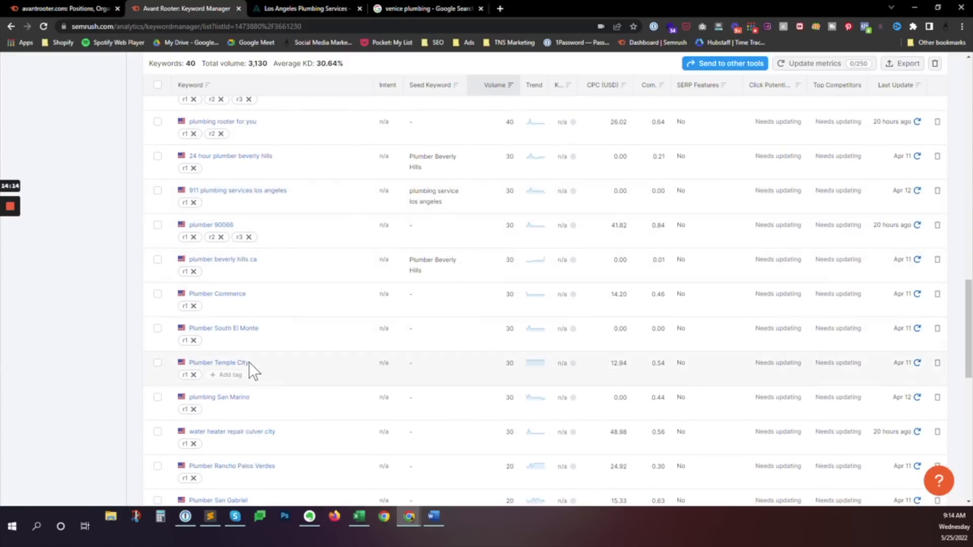
mouse_move(287, 408)
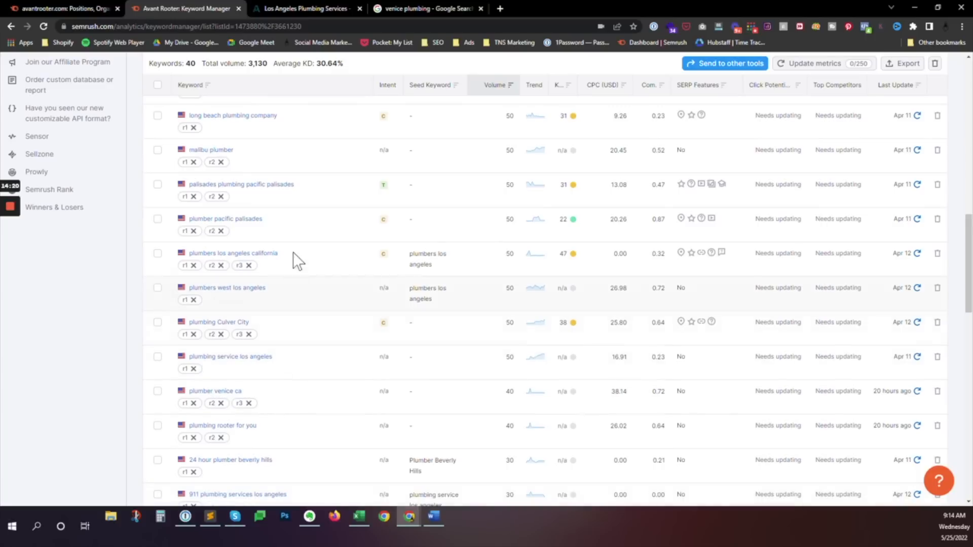
mouse_move(267, 313)
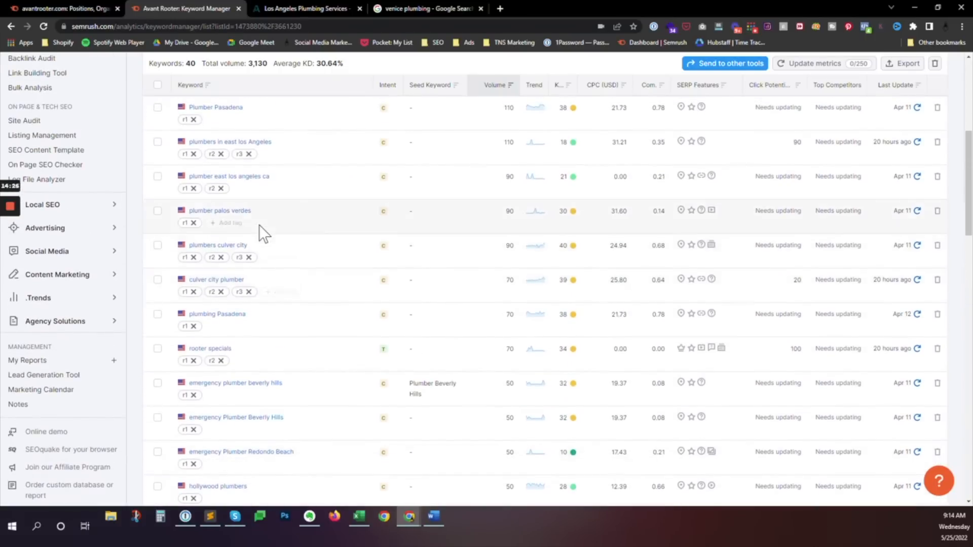
scroll("down", 3)
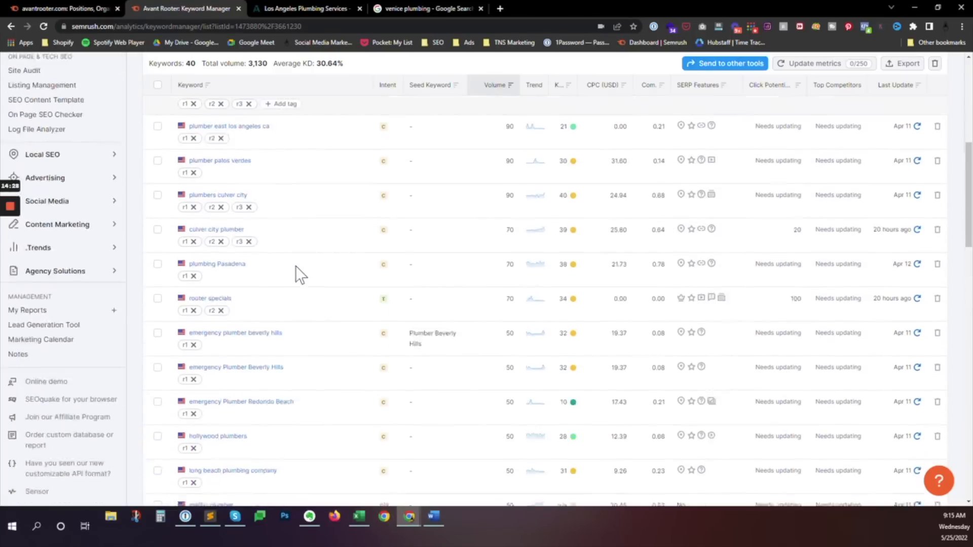
scroll("down", 3)
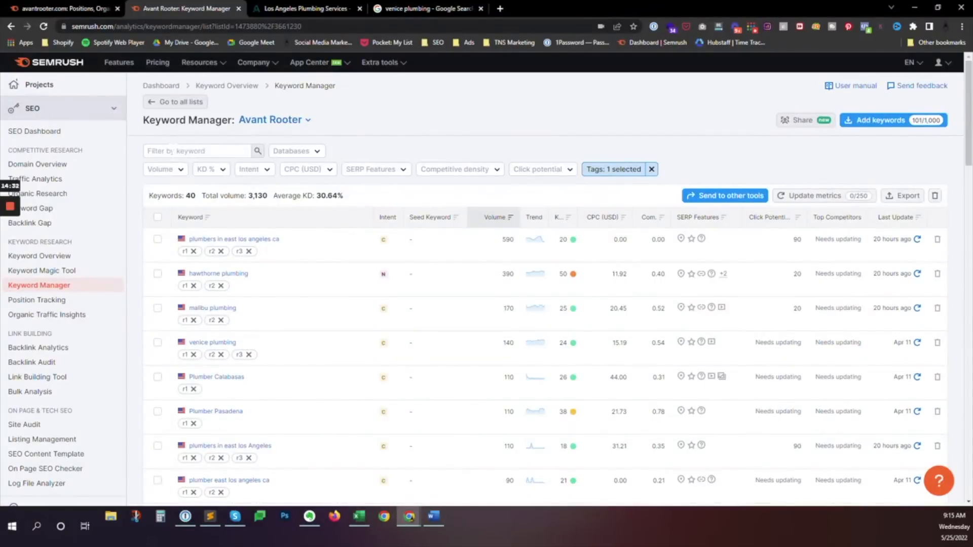
type("los")
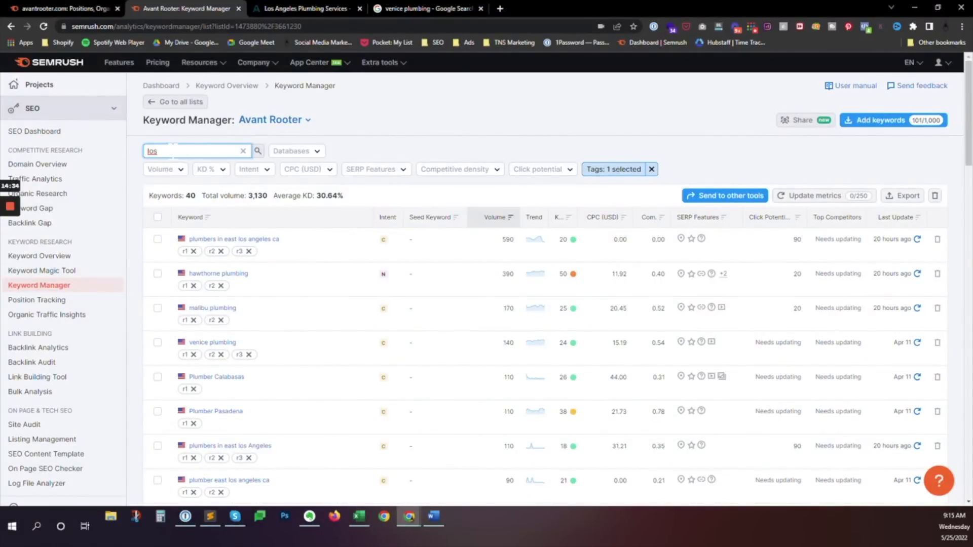
type("angeles")
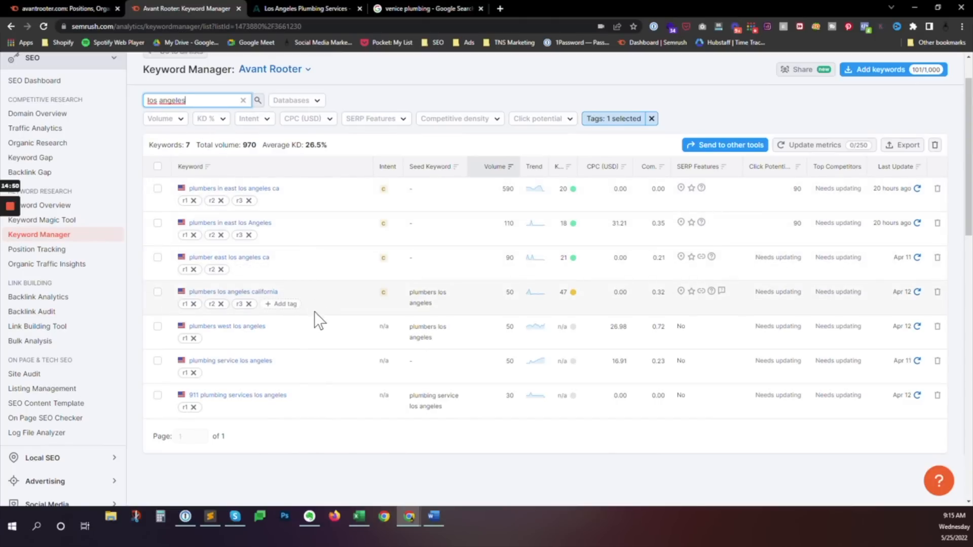
mouse_move(335, 267)
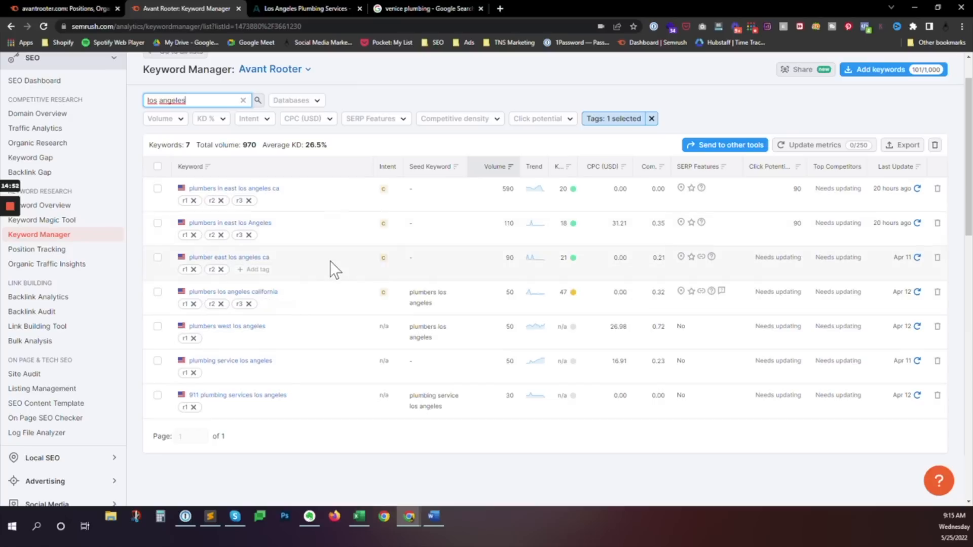
left_click(243, 100)
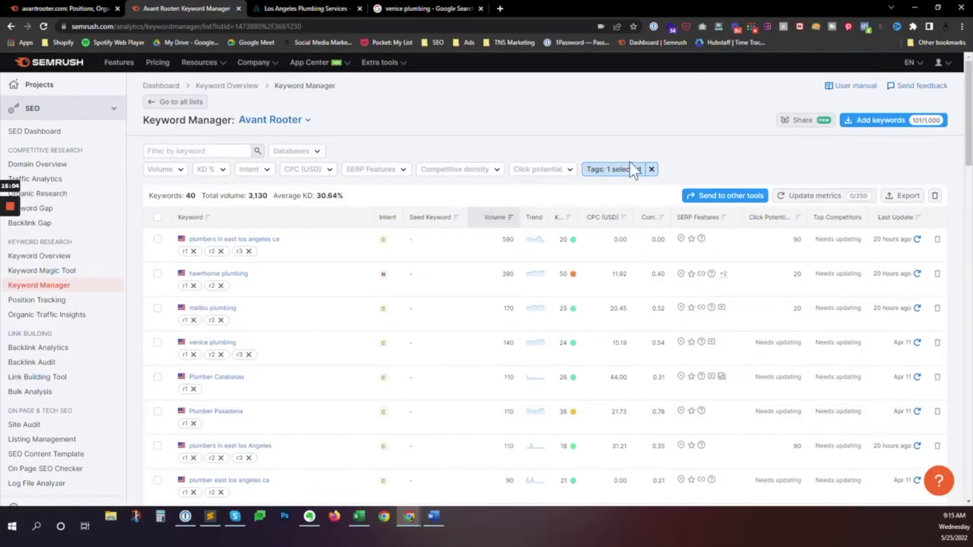
left_click(611, 169)
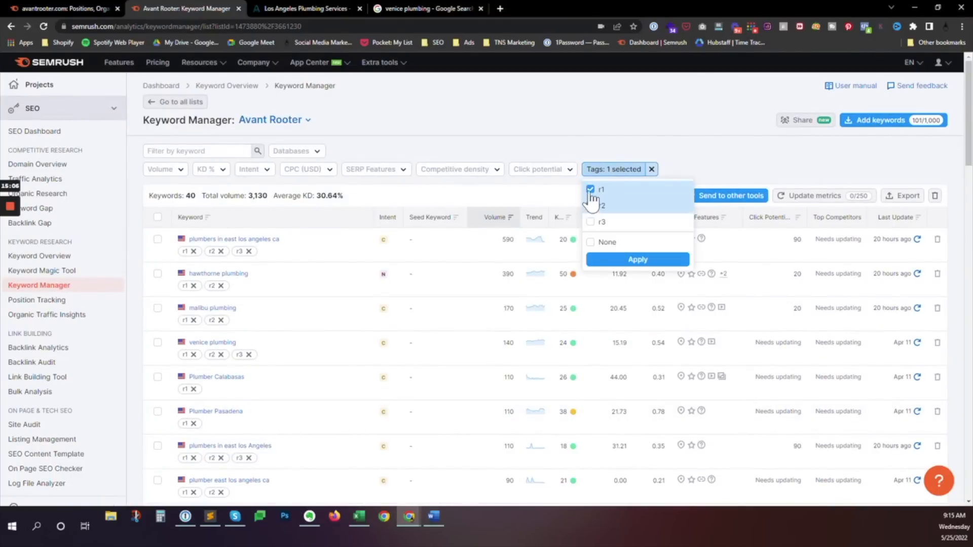
left_click(636, 259)
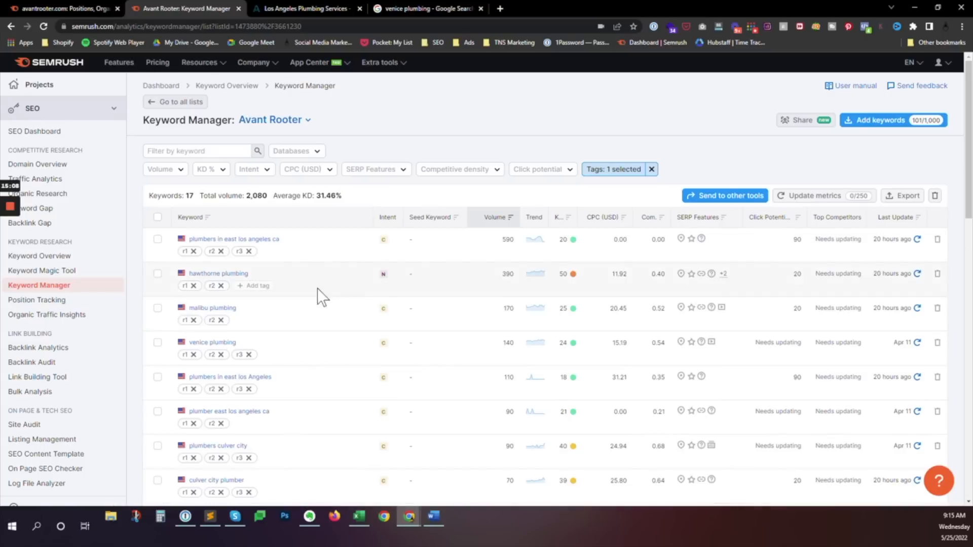
scroll("down", 3)
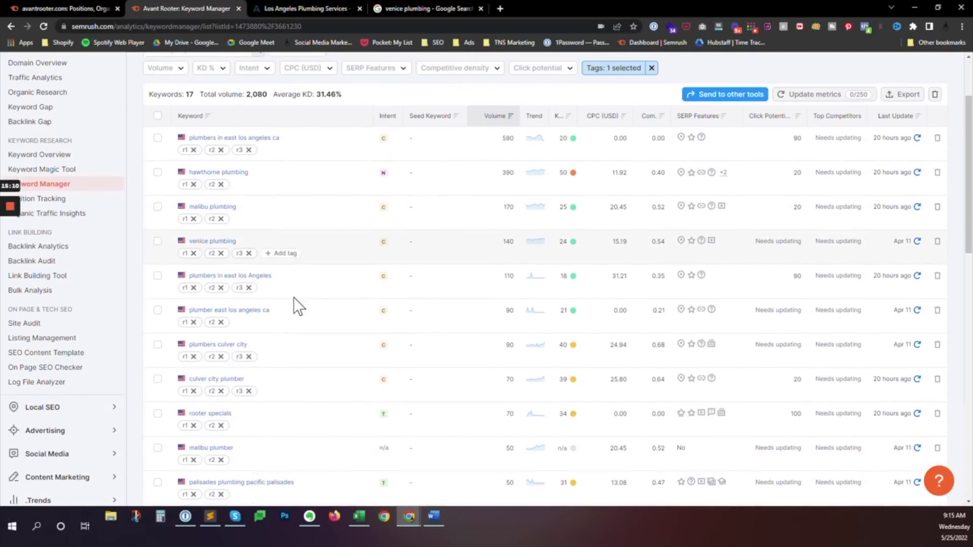
scroll("down", 3)
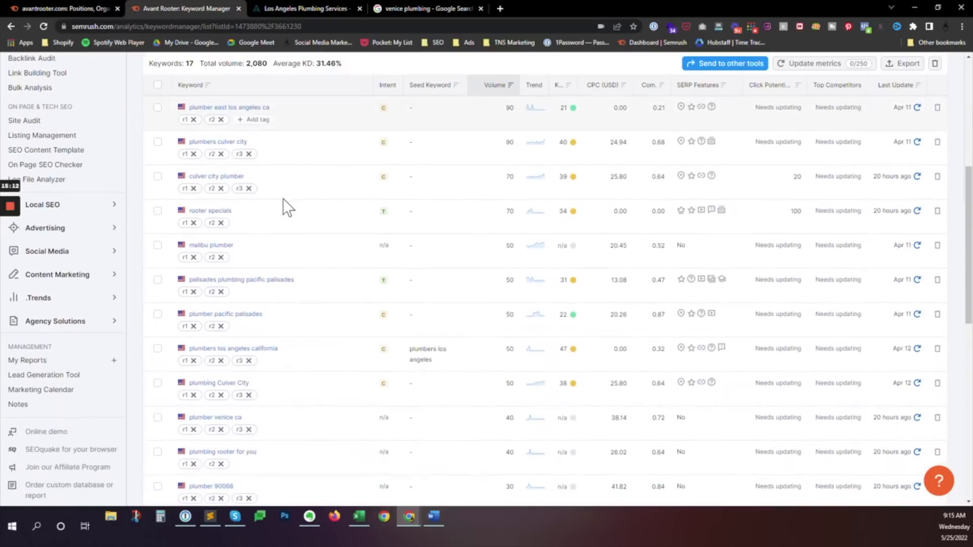
mouse_move(295, 241)
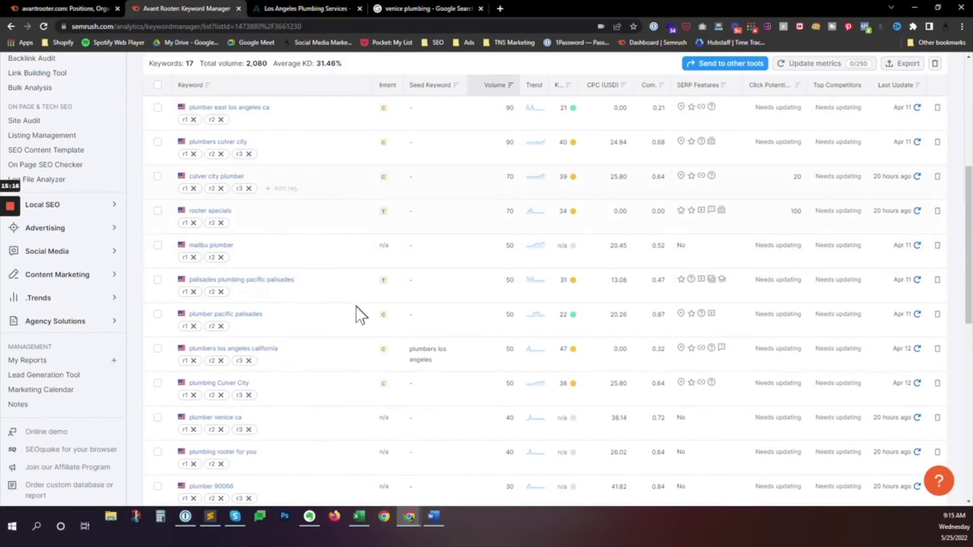
scroll("down", 3)
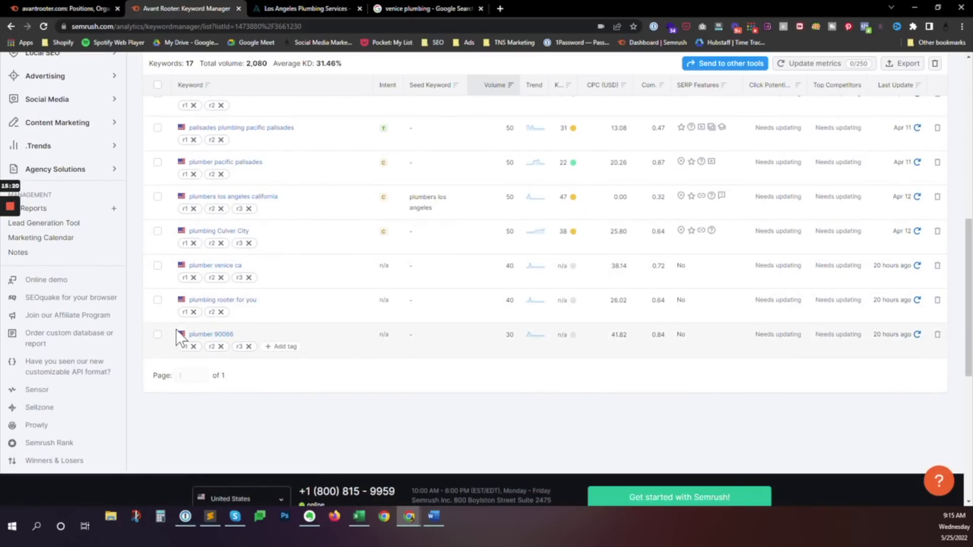
mouse_move(211, 333)
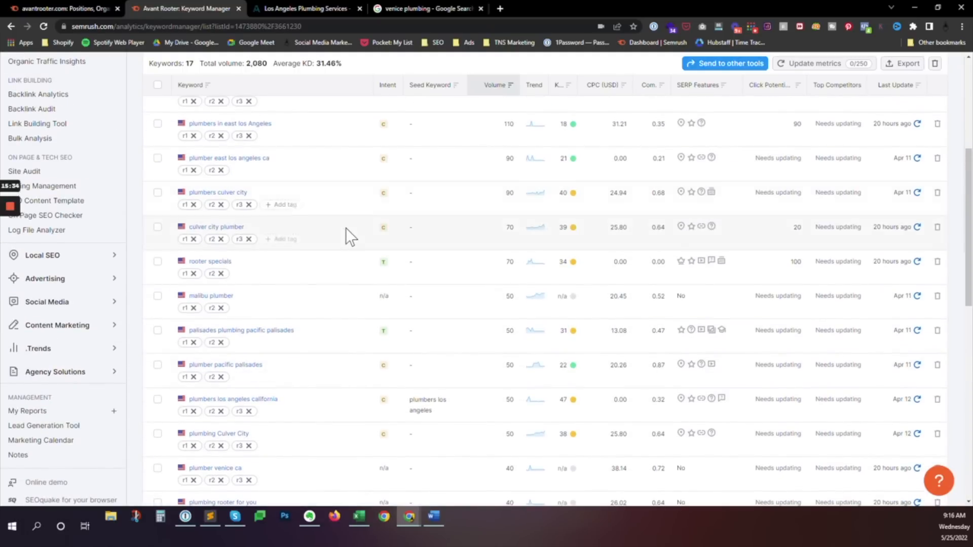
scroll("down", 3)
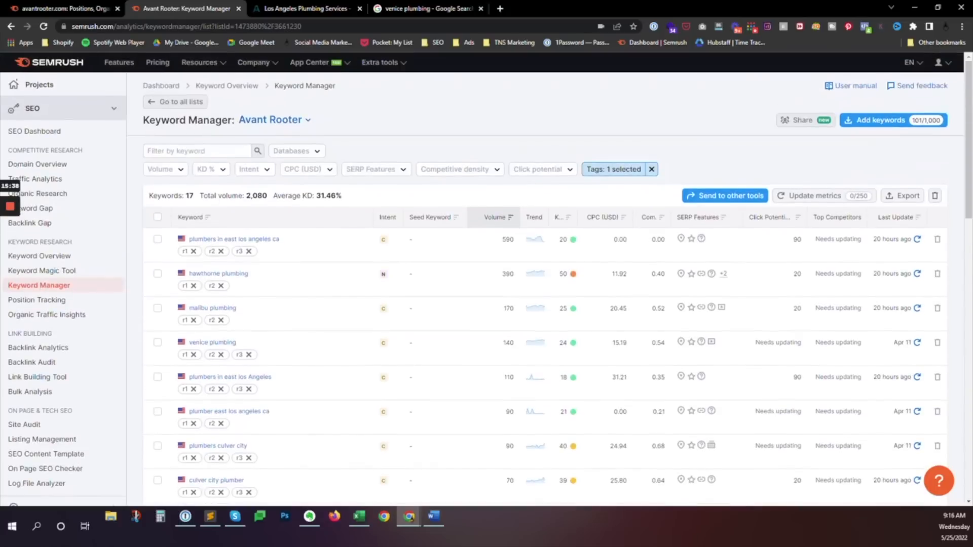
Change the tag filter to r3 only, leaving 9 keywords totaling 1,170 volume
left_click(614, 169)
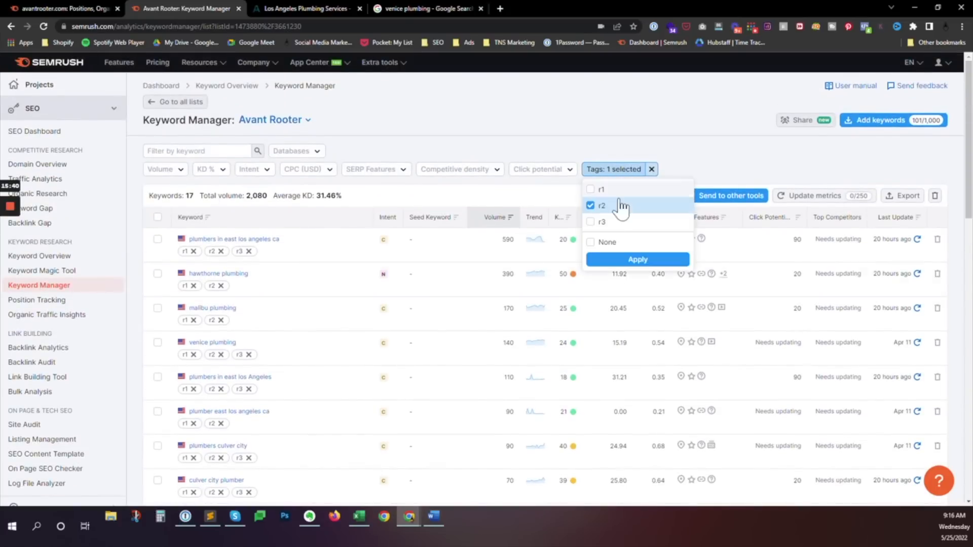
left_click(590, 189)
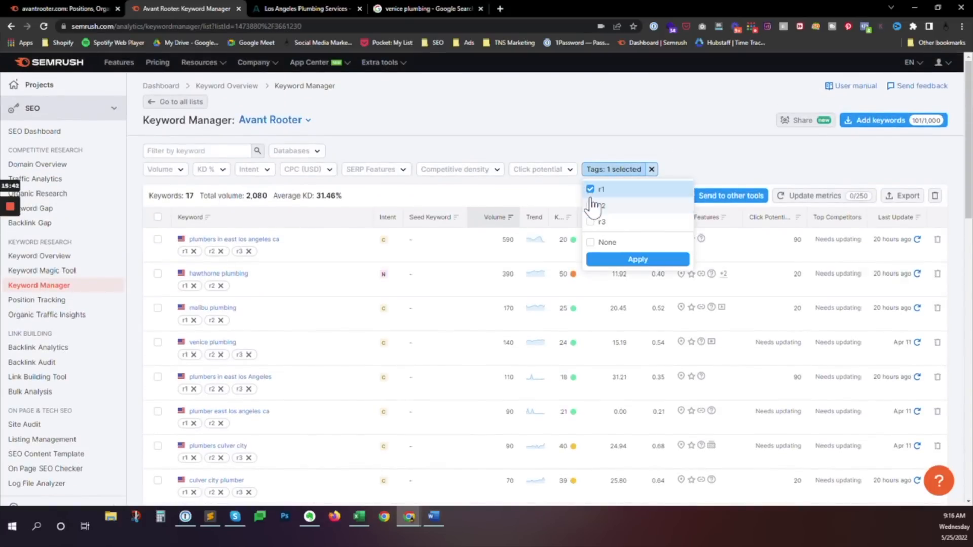
left_click(589, 222)
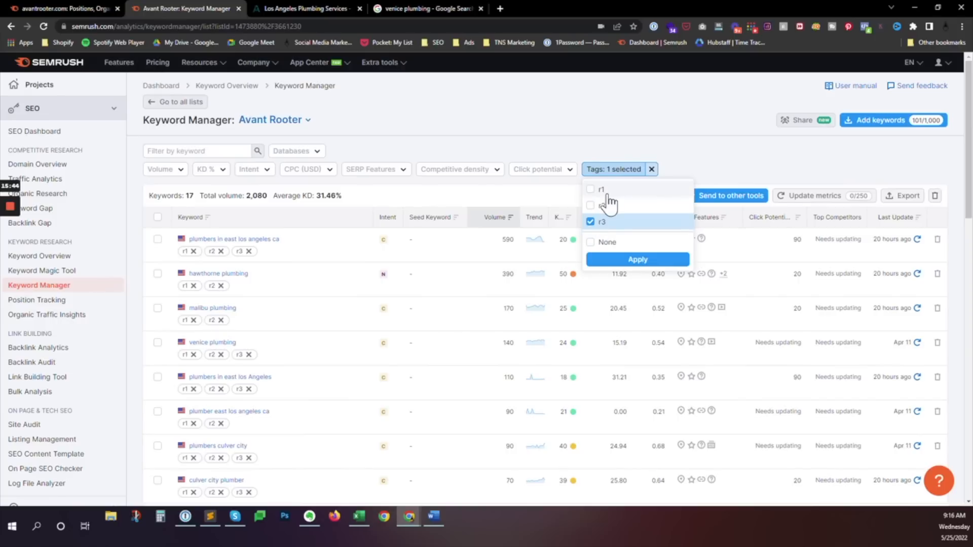
left_click(636, 260)
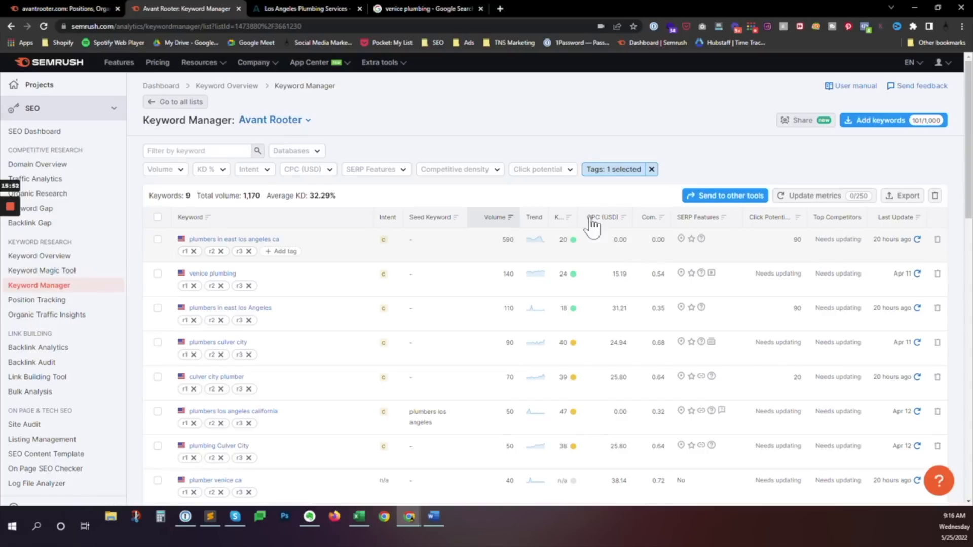
mouse_move(534, 138)
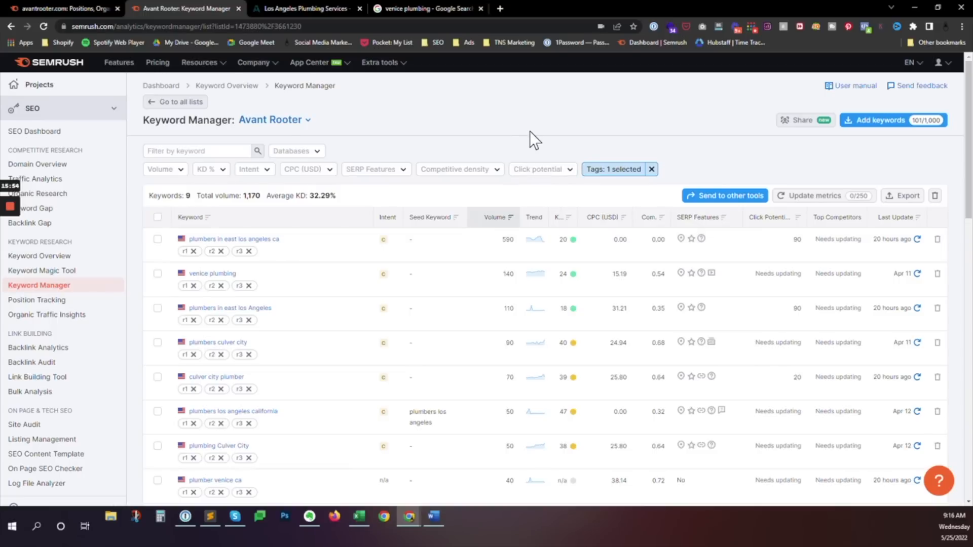
mouse_move(567, 148)
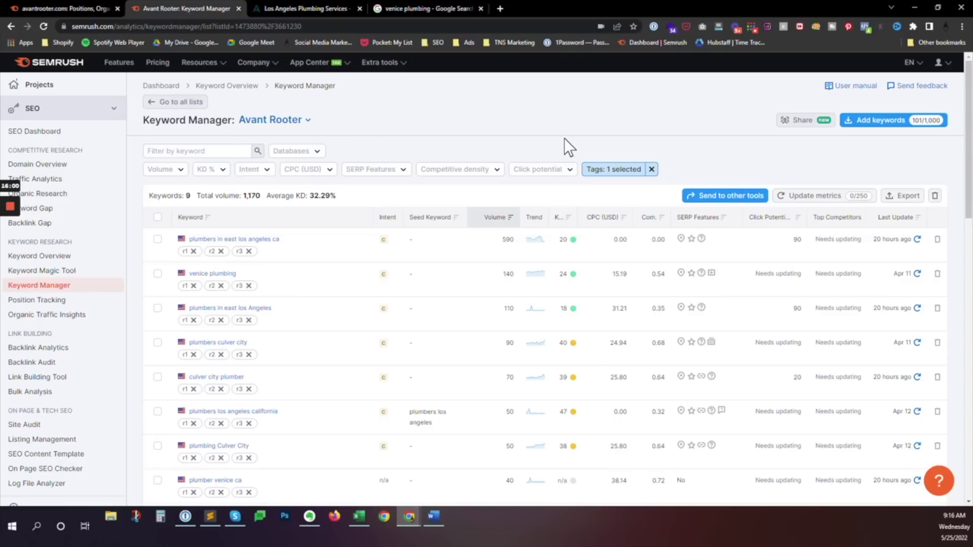
mouse_move(568, 144)
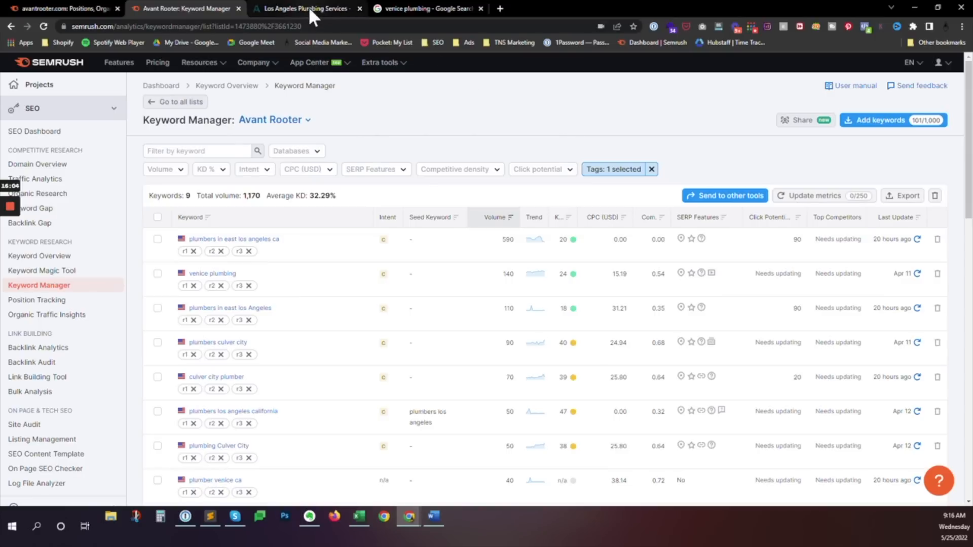
left_click(304, 8)
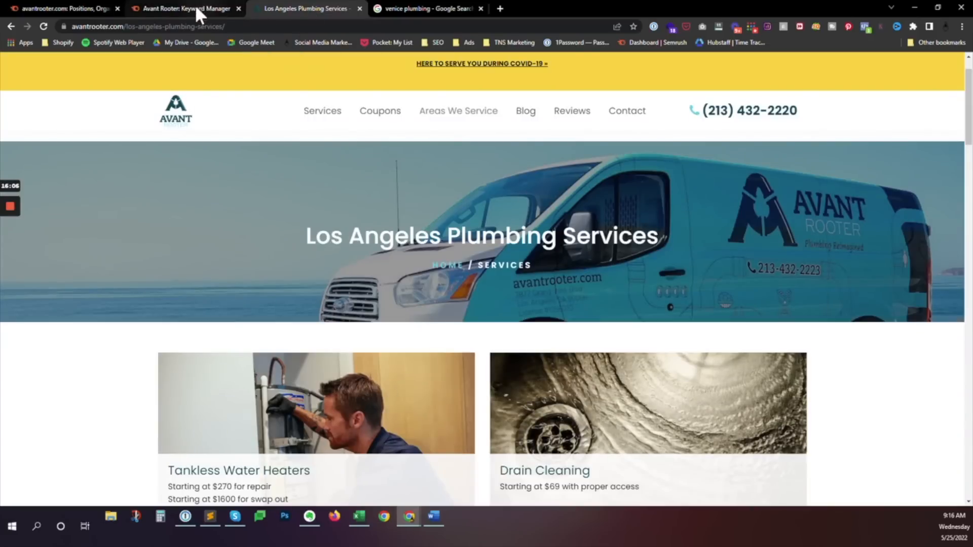
left_click(62, 9)
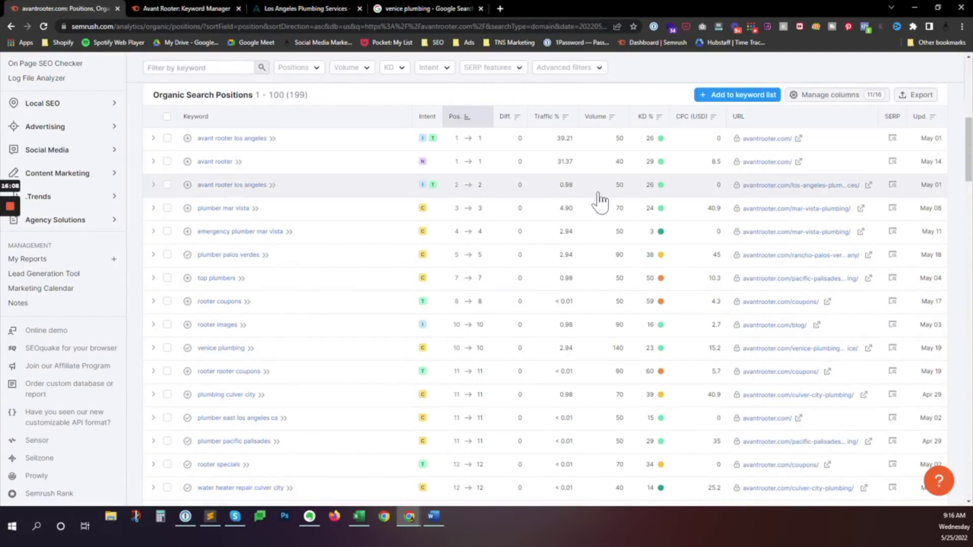
left_click(183, 8)
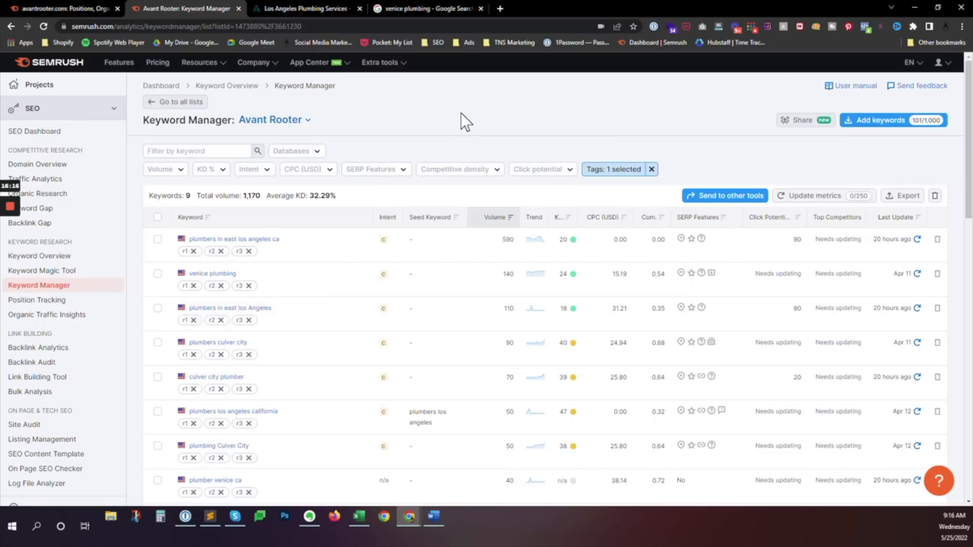
mouse_move(462, 123)
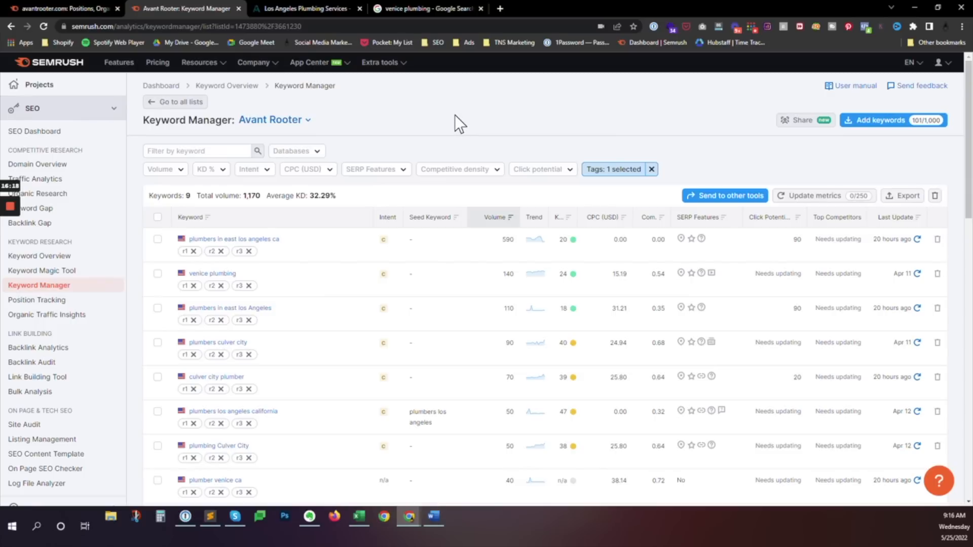
mouse_move(188, 205)
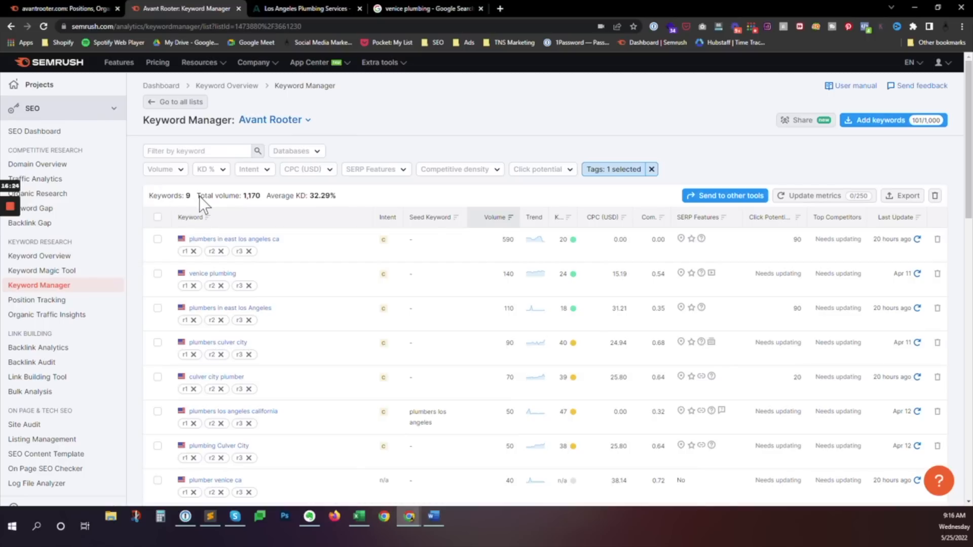
mouse_move(388, 217)
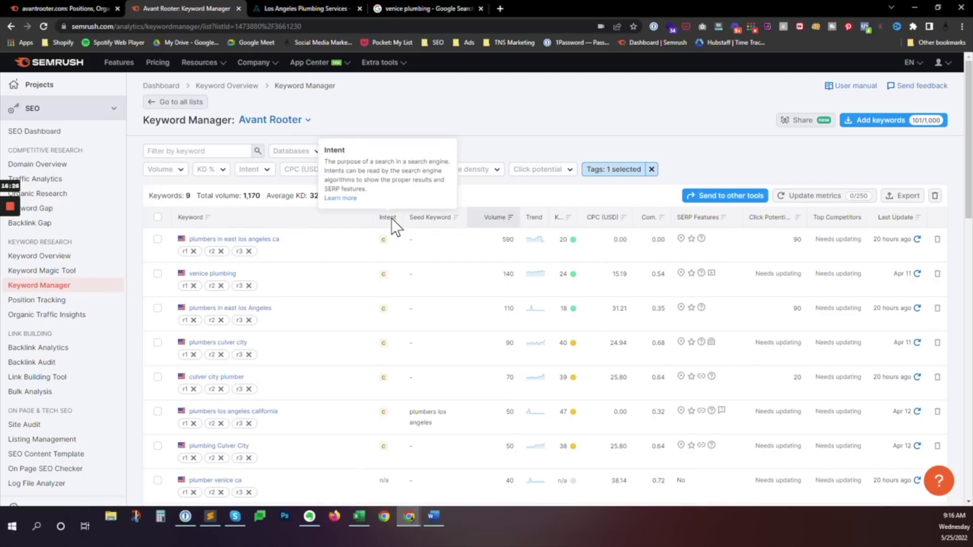
scroll("down", 3)
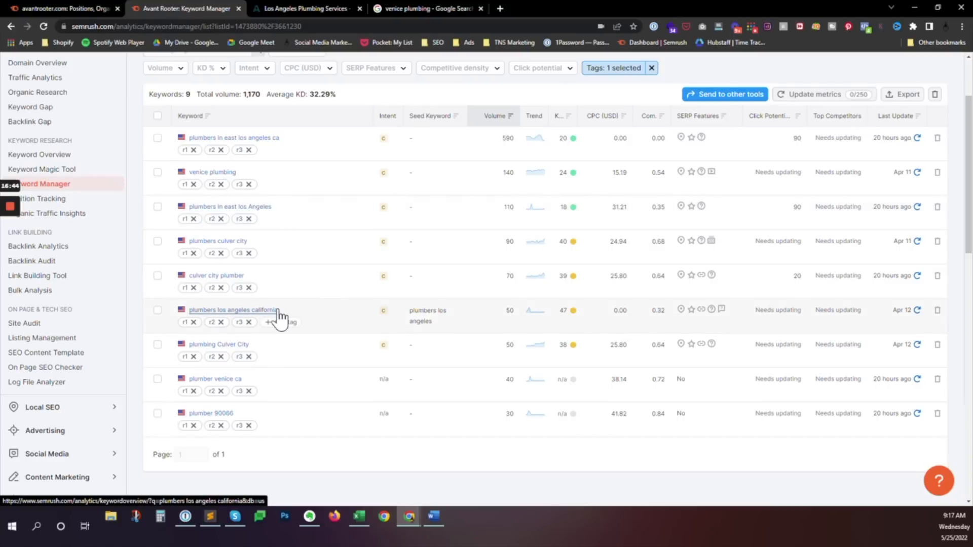
left_click(303, 8)
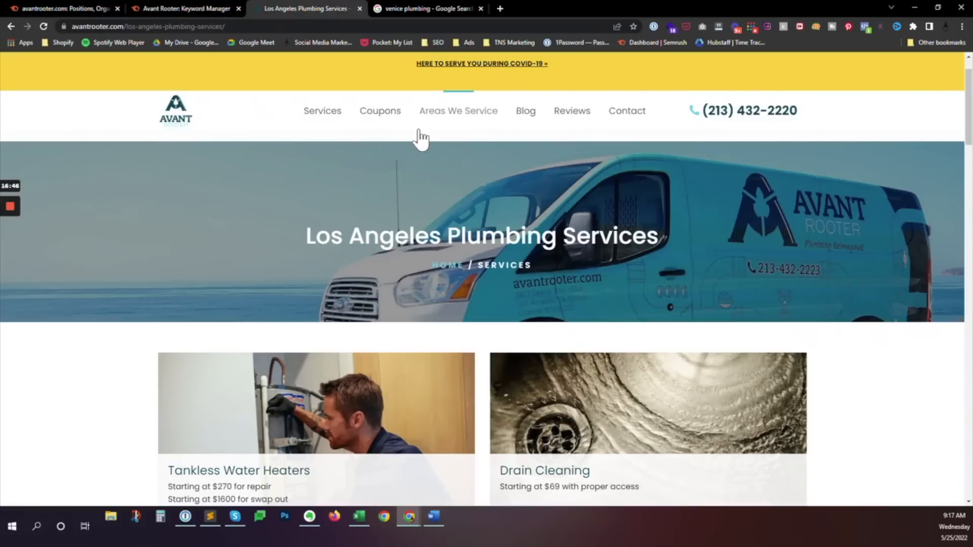
left_click_drag(306, 235, 657, 235)
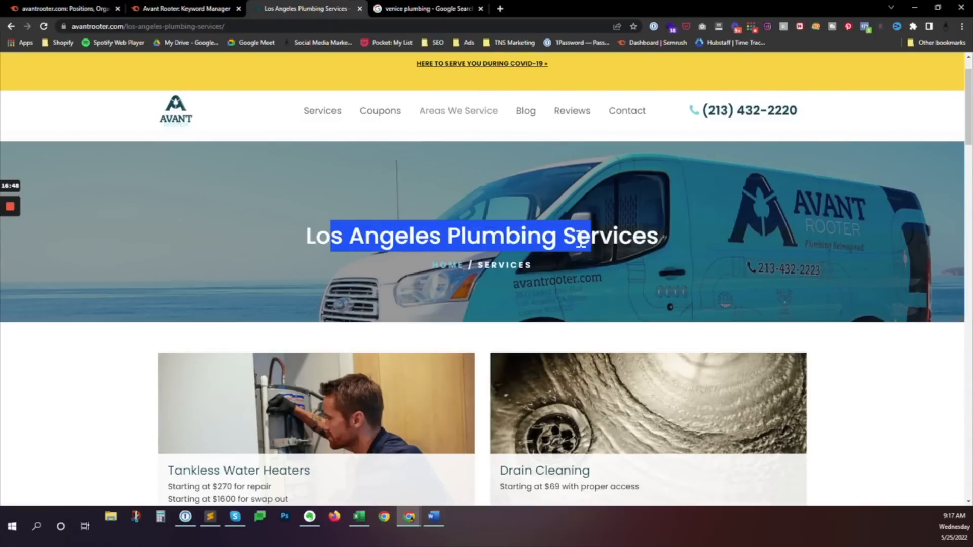
left_click(181, 8)
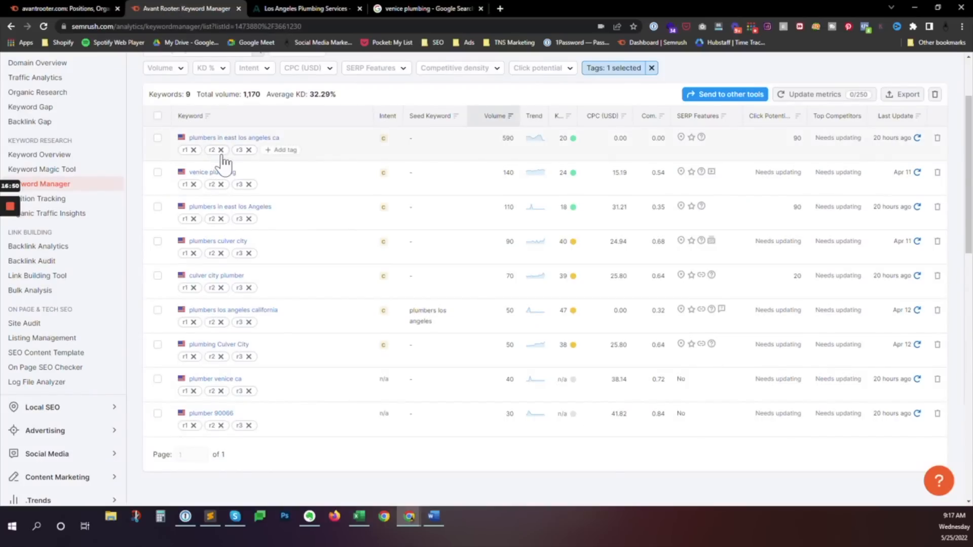
mouse_move(290, 188)
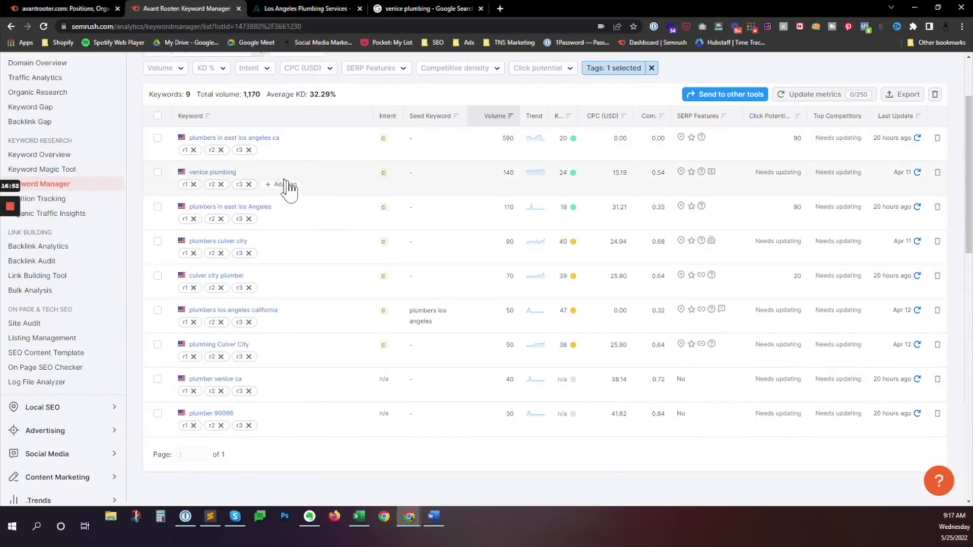
mouse_move(304, 205)
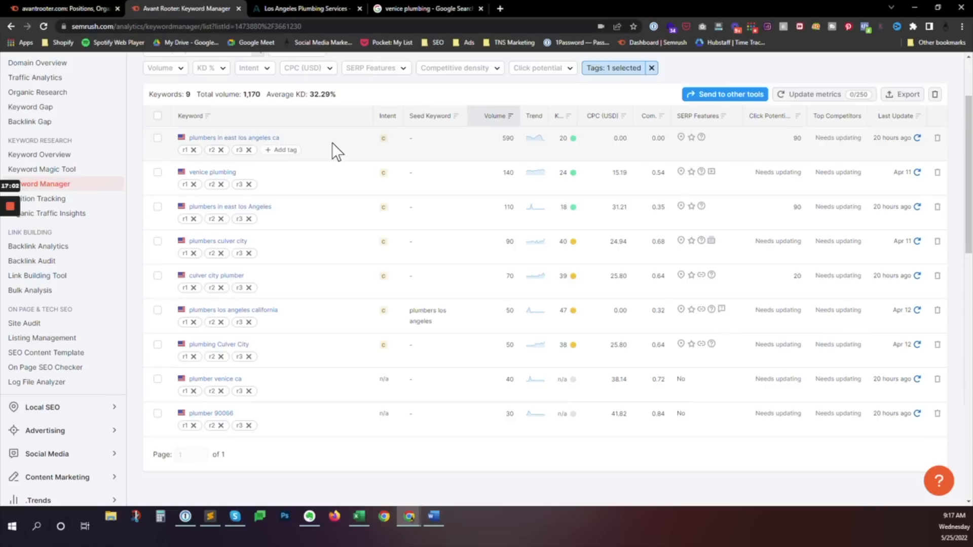
mouse_move(217, 222)
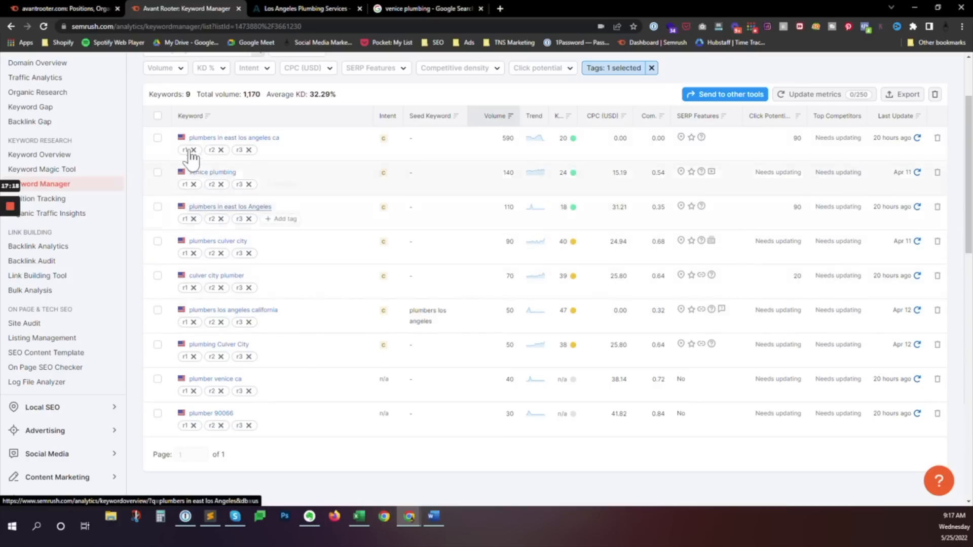
left_click(304, 8)
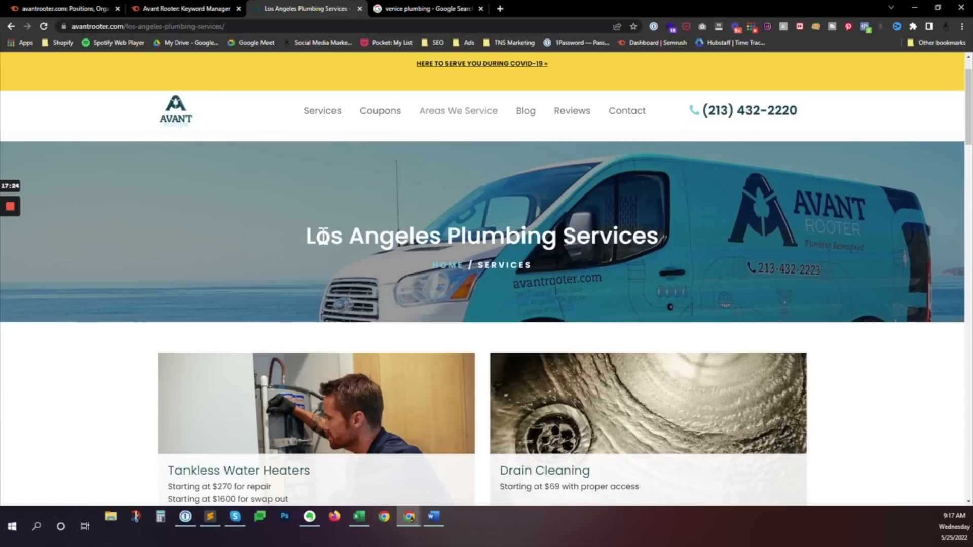
scroll("down", 3)
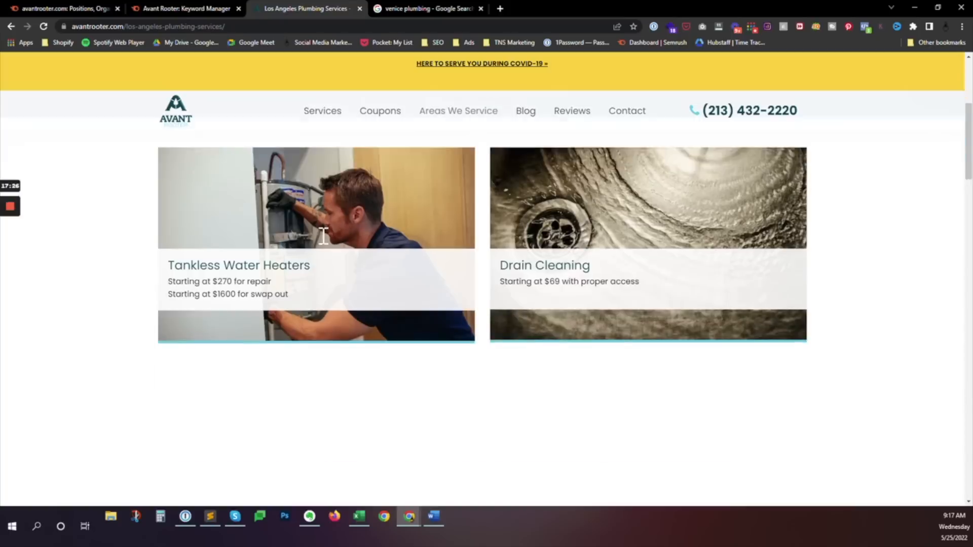
scroll("down", 3)
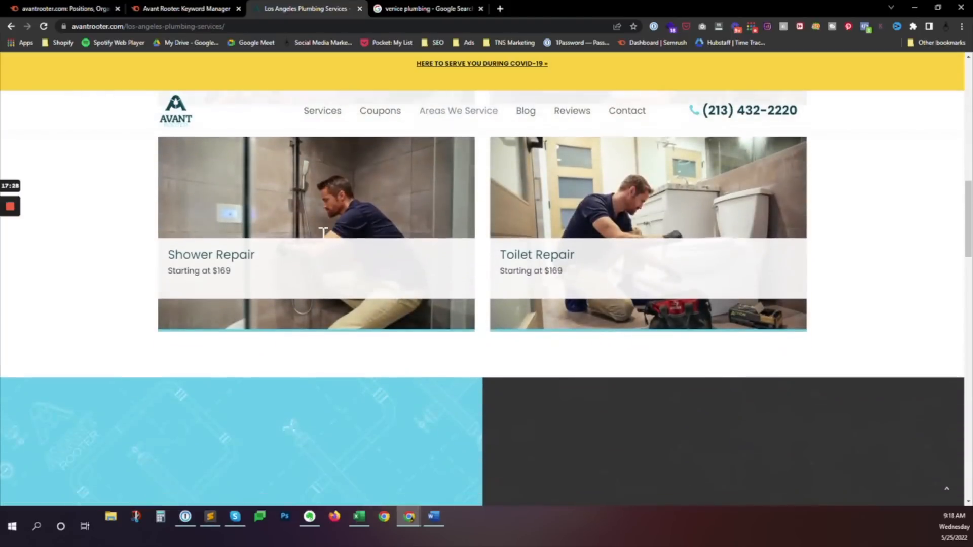
scroll("down", 3)
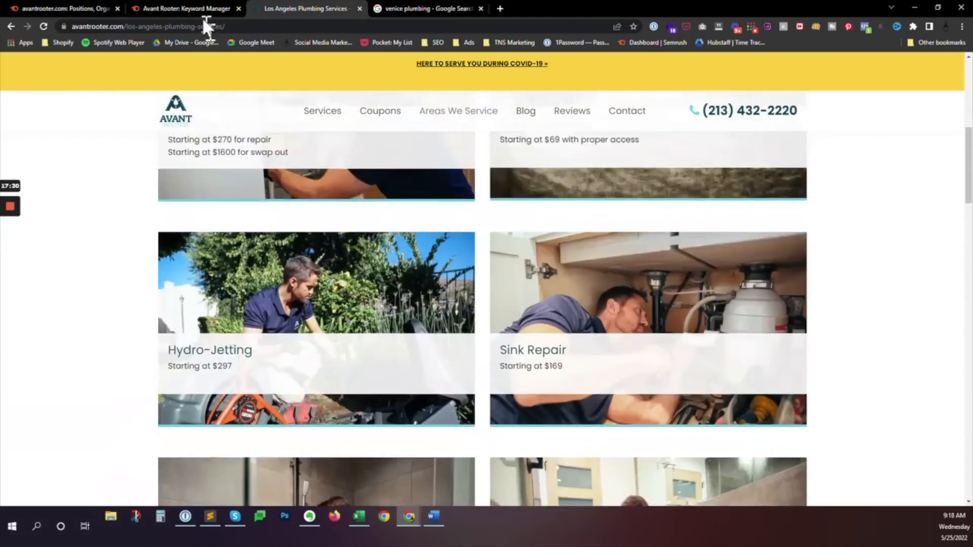
left_click(180, 8)
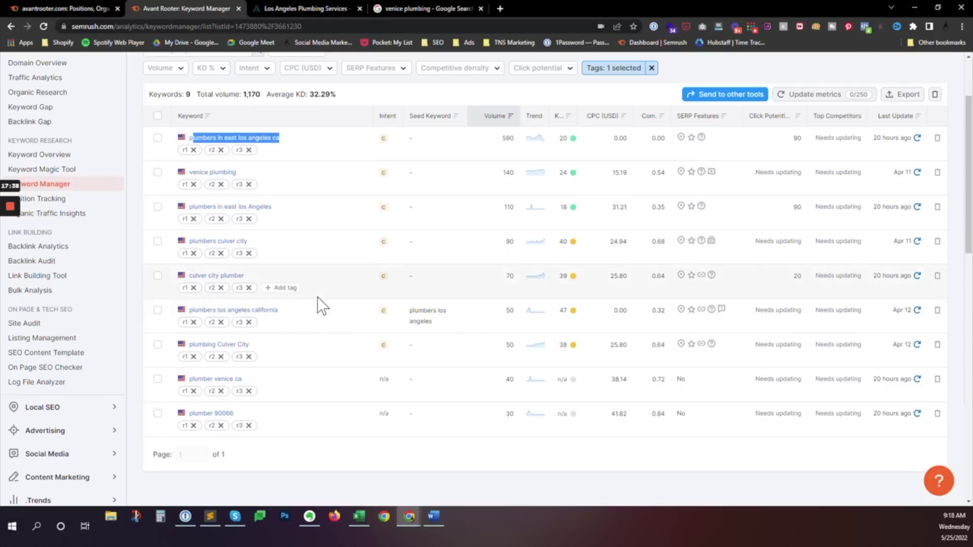
mouse_move(350, 292)
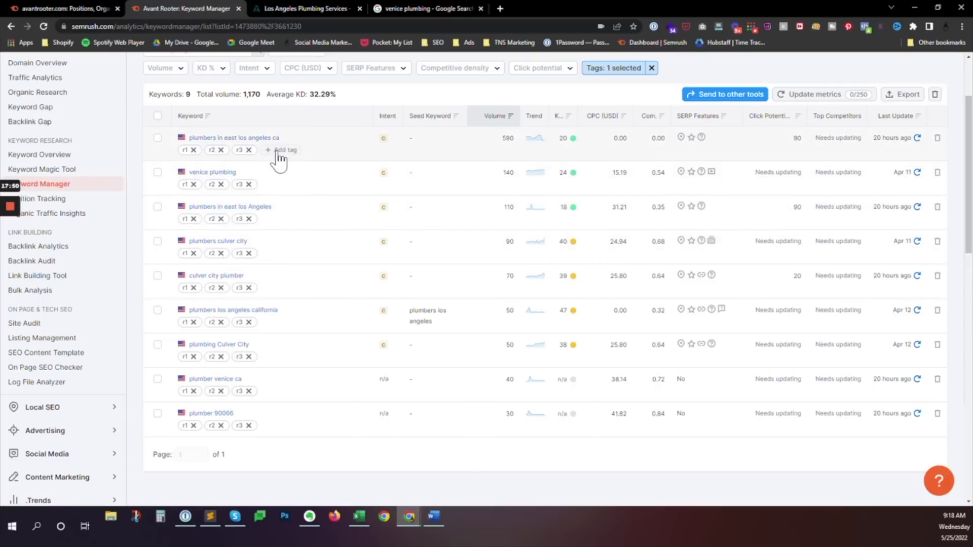
mouse_move(346, 154)
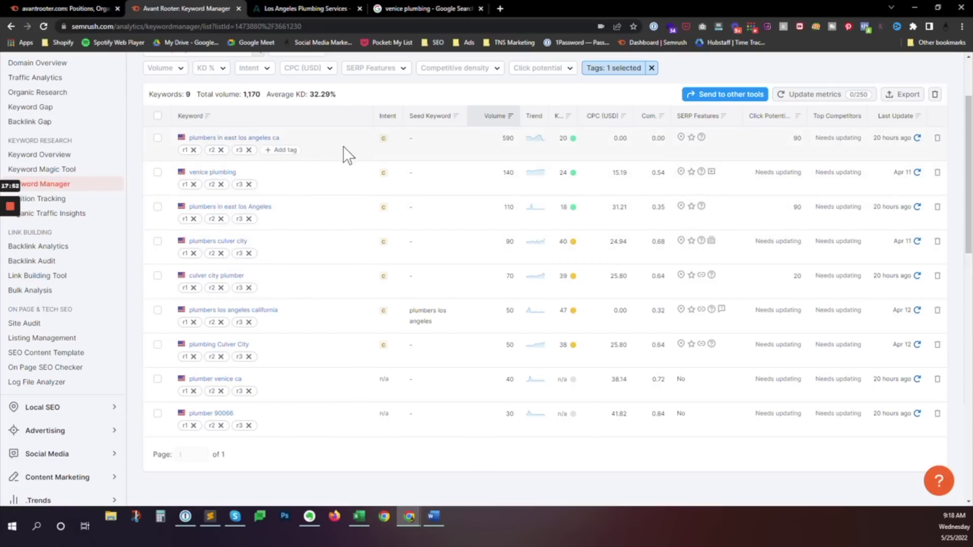